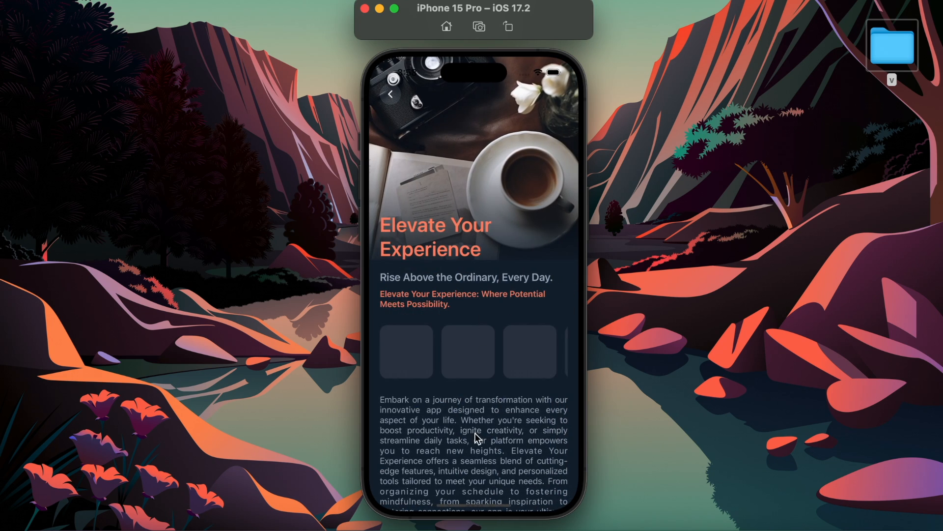
Scroll the app menu and expand Header Animation to list Animated Header 1 and 2
{"action": "scroll", "scroll_direction": "down", "scroll_amount": 3}
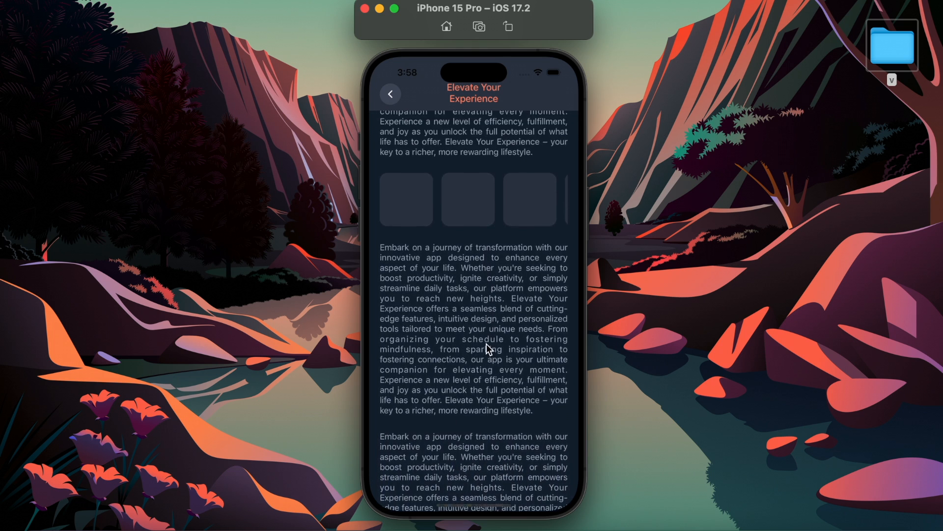
{"action": "scroll", "scroll_direction": "up", "scroll_amount": 3}
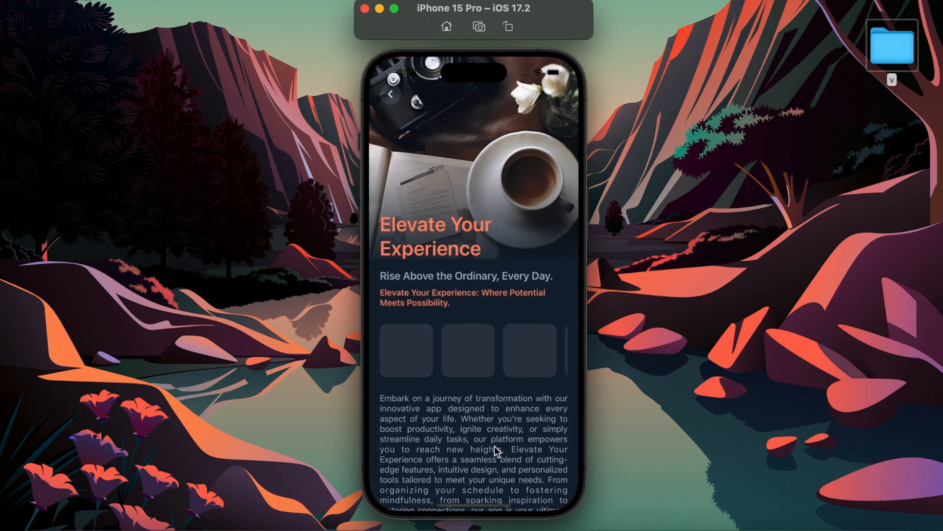
{"action": "scroll", "scroll_direction": "down", "scroll_amount": 3}
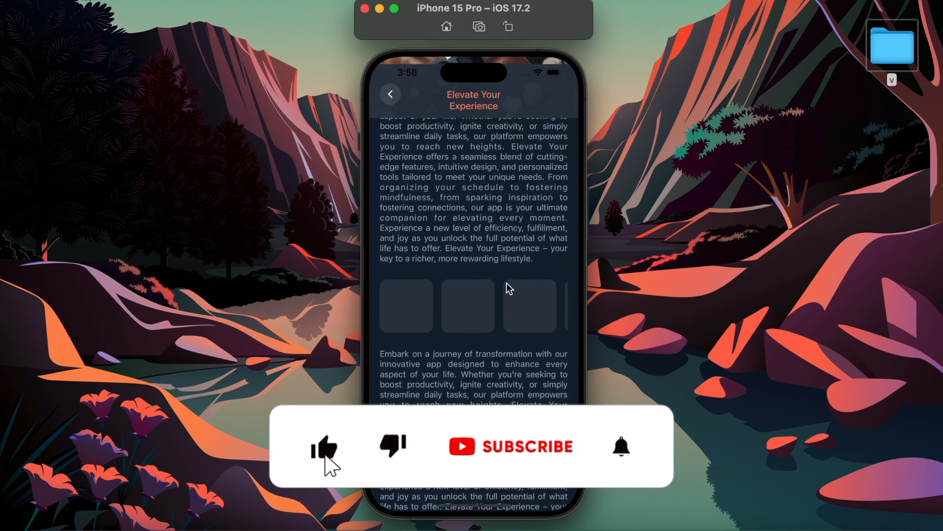
{"action": "scroll", "scroll_direction": "down", "scroll_amount": 3}
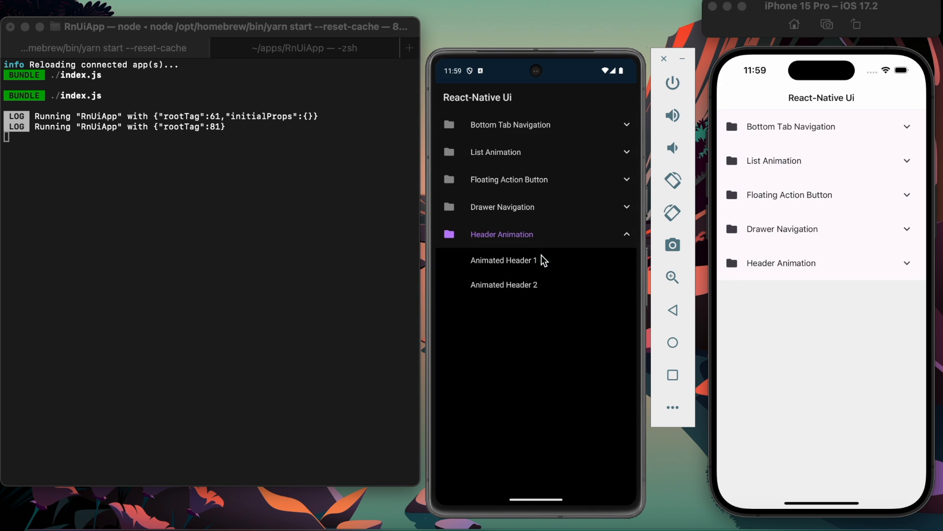
{"action": "left_click", "coordinate": [503, 259]}
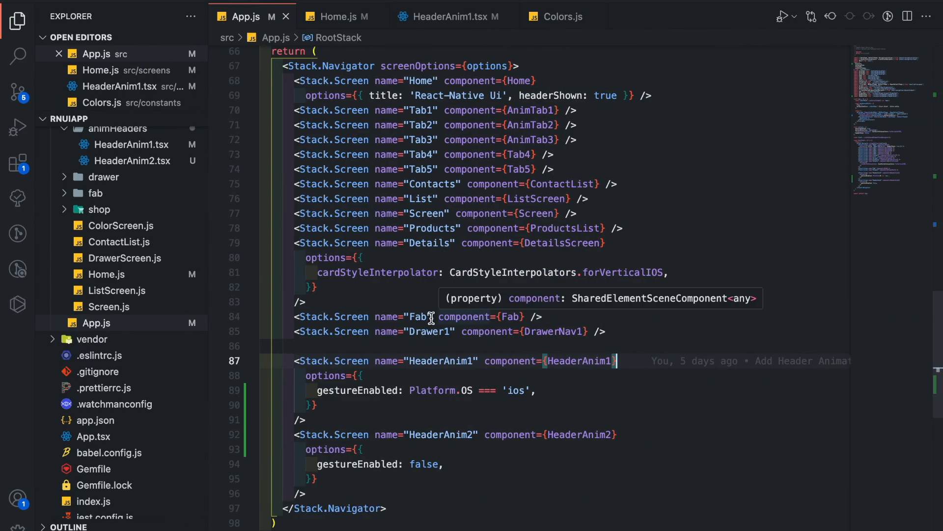
{"action": "mouse_move", "coordinate": [348, 227]}
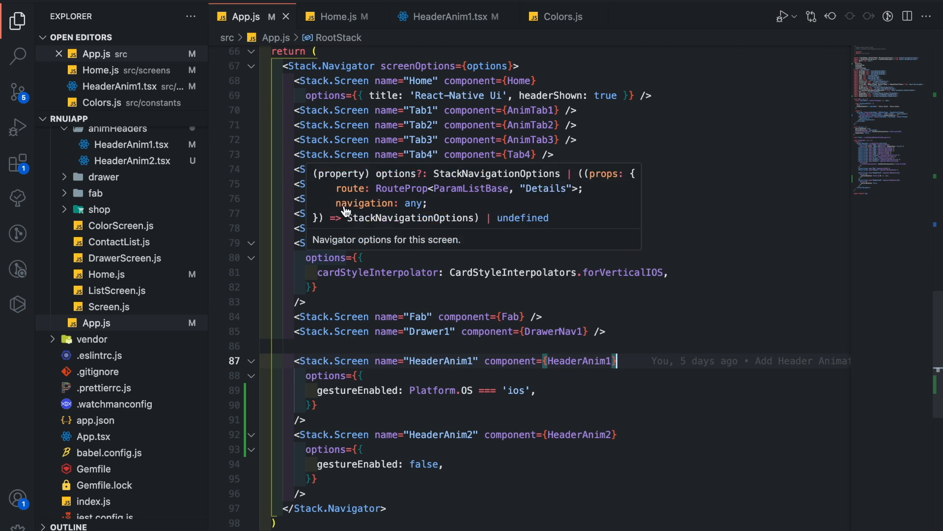
Review the HeaderAnim Stack.Screen routes, the Home.js navigation, and switch to HeaderAnim1.tsx
{"action": "scroll", "scroll_direction": "up", "scroll_amount": 3}
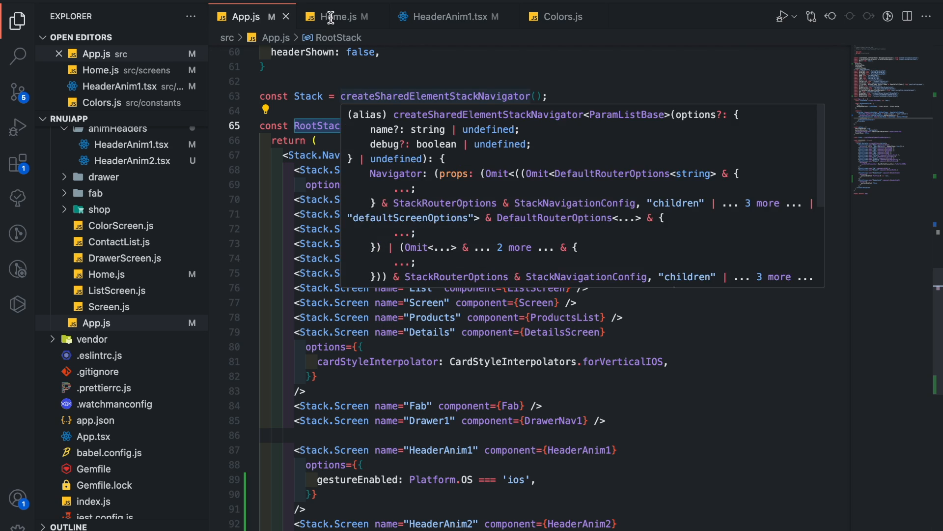
{"action": "left_click", "coordinate": [338, 16]}
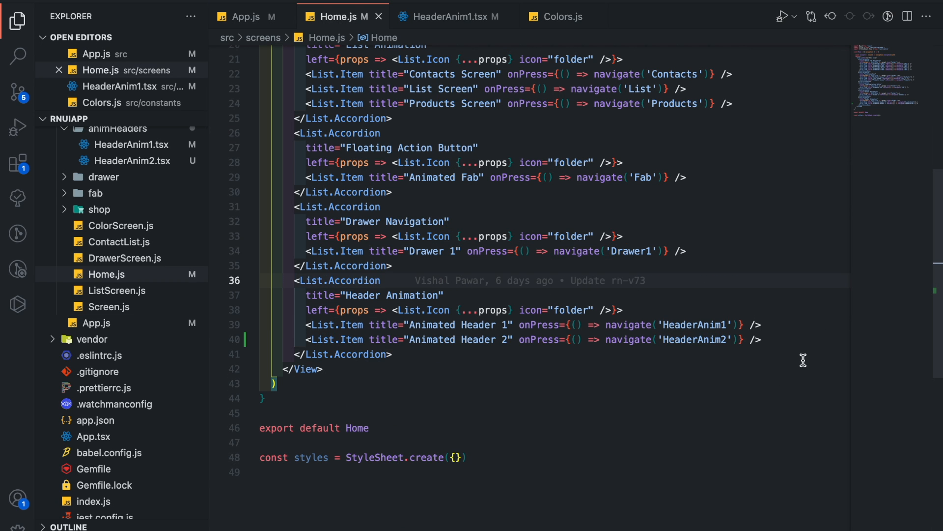
{"action": "mouse_move", "coordinate": [448, 17]}
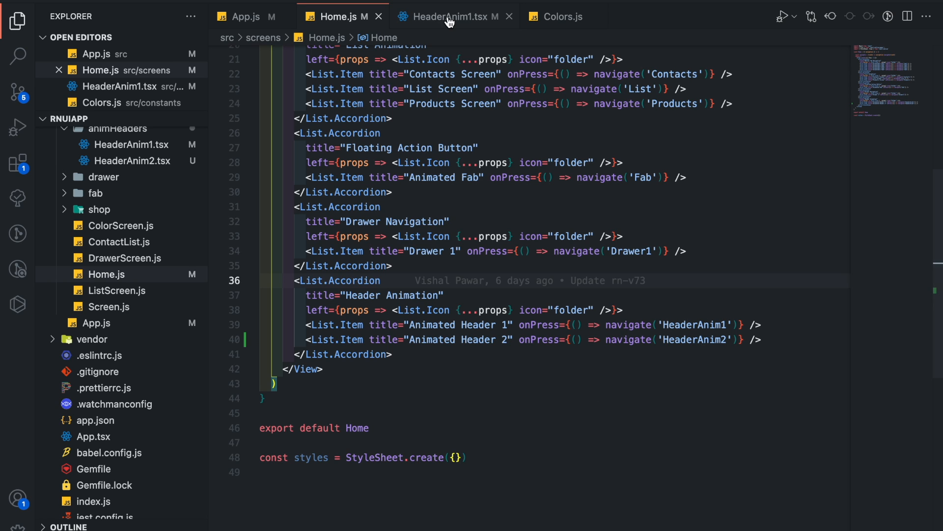
{"action": "left_click", "coordinate": [448, 17]}
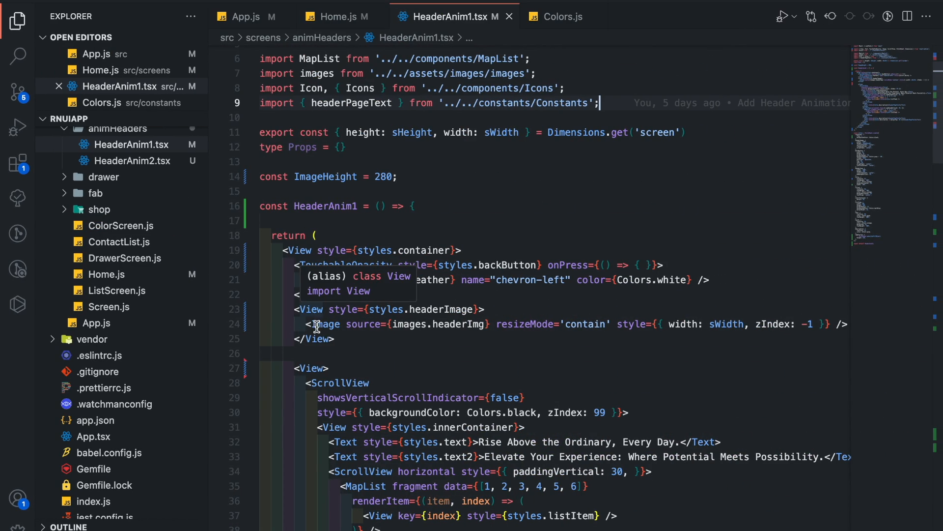
{"action": "mouse_move", "coordinate": [448, 324]}
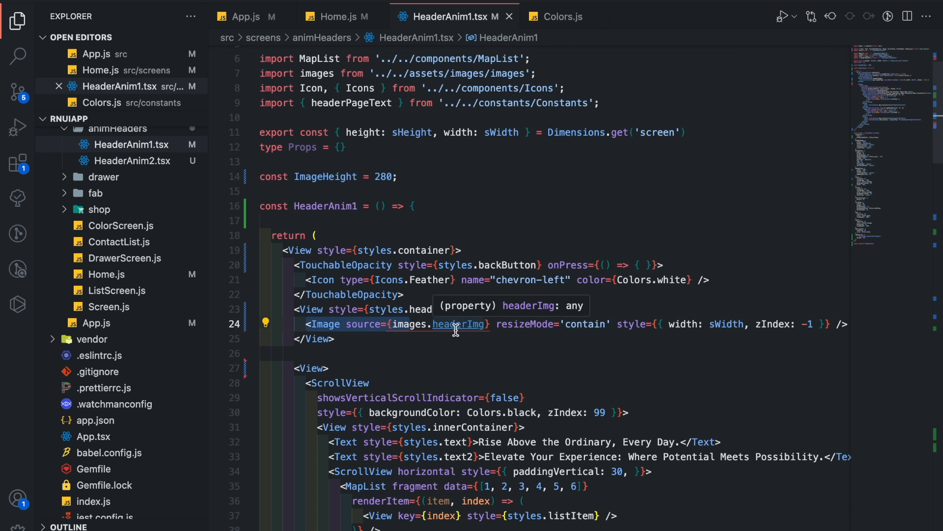
{"action": "left_click", "coordinate": [457, 324]}
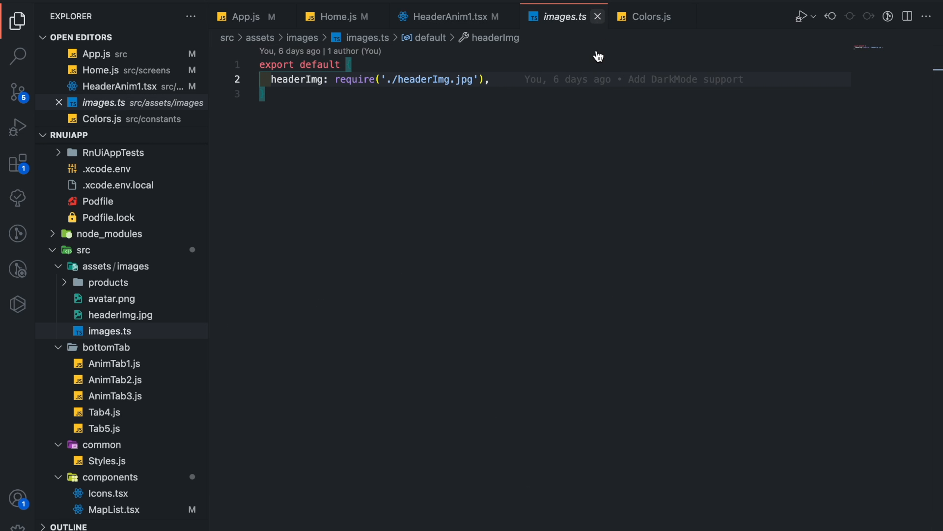
{"action": "left_click", "coordinate": [446, 17]}
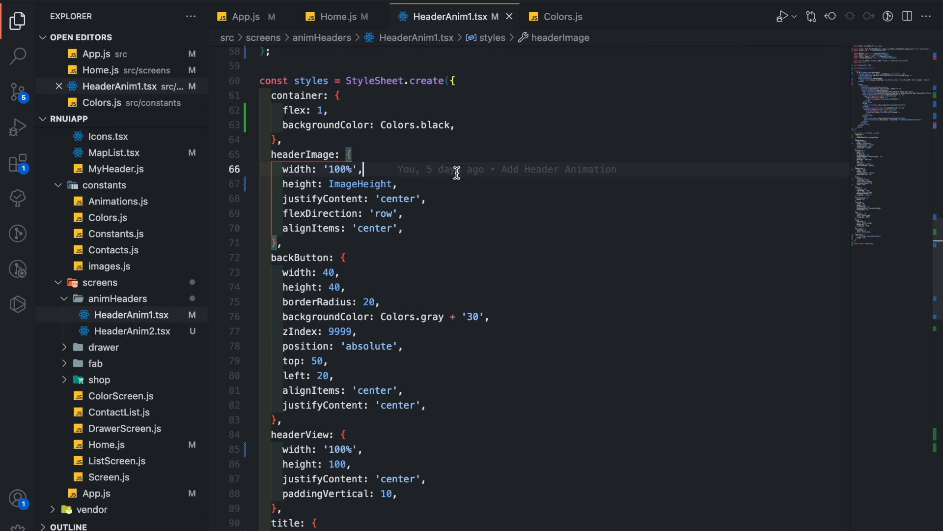
{"action": "scroll", "scroll_direction": "up", "scroll_amount": 3}
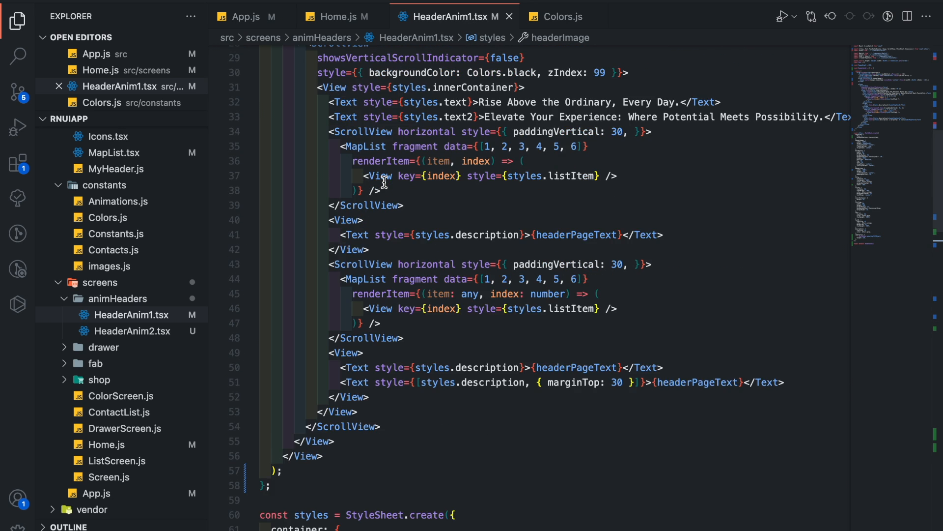
{"action": "scroll", "scroll_direction": "up", "scroll_amount": 3}
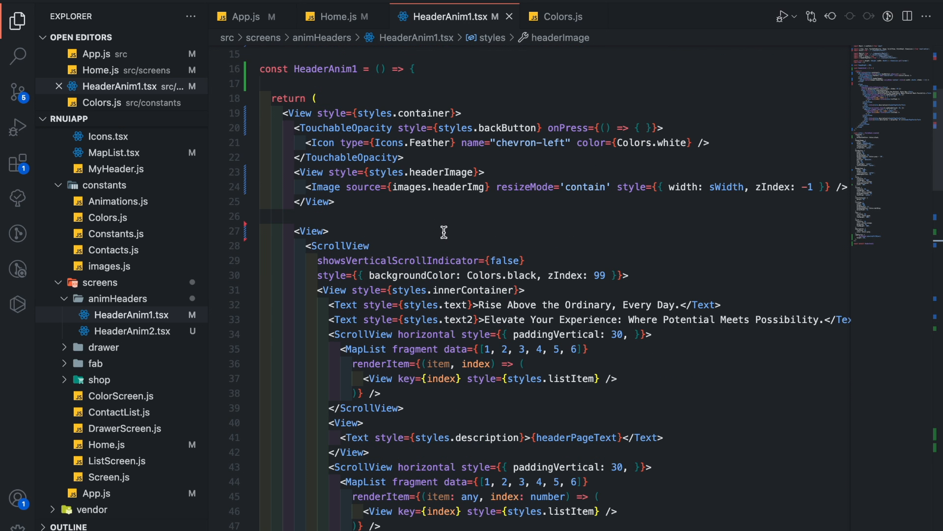
{"action": "mouse_move", "coordinate": [353, 334]}
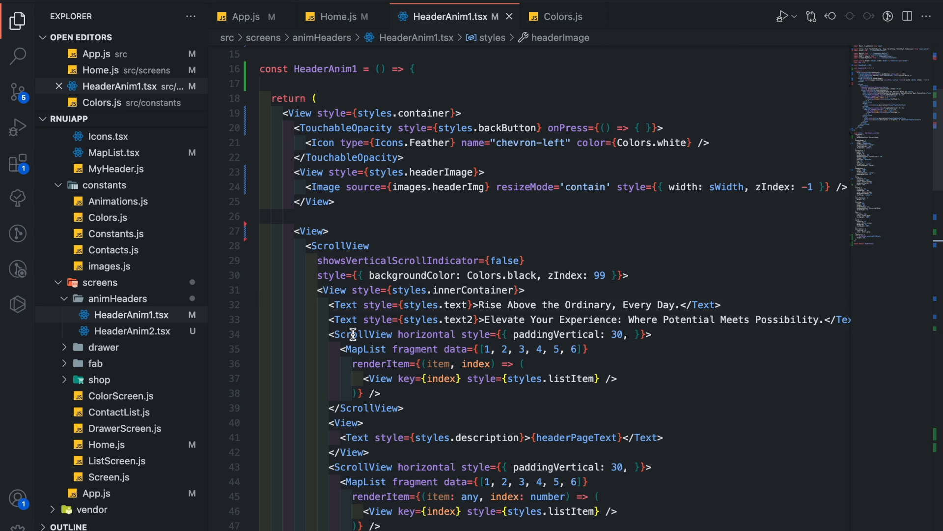
{"action": "mouse_move", "coordinate": [428, 334]}
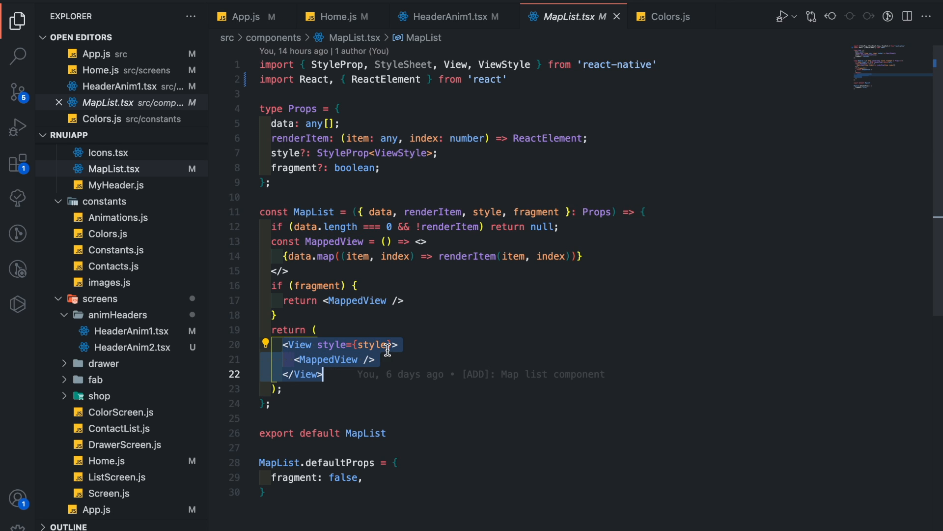
{"action": "left_click", "coordinate": [449, 16]}
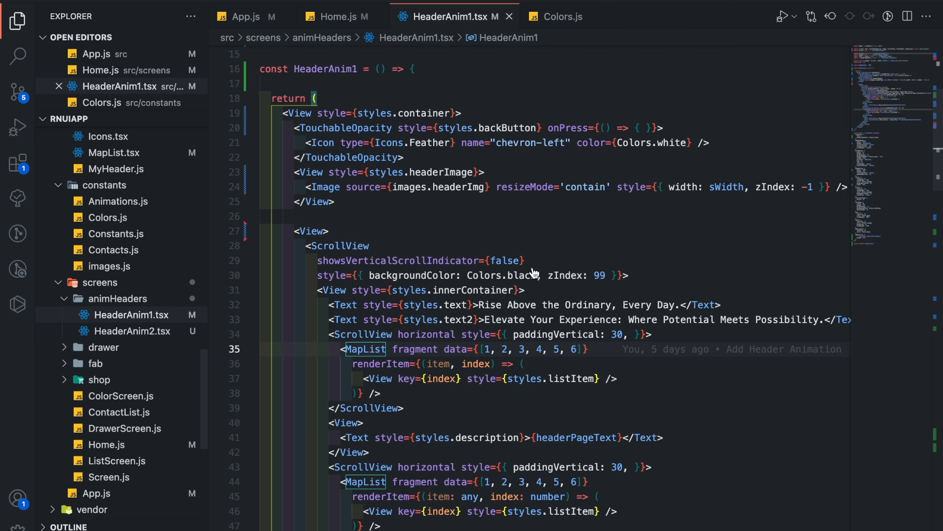
{"action": "scroll", "scroll_direction": "down", "scroll_amount": 3}
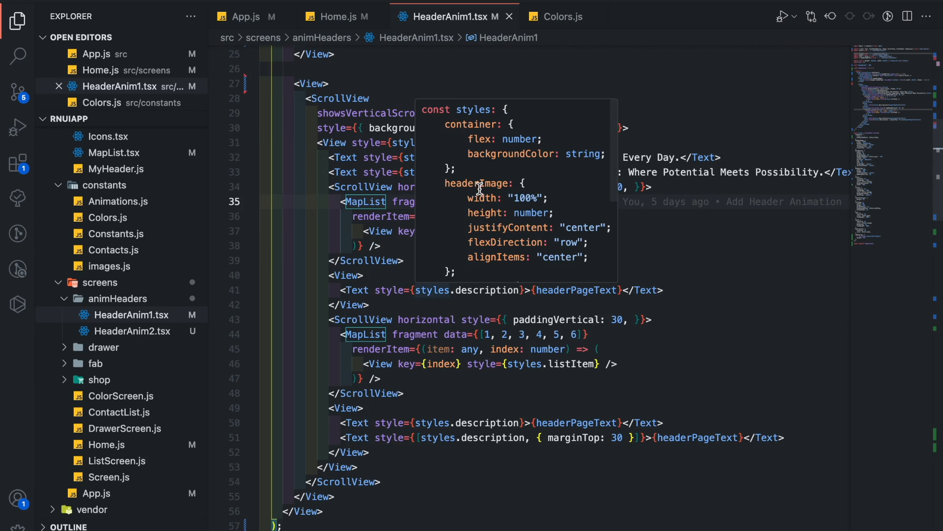
{"action": "scroll", "scroll_direction": "up", "scroll_amount": 3}
{"action": "type", "text": "<LinearGradient  />"}
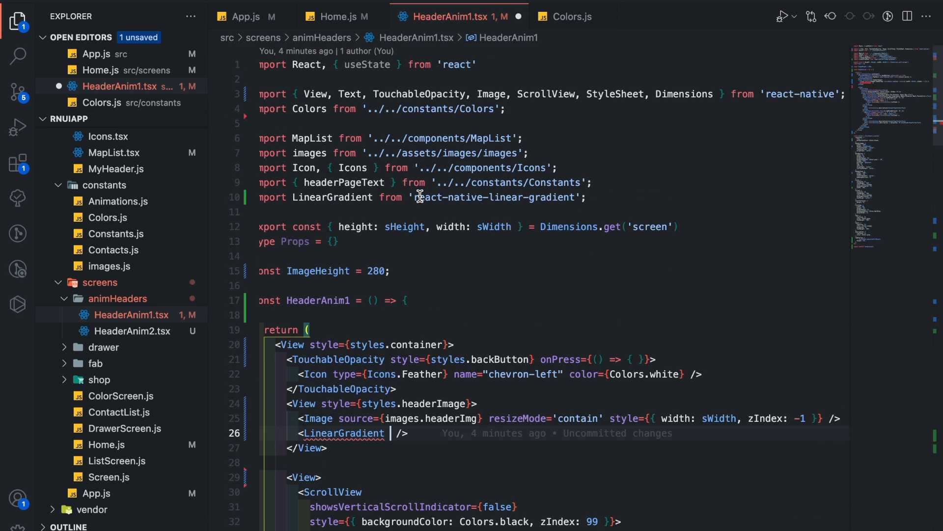
Give the LinearGradient colors ['transparent','transparent',Colors.black]
{"action": "type", "text": "co"}
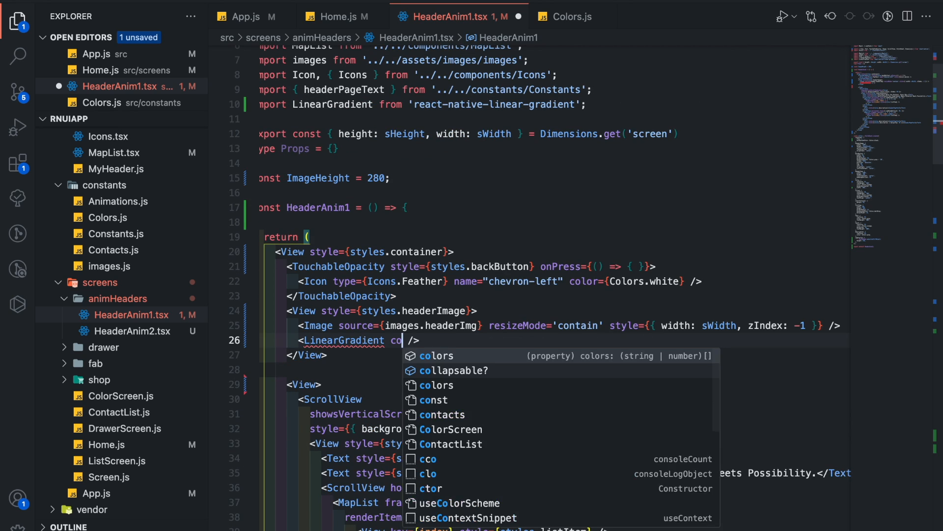
{"action": "left_click", "coordinate": [436, 354]}
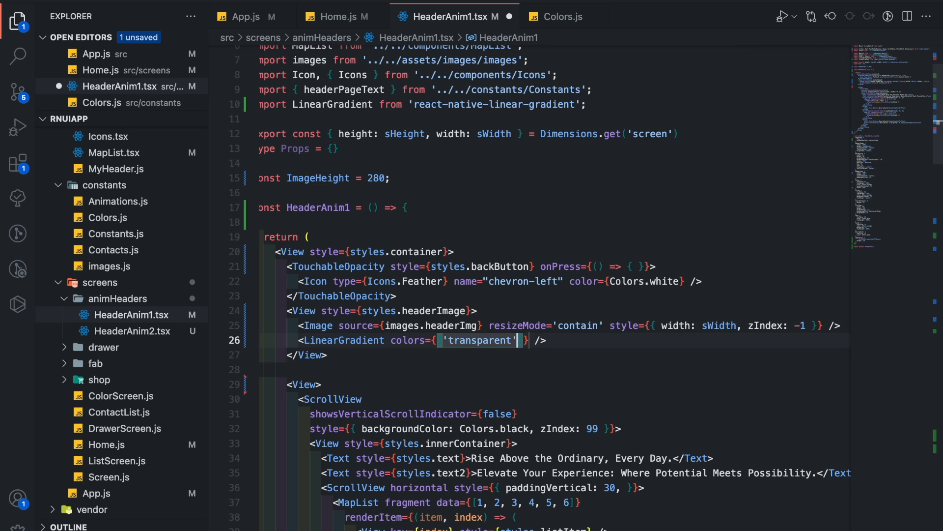
{"action": "type", "text": ", 'transparent',"}
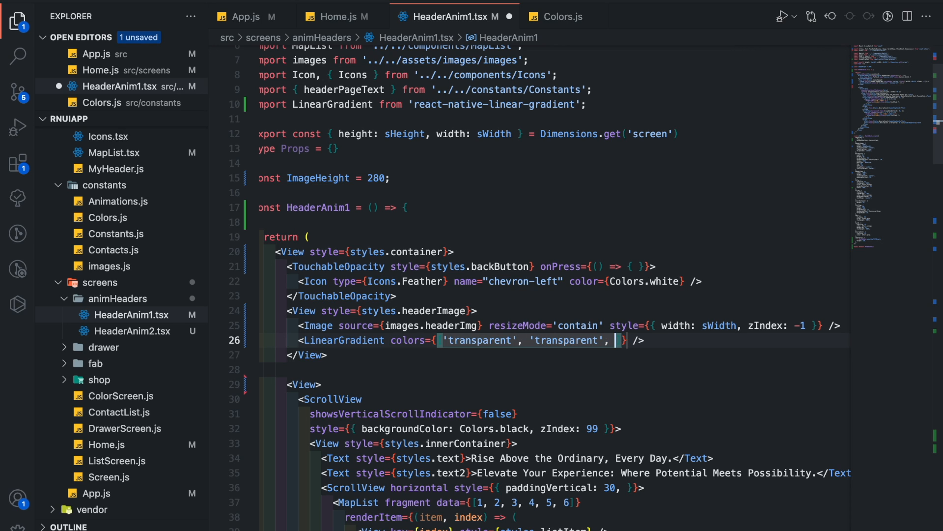
{"action": "type", "text": "Colors.black"}
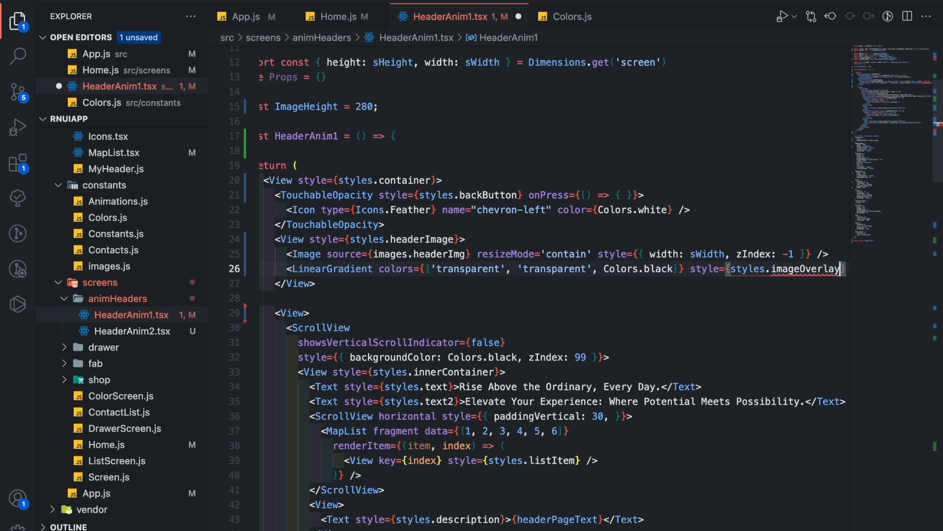
Define the imageOverlay style with height ImageHeight and absolute-fill StyleSheet positioning
{"action": "scroll", "scroll_direction": "down", "scroll_amount": 3}
{"action": "type", "text": "imageOverlay: {"}
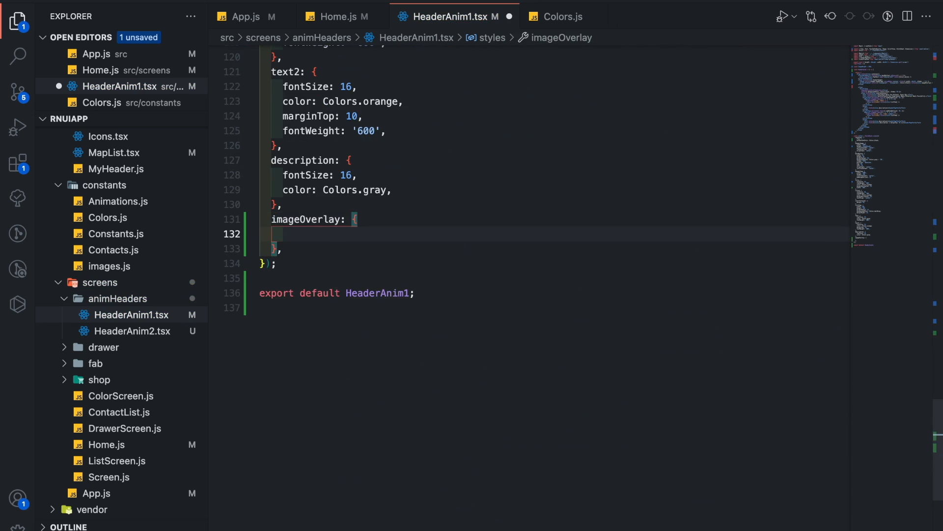
{"action": "type", "text": "height: 100,"}
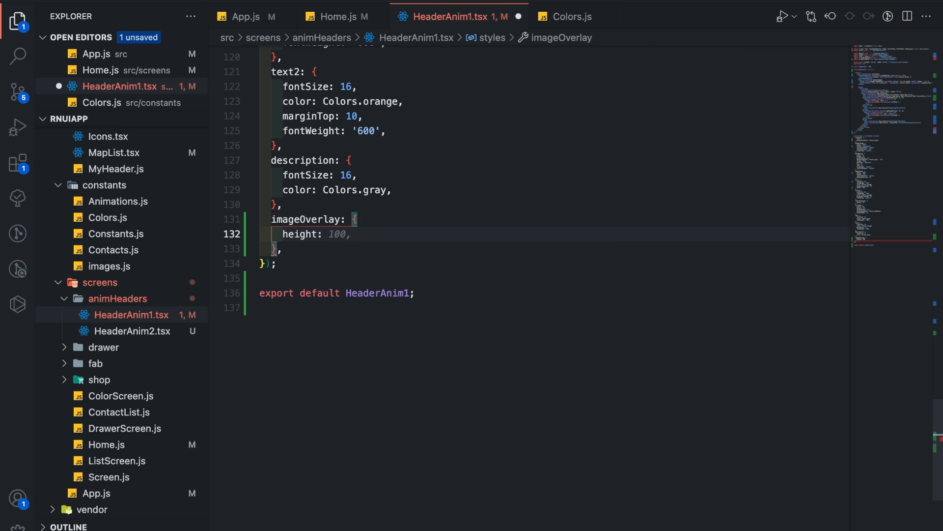
{"action": "type", "text": "ImageHeight,"}
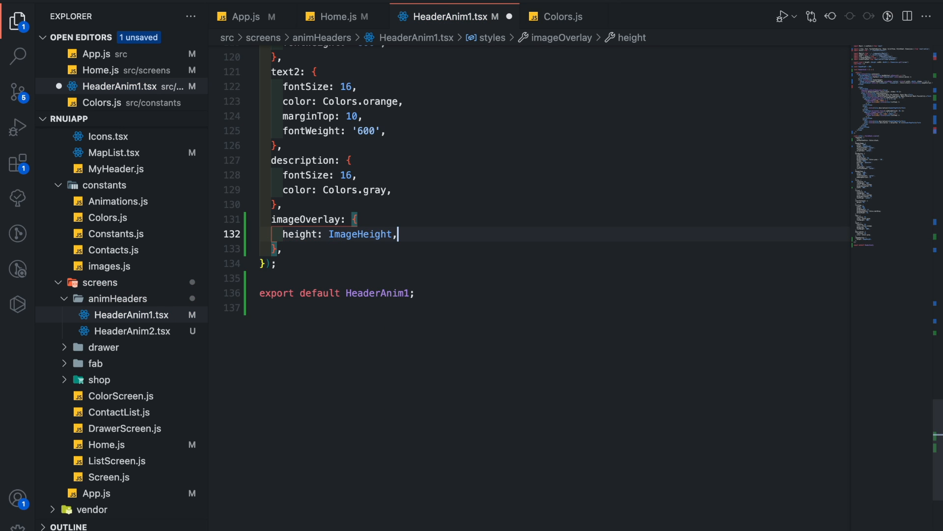
{"action": "type", "text": "..."}
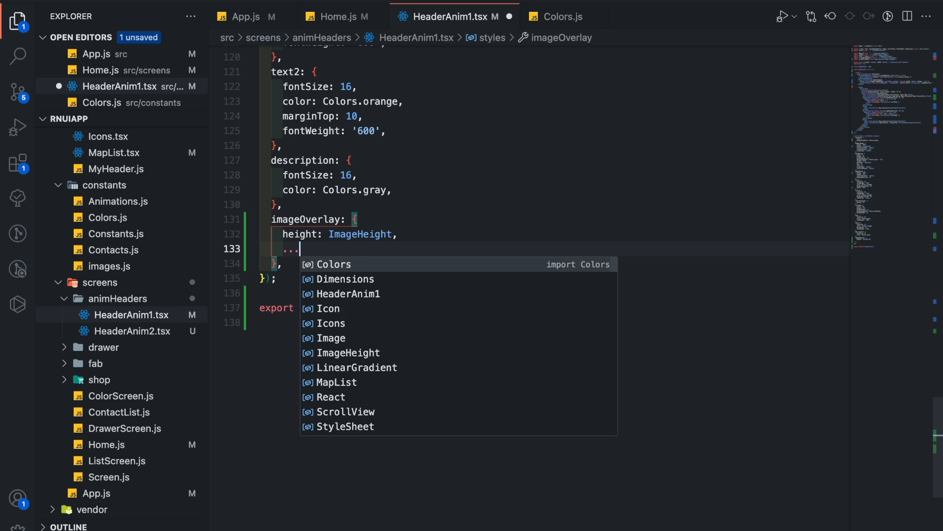
{"action": "type", "text": "StyleSheet."}
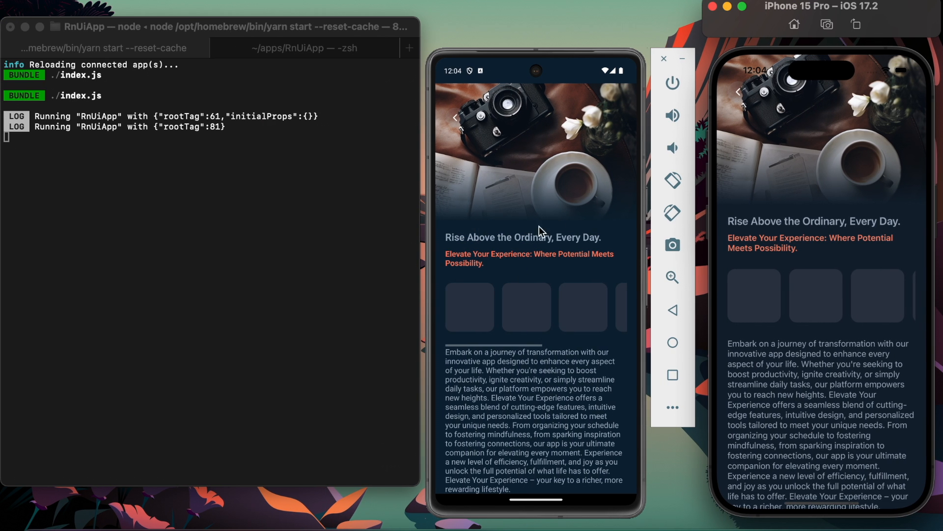
{"action": "mouse_move", "coordinate": [522, 356]}
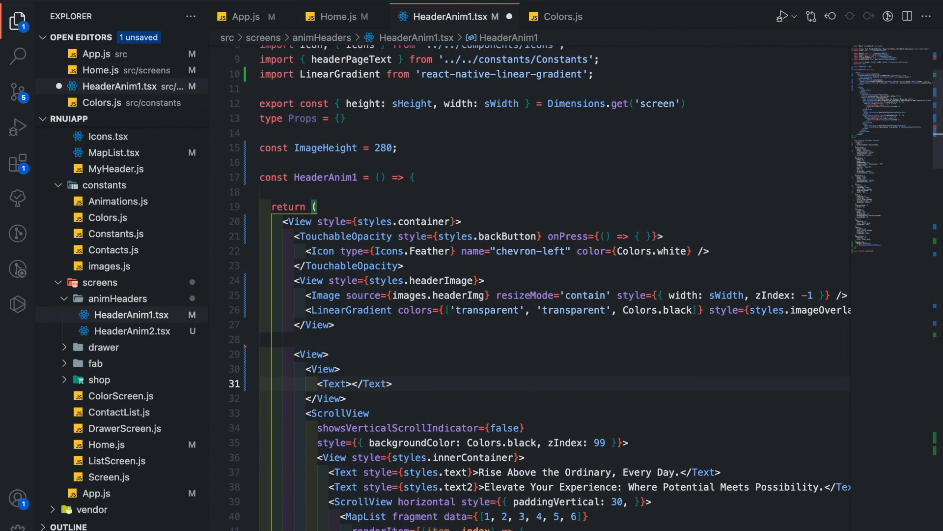
Add a Text with styles.title and insert {title} between its tags
{"action": "type", "text": "style={styles.title"}
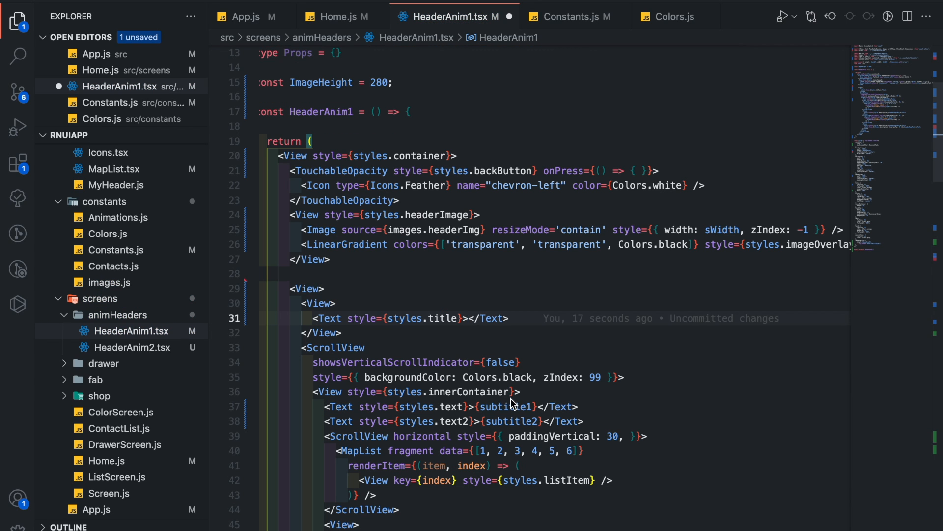
{"action": "left_click", "coordinate": [570, 17]}
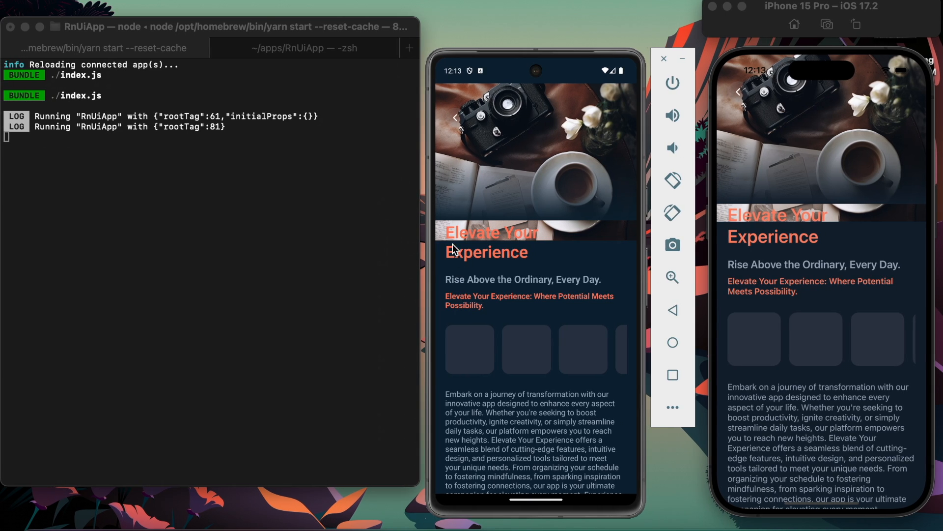
{"action": "mouse_move", "coordinate": [548, 244]}
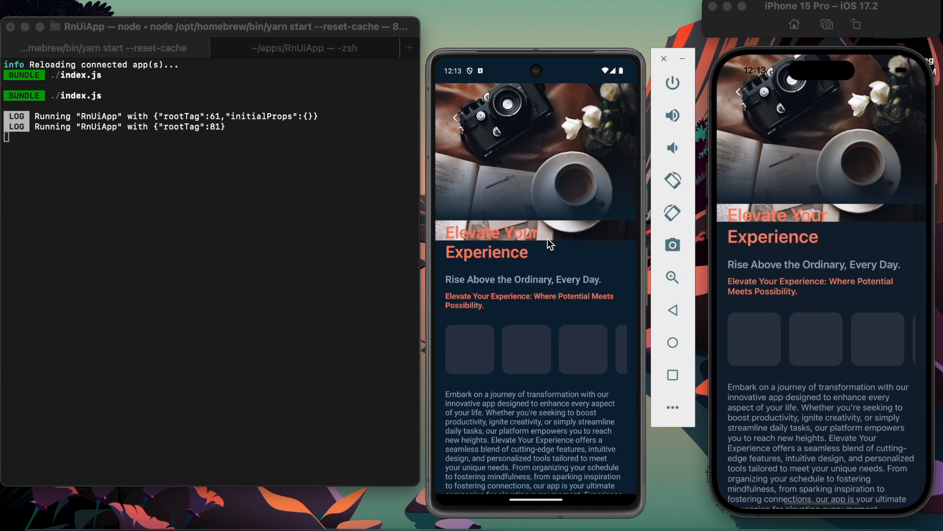
{"action": "mouse_move", "coordinate": [548, 155]}
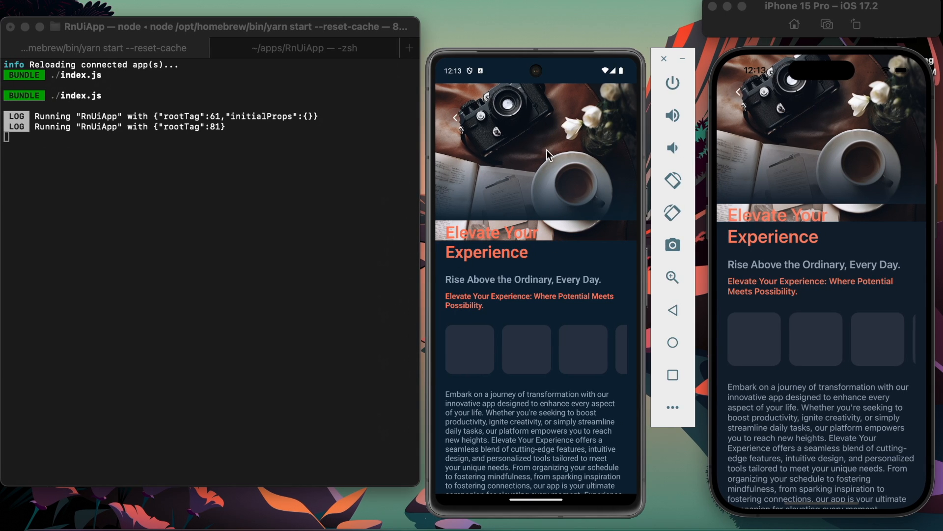
{"action": "mouse_move", "coordinate": [553, 206]}
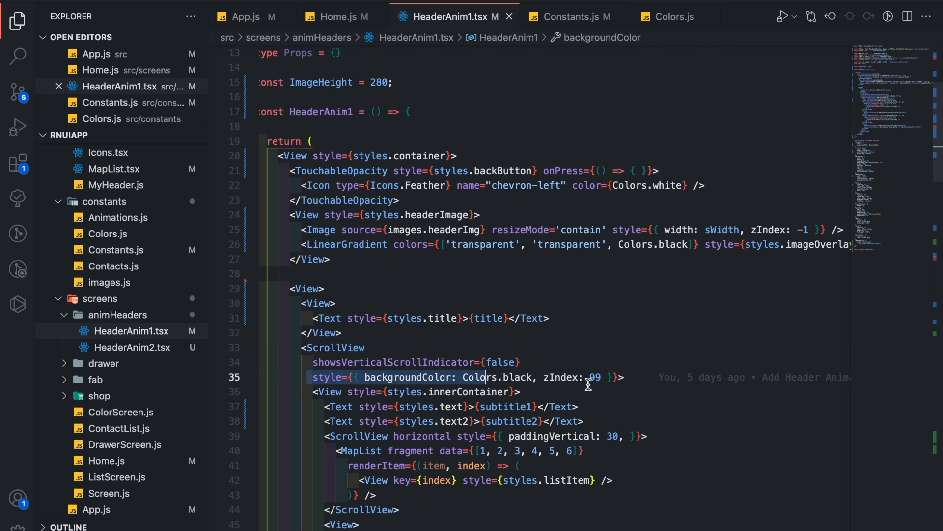
Set imageOverlay height to ImageHeight + 50 above the black scroll view background
{"action": "left_click", "coordinate": [323, 288]}
{"action": "type", "text": "...StyleSheet.absoluteFillObject,"}
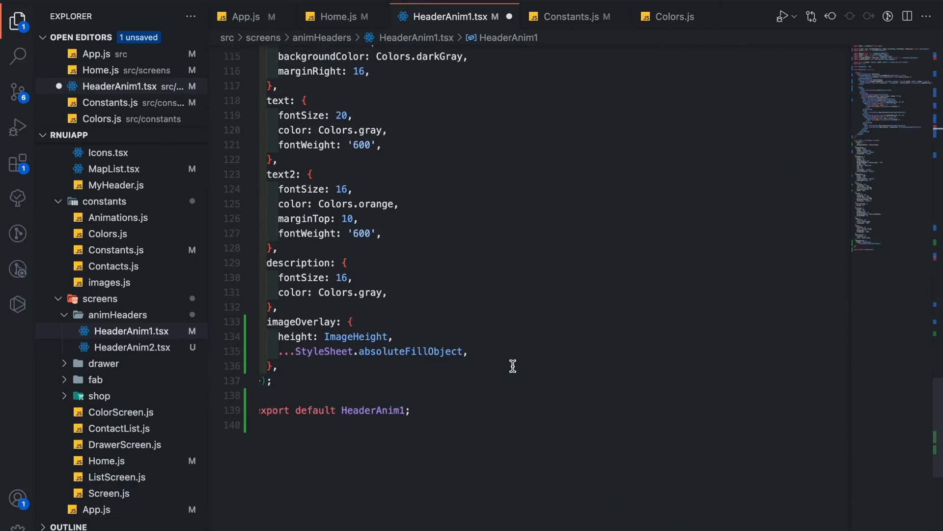
{"action": "type", "text": "+50"}
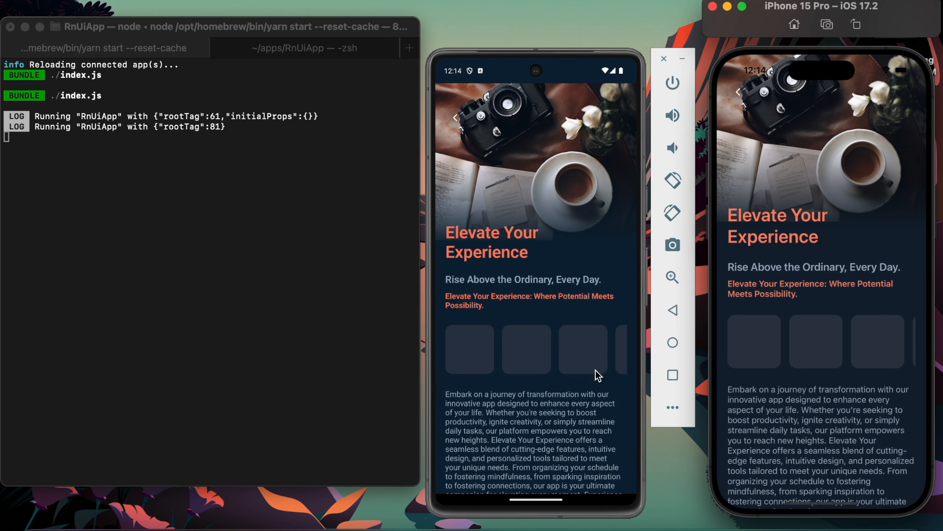
Scroll the header screen to check the title over the darkened image
{"action": "scroll", "scroll_direction": "down", "scroll_amount": 3}
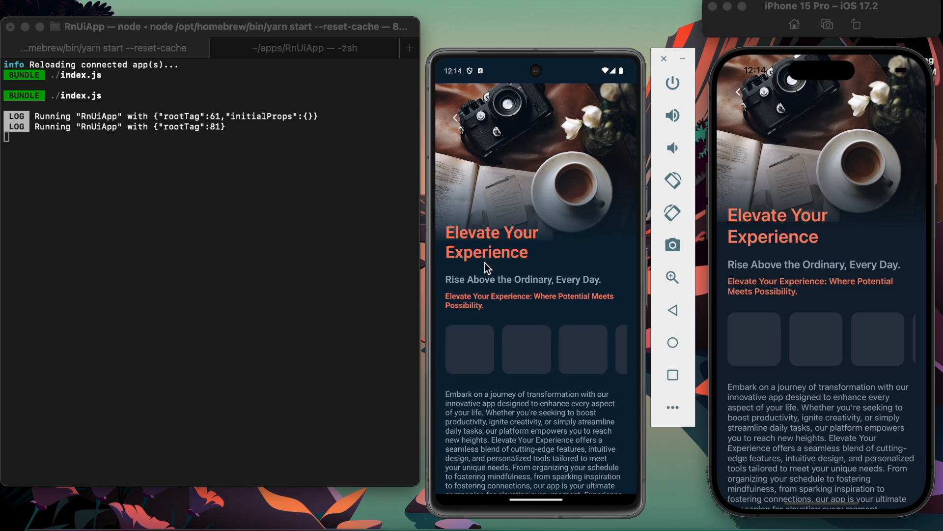
{"action": "mouse_move", "coordinate": [620, 273]}
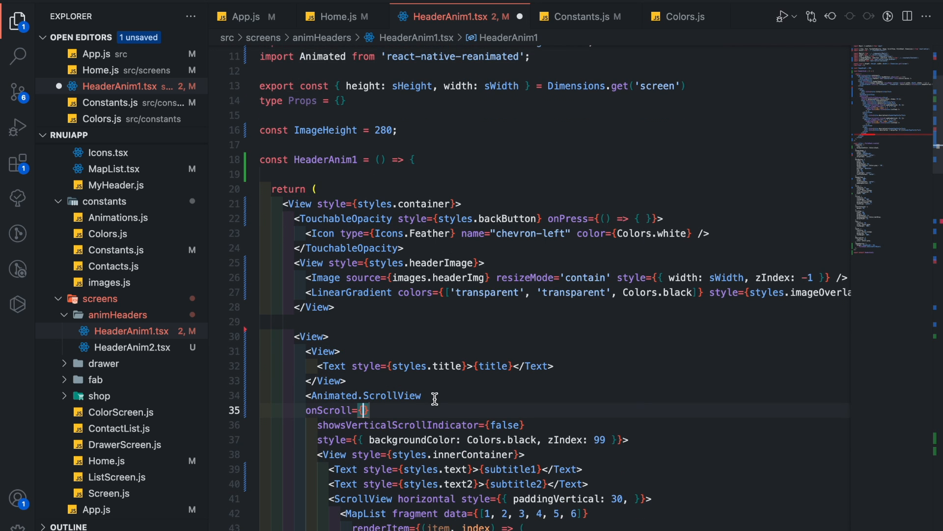
Create a handleScroll useAnimatedScrollHandler and pass it to Animated.ScrollView's onScroll
{"action": "type", "text": "handleScroll"}
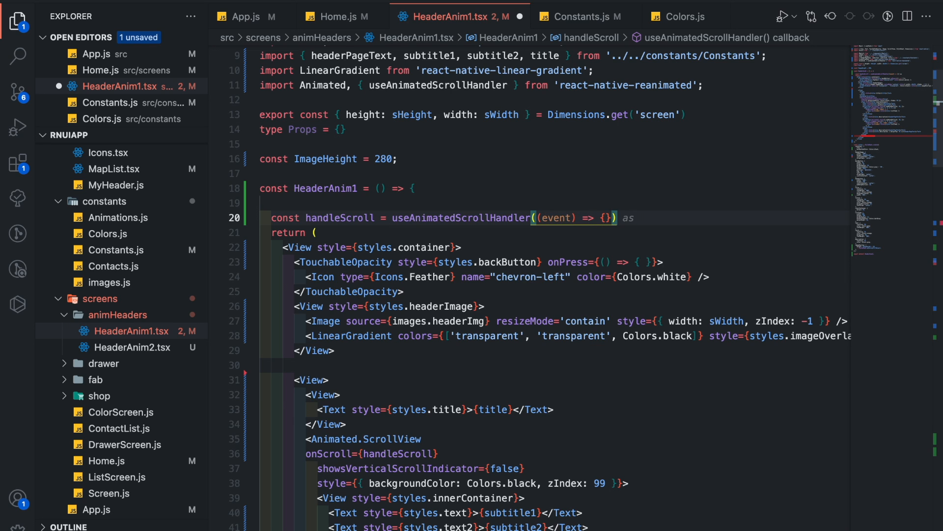
{"action": "type", "text": "scroll"}
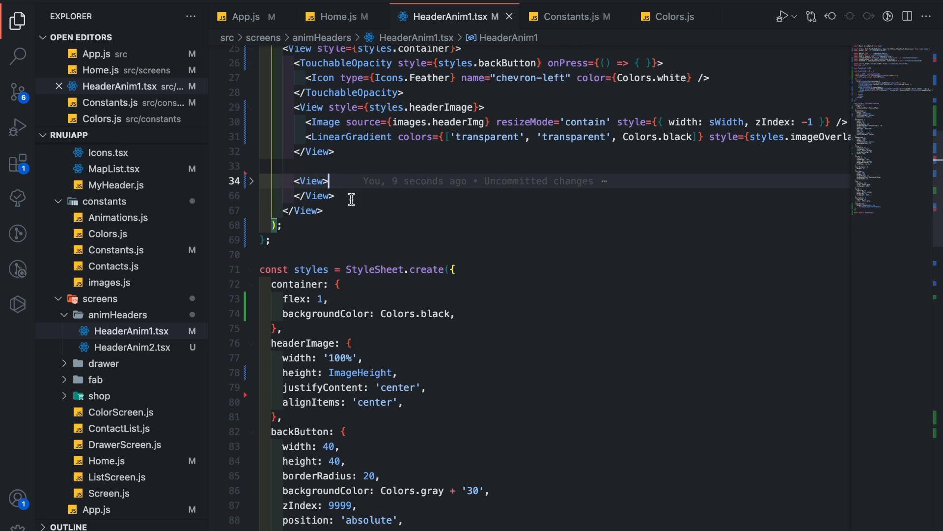
Make the wrapper an Animated.View with style={scrollAnimatedStyles}
{"action": "left_click", "coordinate": [252, 181]}
{"action": "type", "text": "Animated."}
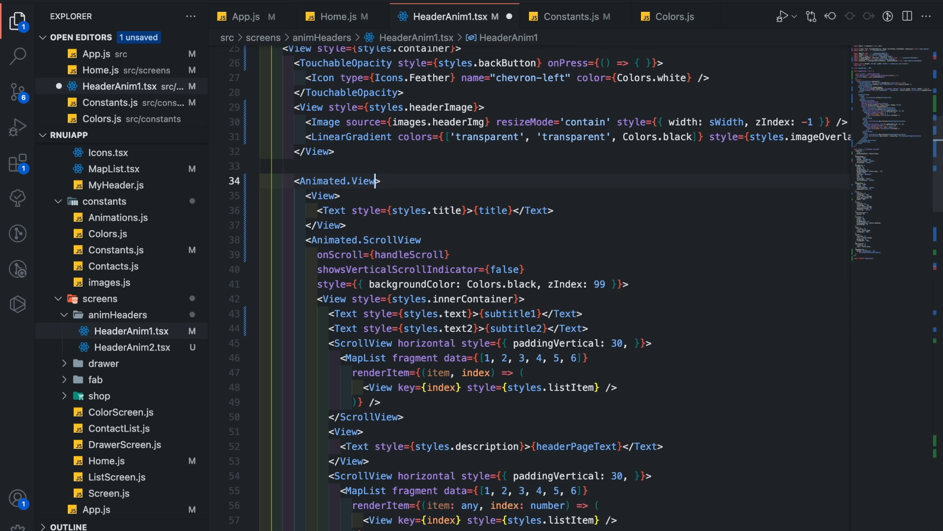
{"action": "type", "text": "style"}
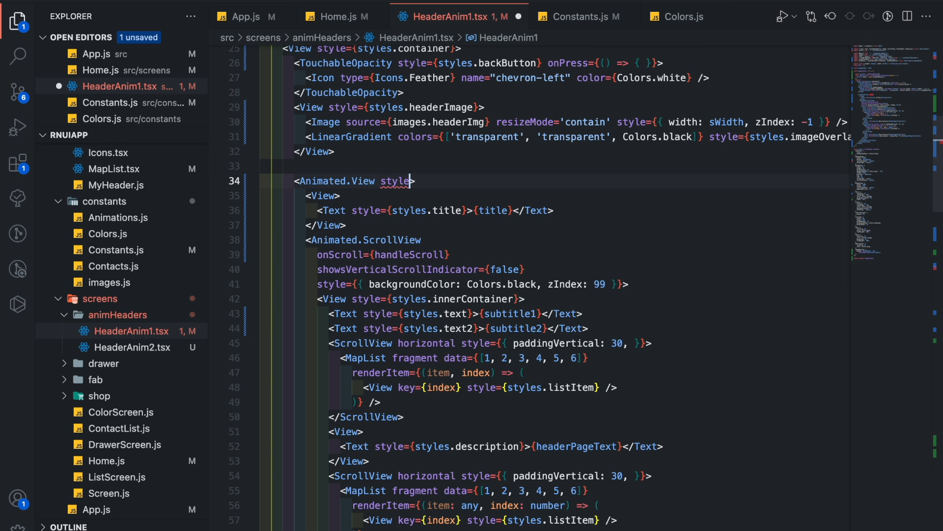
{"action": "type", "text": "={}"}
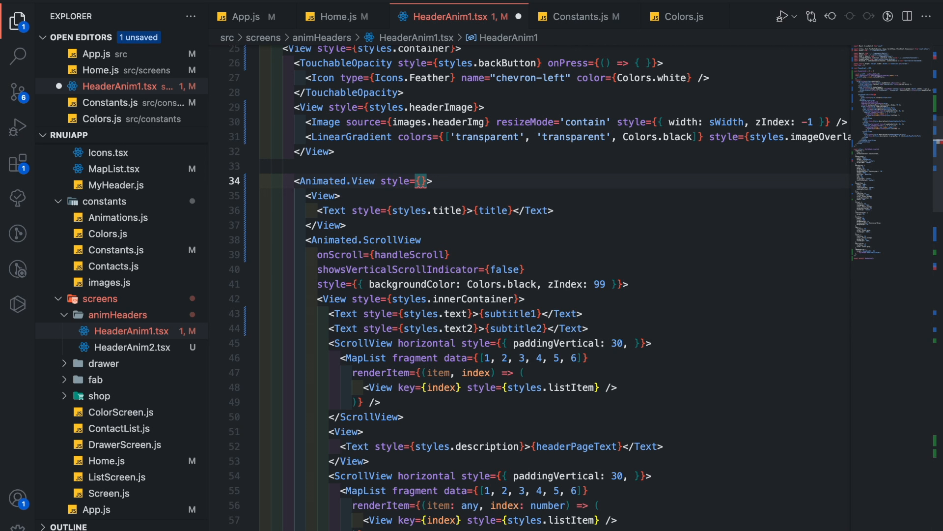
{"action": "type", "text": "scrollAnimatedStyles"}
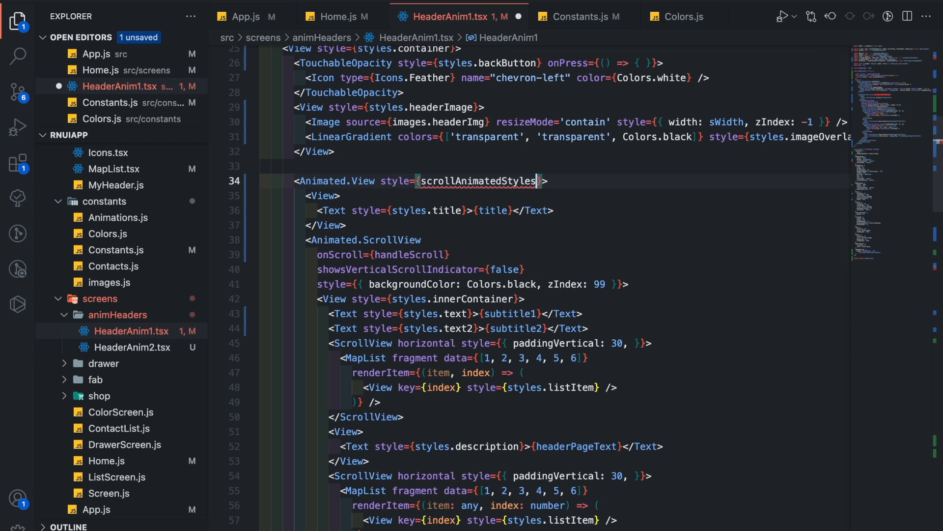
Define useAnimatedStyle interpolating scrollY [0,320] to [0,-ImageHeight] as a translateY transform
{"action": "type", "text": "u"}
{"action": "type", "text": "re"}
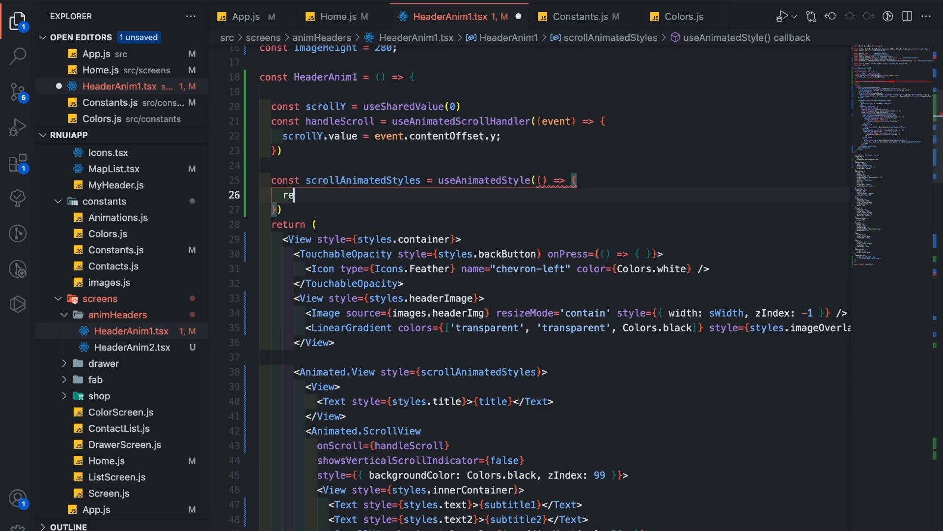
{"action": "type", "text": "turn {"}
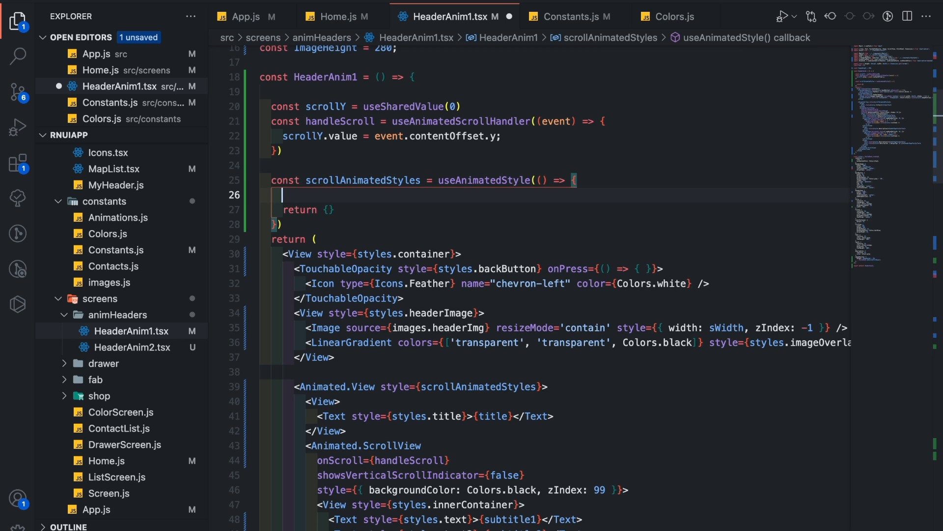
{"action": "type", "text": "const tra"}
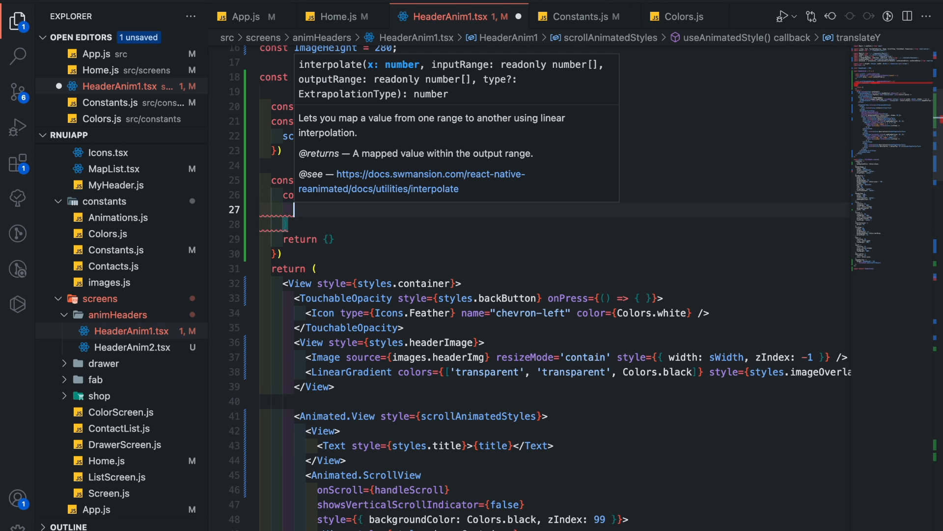
{"action": "mouse_move", "coordinate": [481, 234]}
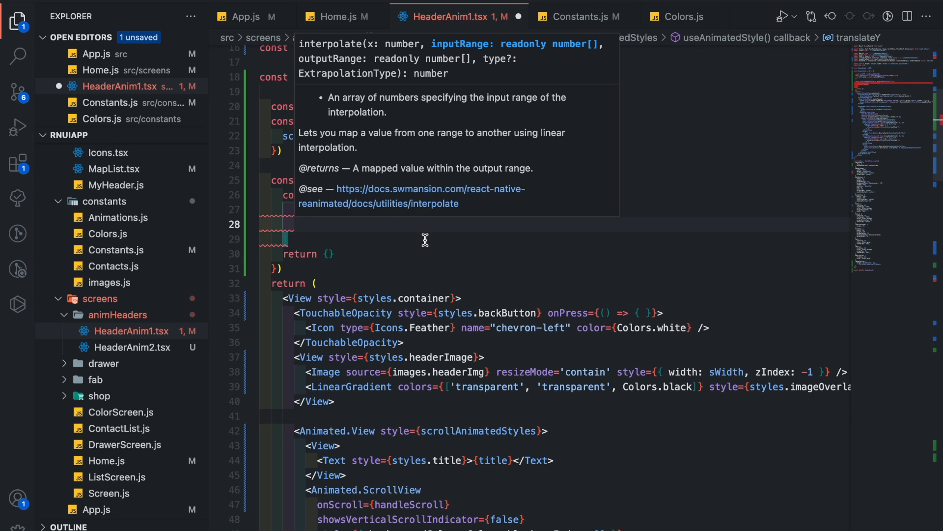
{"action": "type", "text": "[0, height]"}
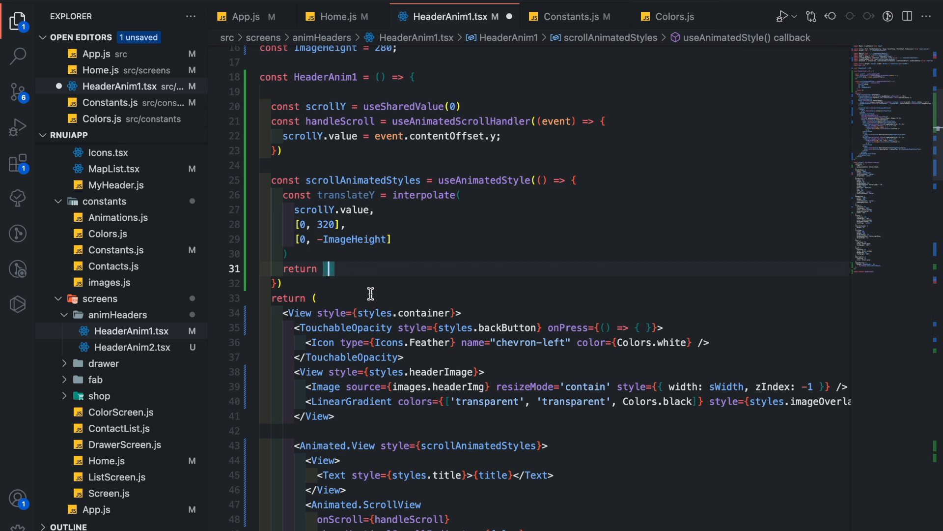
{"action": "type", "text": "{transform: [{translateY}]}"}
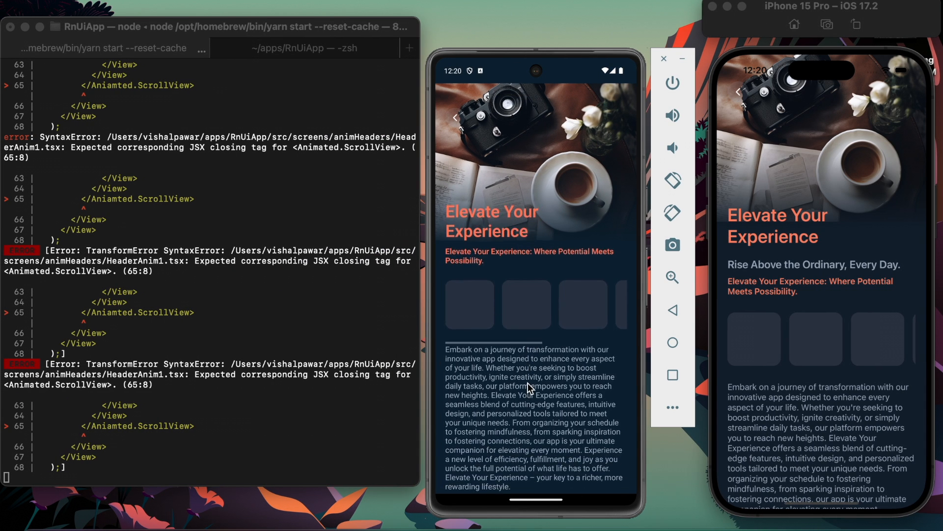
Swipe the content up and down to test the header sliding away, ending at the top
{"action": "scroll", "scroll_direction": "down", "scroll_amount": 3}
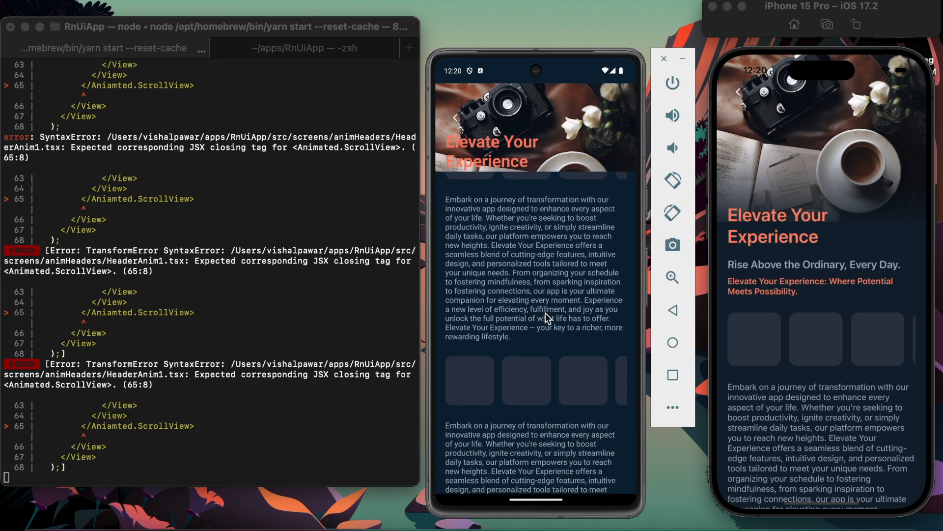
{"action": "scroll", "scroll_direction": "down", "scroll_amount": 3}
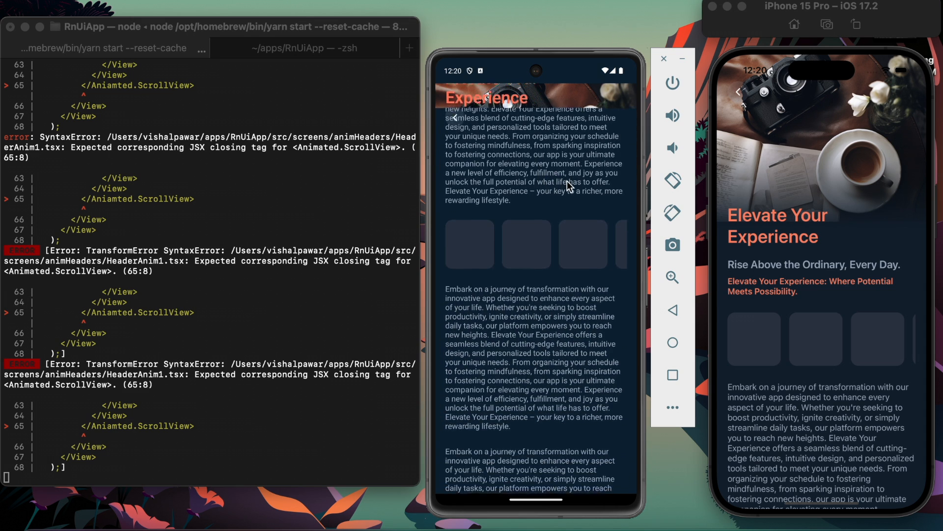
{"action": "scroll", "scroll_direction": "down", "scroll_amount": 3}
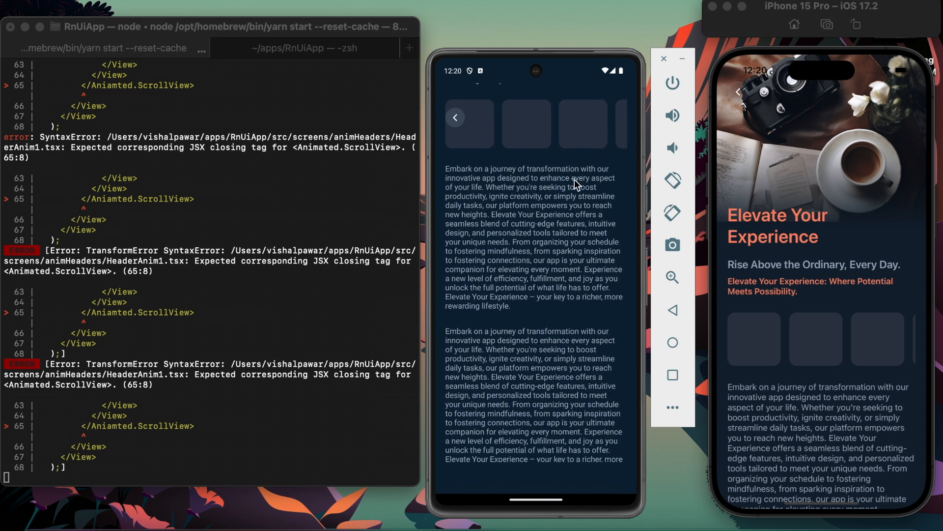
{"action": "scroll", "scroll_direction": "down", "scroll_amount": 3}
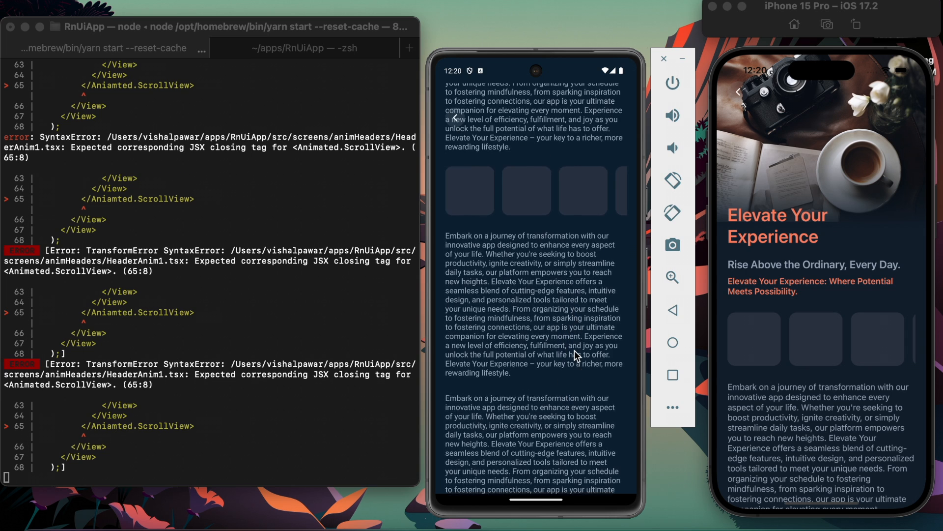
{"action": "scroll", "scroll_direction": "up", "scroll_amount": 3}
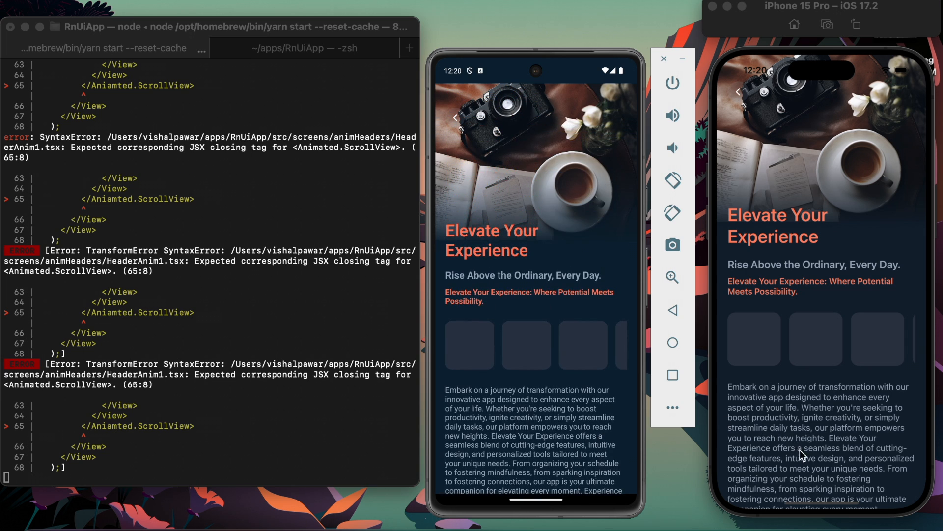
{"action": "scroll", "scroll_direction": "down", "scroll_amount": 3}
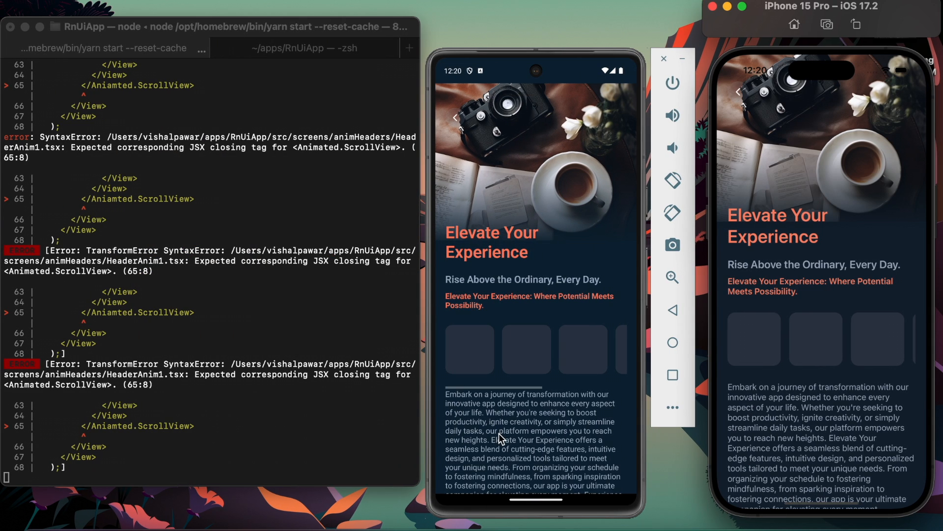
{"action": "scroll", "scroll_direction": "down", "scroll_amount": 3}
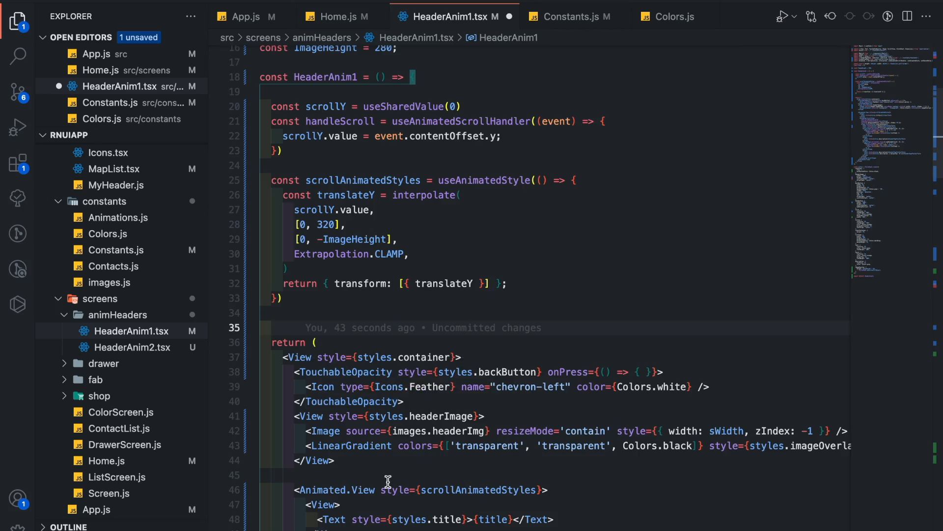
Attach a headerViewAnimatedStyles hook to the header view, duplicated and renamed from the scroll style
{"action": "scroll", "scroll_direction": "down", "scroll_amount": 3}
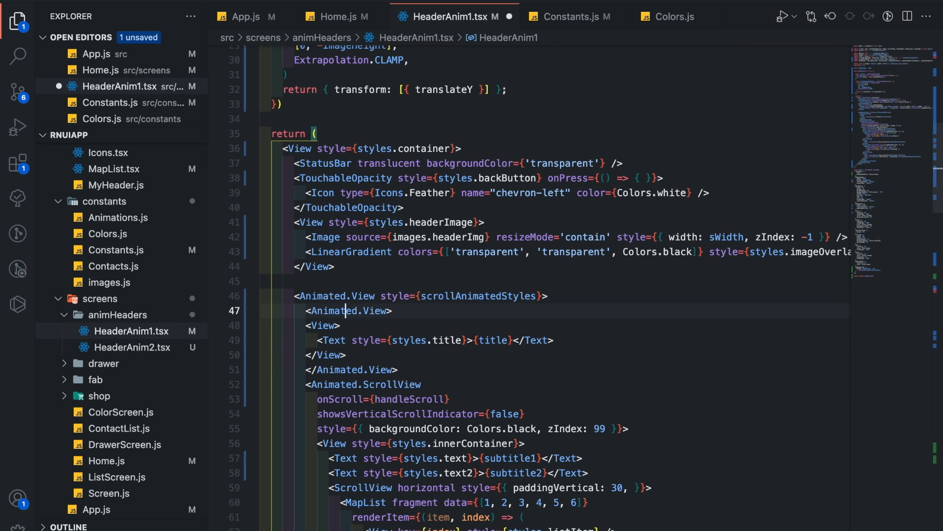
{"action": "type", "text": "style={styles.headerView, ]"}
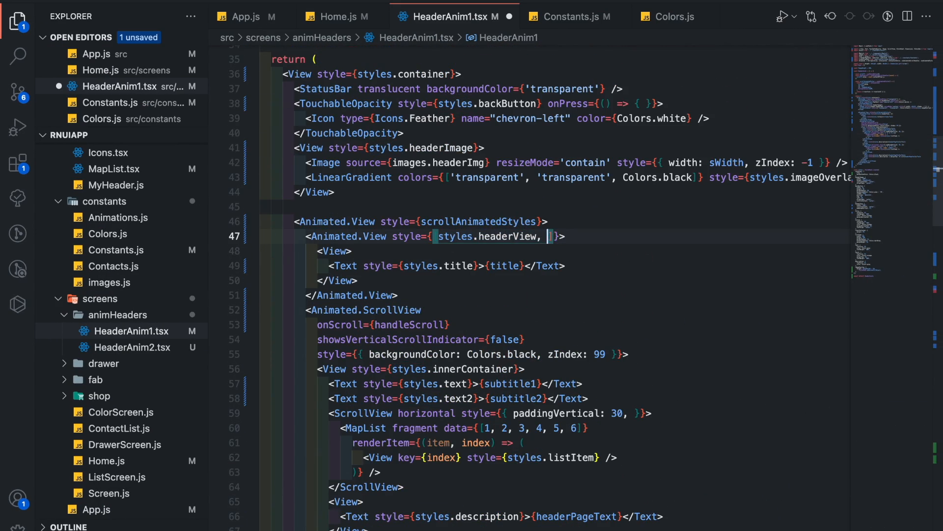
{"action": "type", "text": "headerViewAnima"}
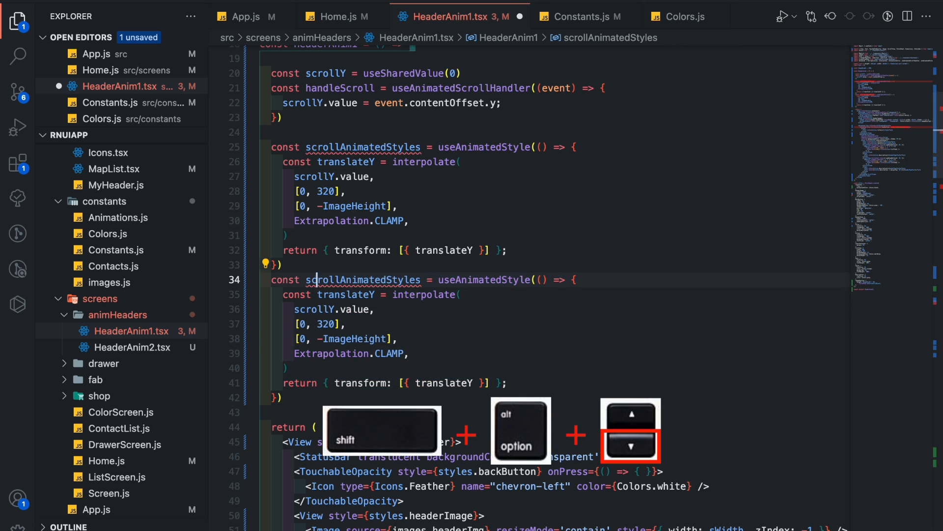
{"action": "double_click", "coordinate": [363, 279]}
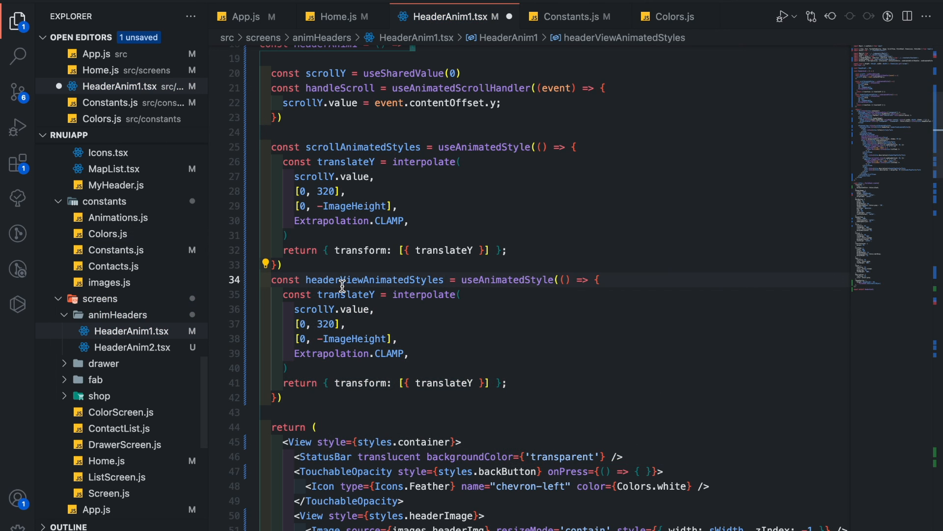
Use interpolateColor ['transparent', Colors.darkGray] without CLAMP and return { backgroundColor }
{"action": "type", "text": "backgroundColor"}
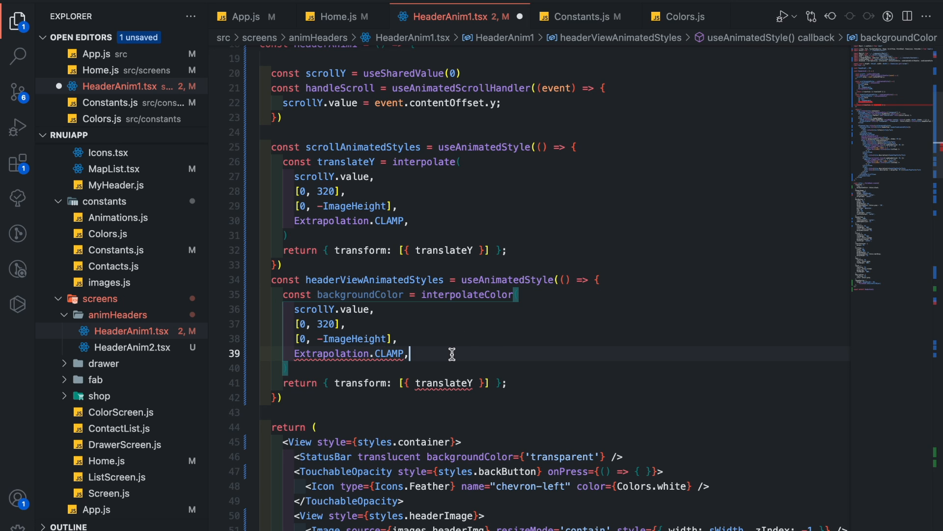
{"action": "key", "text": "Backspace"}
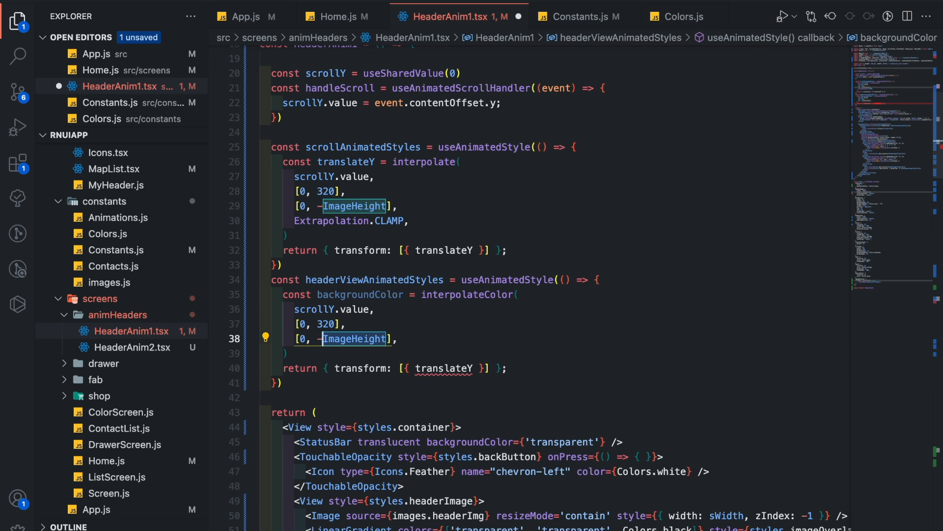
{"action": "type", "text": "Colors.darkGray],"}
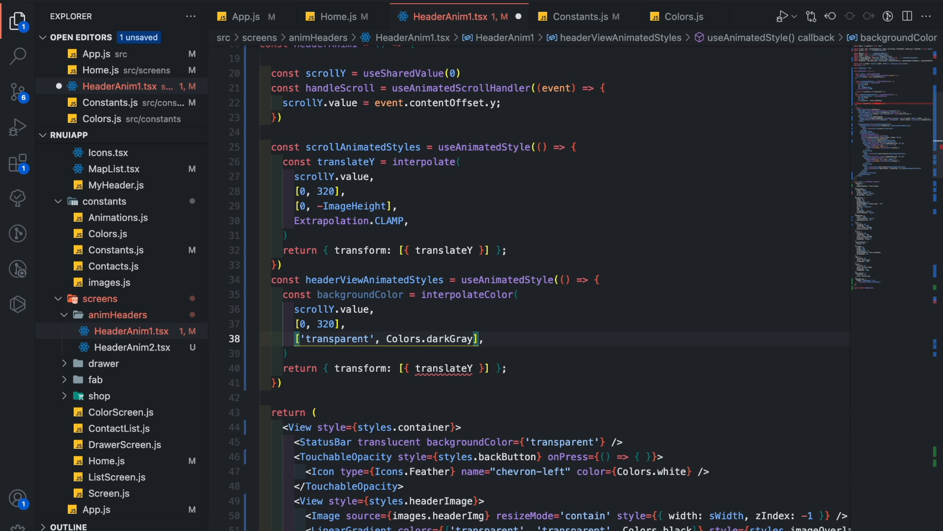
{"action": "type", "text": "back };"}
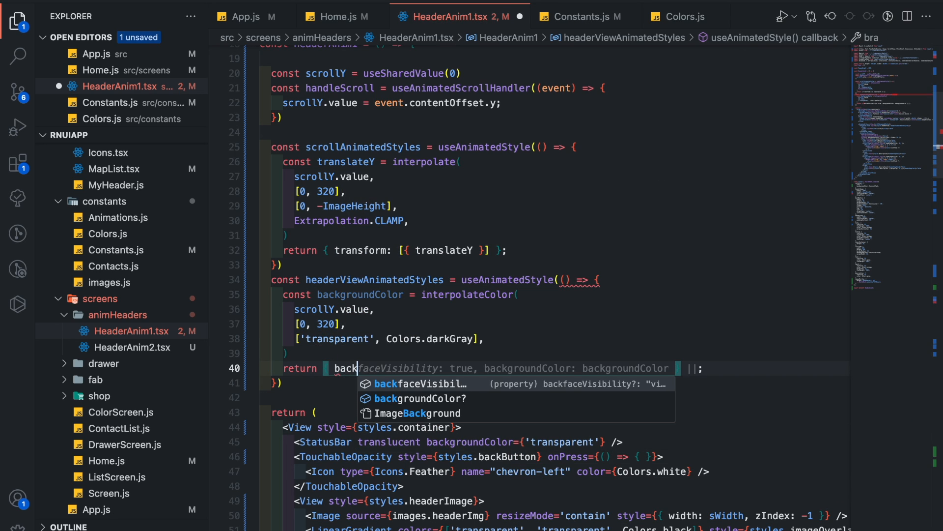
{"action": "type", "text": "backgroundColor};"}
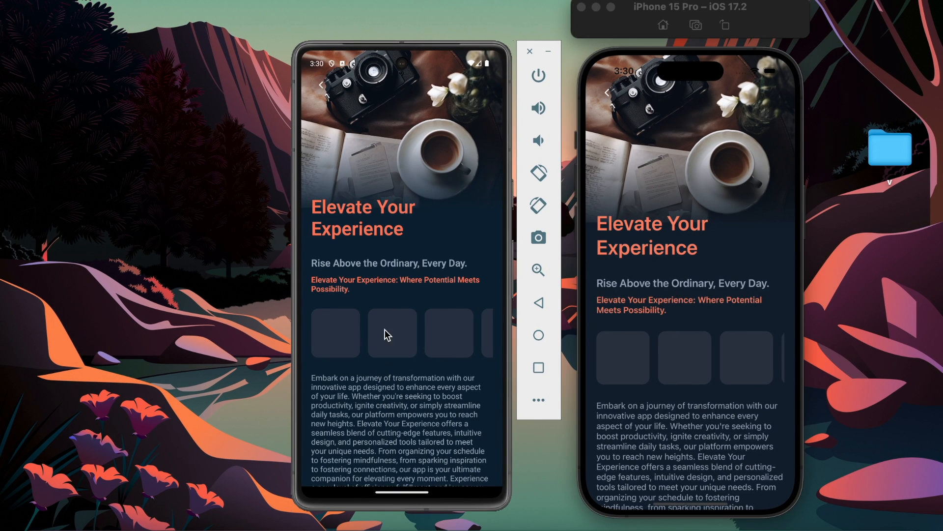
Scroll the simulator screen so the content slides under the dark gray header bar
{"action": "scroll", "scroll_direction": "down", "scroll_amount": 3}
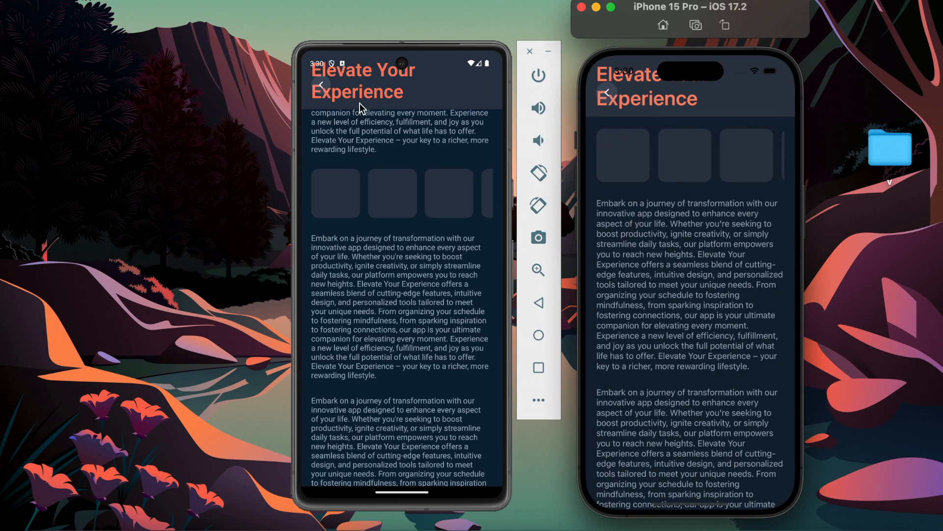
{"action": "mouse_move", "coordinate": [454, 273]}
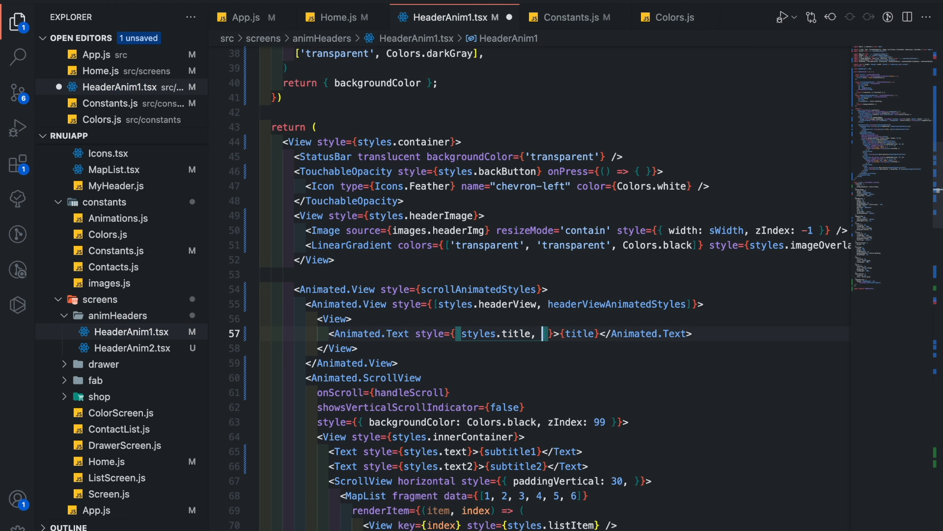
Create titleAnimatedStyles interpolating scrollY [0, 320] to opacity [1, 0] and apply it to the title
{"action": "type", "text": "titleAnimatedStyles = useAnimatedStyle(() => {"}
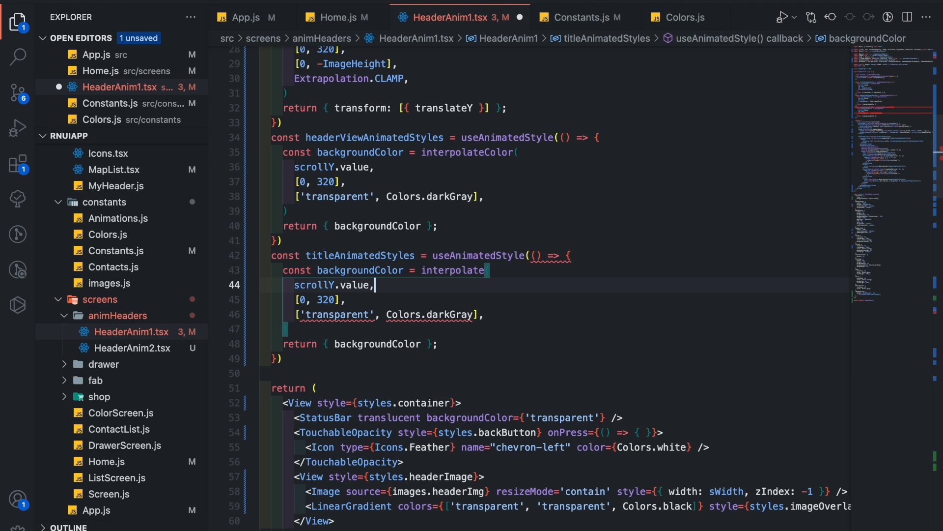
{"action": "type", "text": "[1, 0],"}
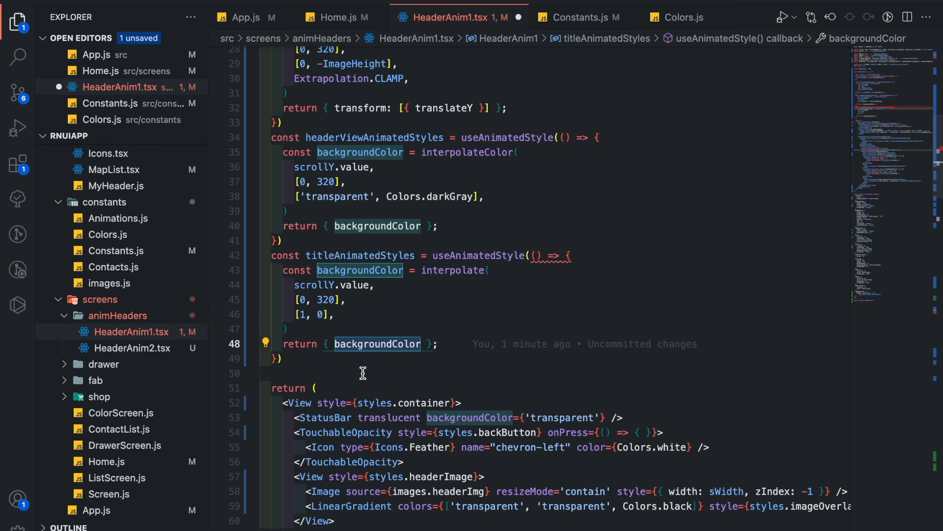
{"action": "type", "text": "opacit"}
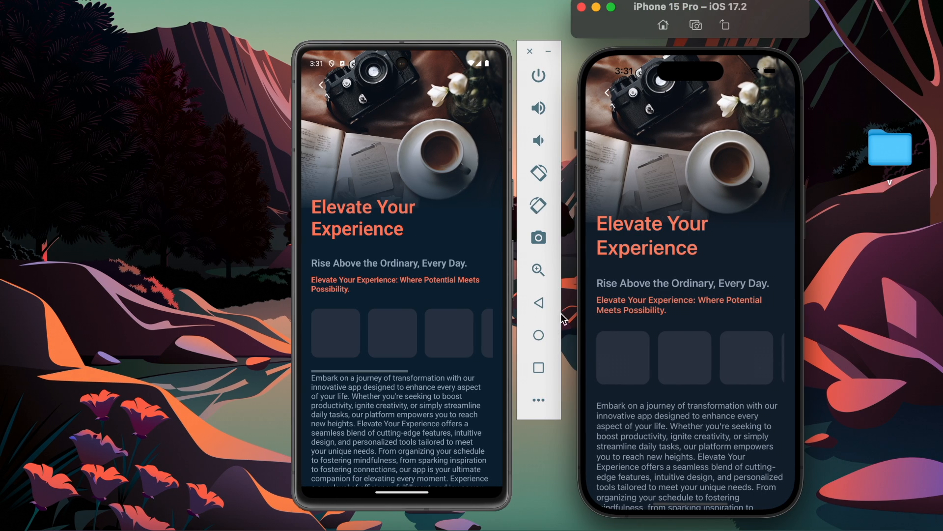
Swipe up in the Android Emulator to watch the large title fade out
{"action": "scroll", "scroll_direction": "down", "scroll_amount": 3}
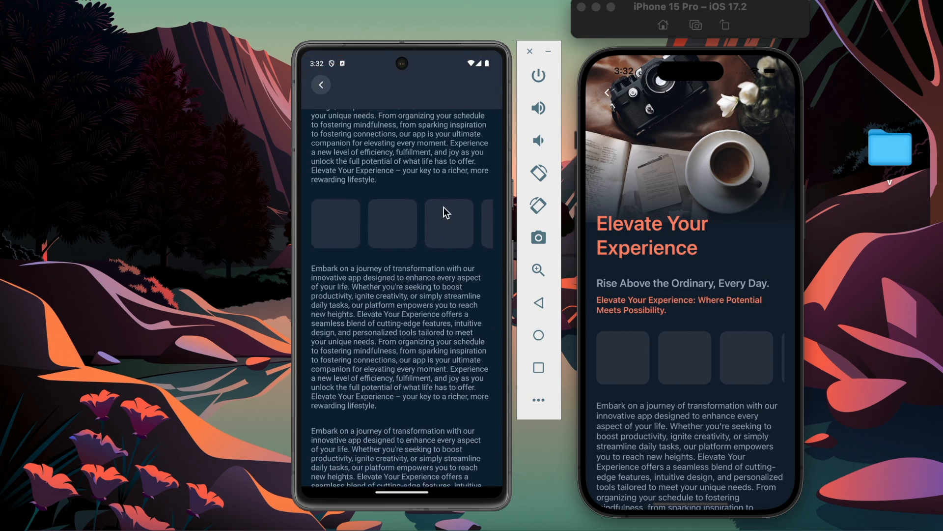
{"action": "scroll", "scroll_direction": "down", "scroll_amount": 3}
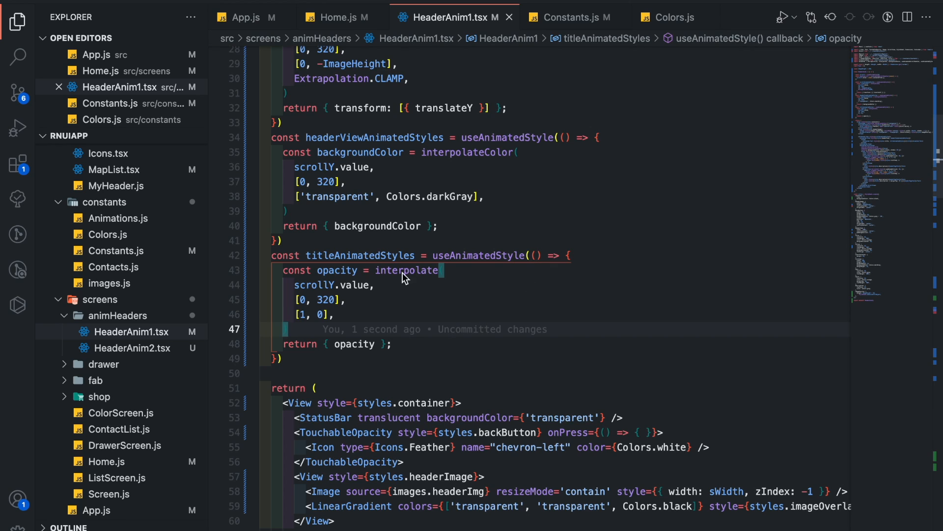
Add a second Animated.Text with styles.title2 and titleAnimatedStyles, passing false to the first call
{"action": "scroll", "scroll_direction": "down", "scroll_amount": 3}
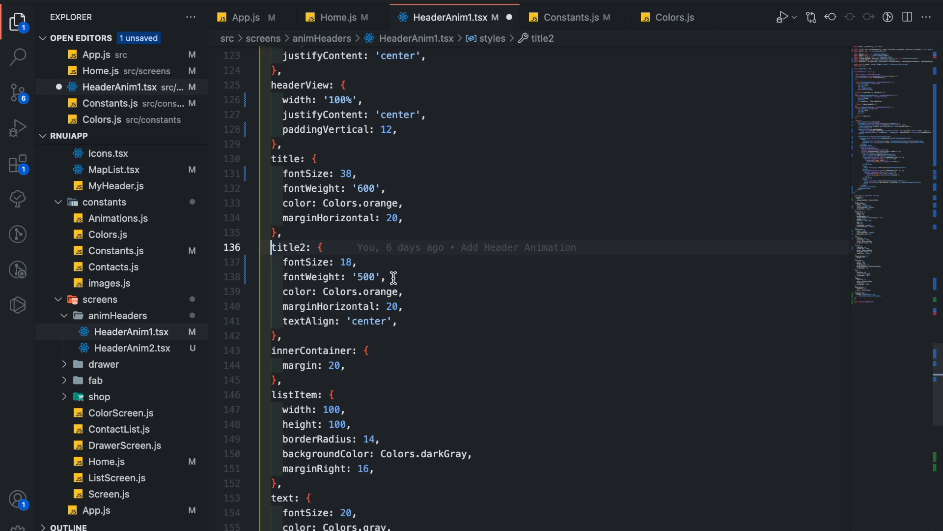
{"action": "scroll", "scroll_direction": "up", "scroll_amount": 3}
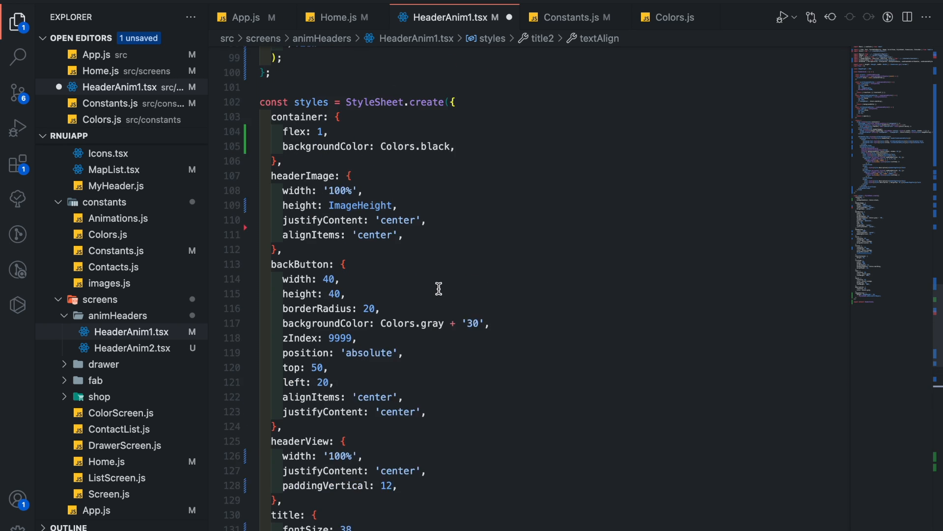
{"action": "scroll", "scroll_direction": "up", "scroll_amount": 3}
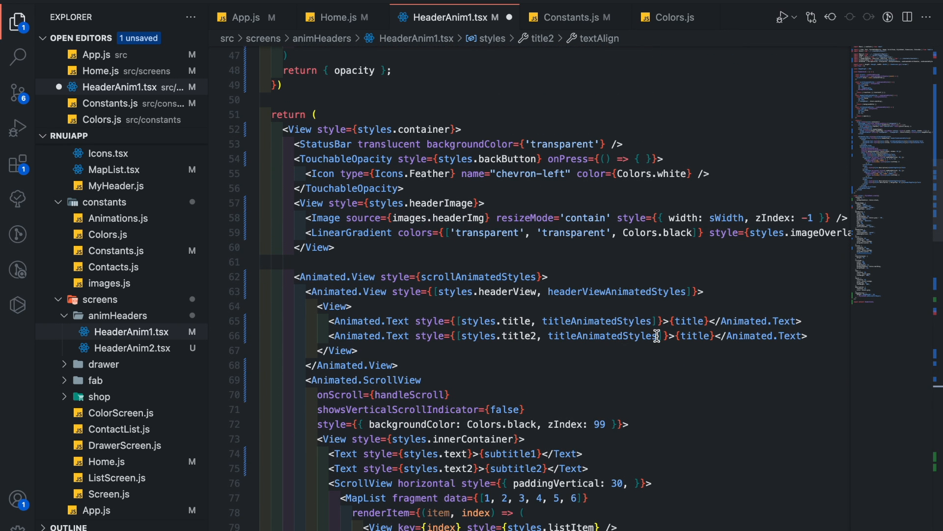
{"action": "type", "text": "(false"}
{"action": "type", "text": "(true"}
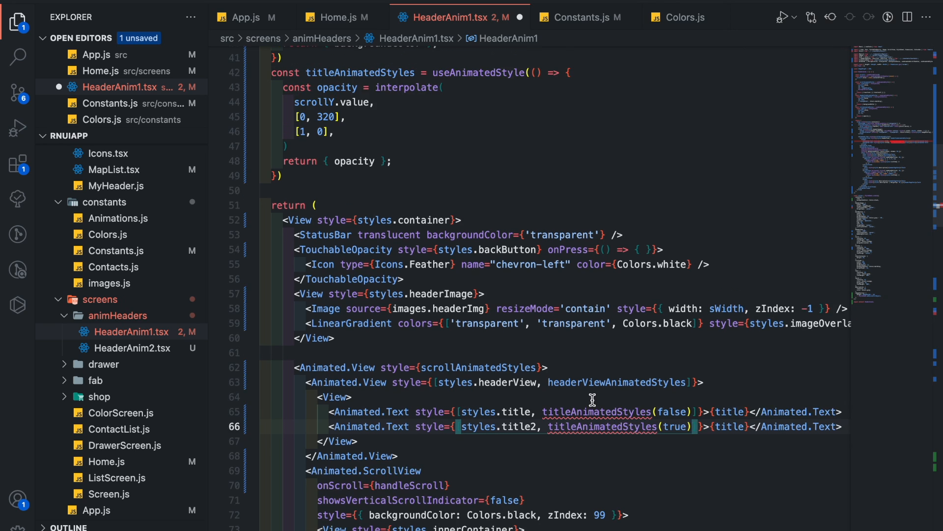
Make titleAnimatedStyles take a fadeIn boolean choosing outputRange [0, 1] or [1, 0] for interpolate
{"action": "type", "text": "fade"}
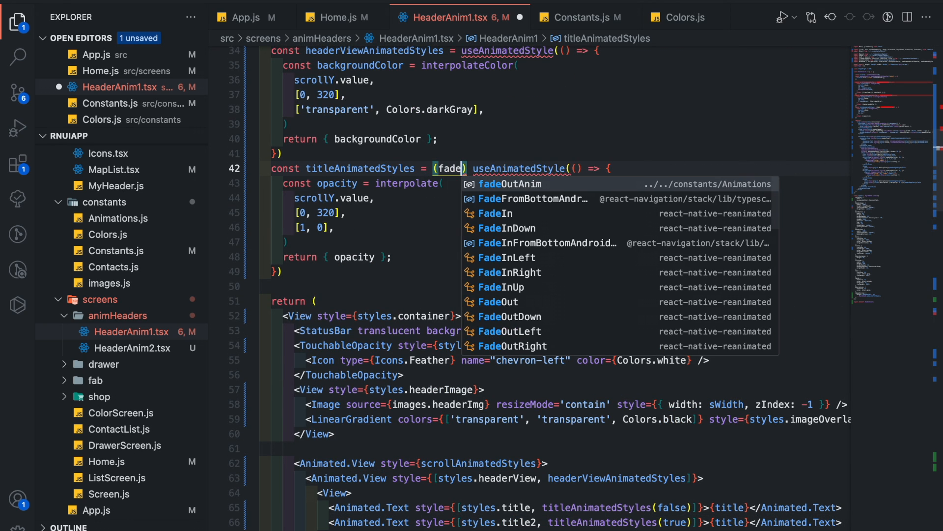
{"action": "left_click", "coordinate": [495, 213]}
{"action": "type", "text": "const outputRange = fadeIn ? [0, 1] : [1, 0"}
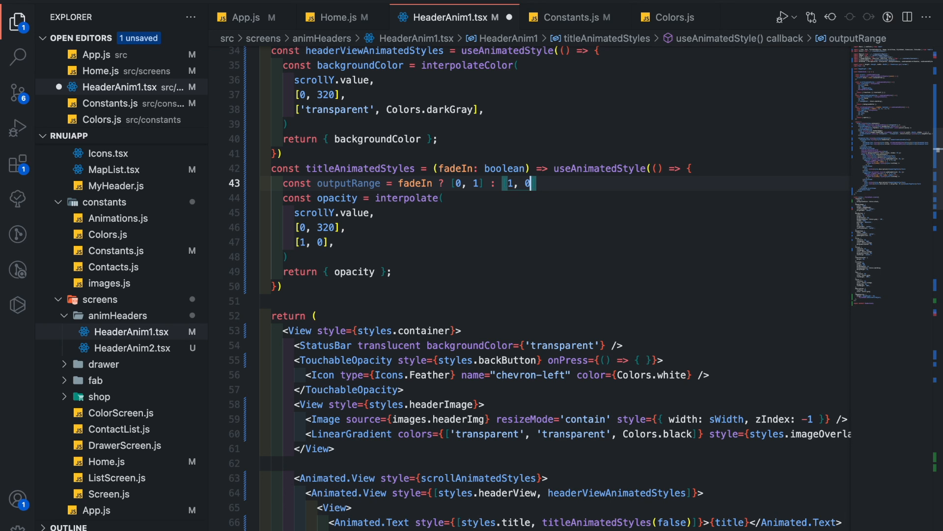
{"action": "double_click", "coordinate": [348, 183]}
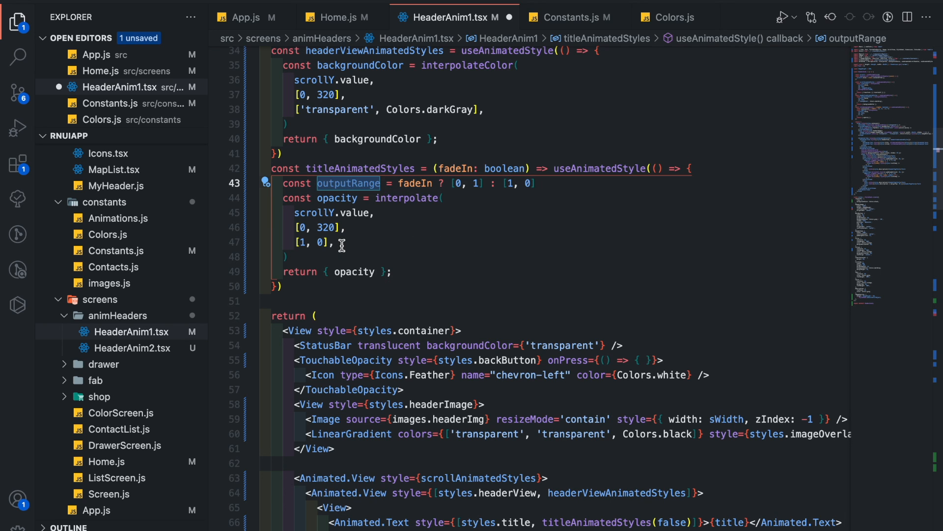
{"action": "type", "text": "outputRange"}
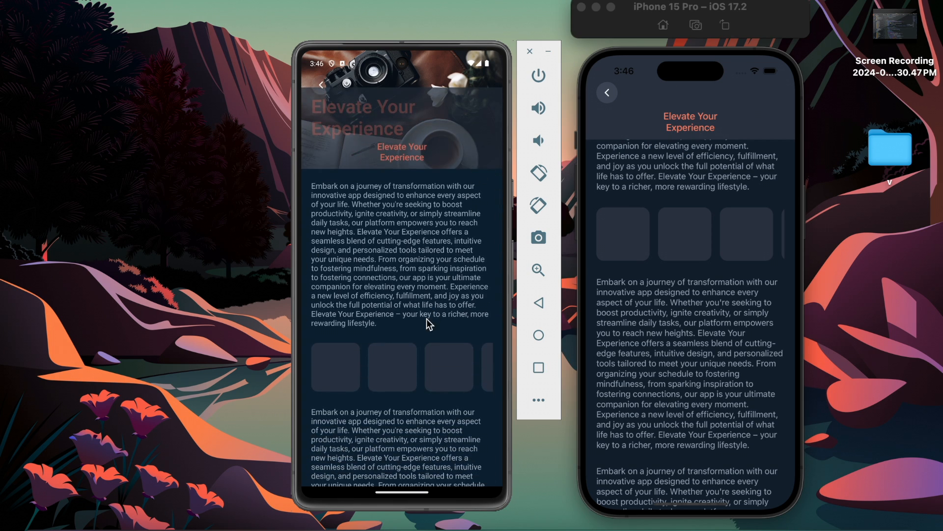
Test the cross-fade in the simulators, then add a 120 stop to the input range for three-stage output ranges
{"action": "scroll", "scroll_direction": "down", "scroll_amount": 3}
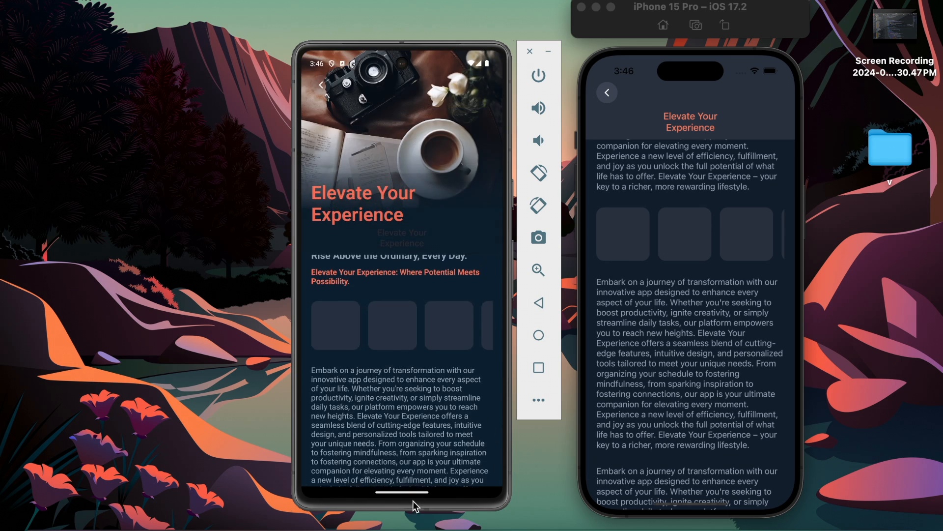
{"action": "scroll", "scroll_direction": "up", "scroll_amount": 3}
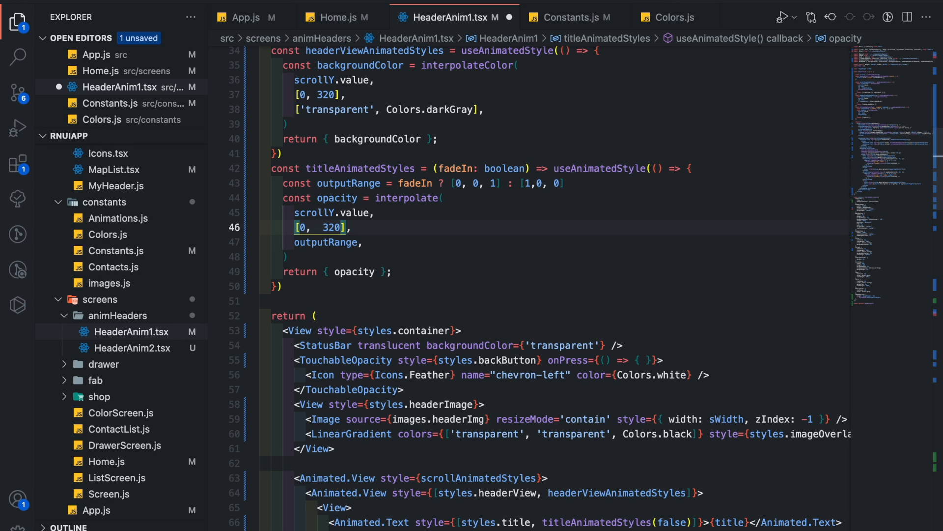
{"action": "type", "text": "120,"}
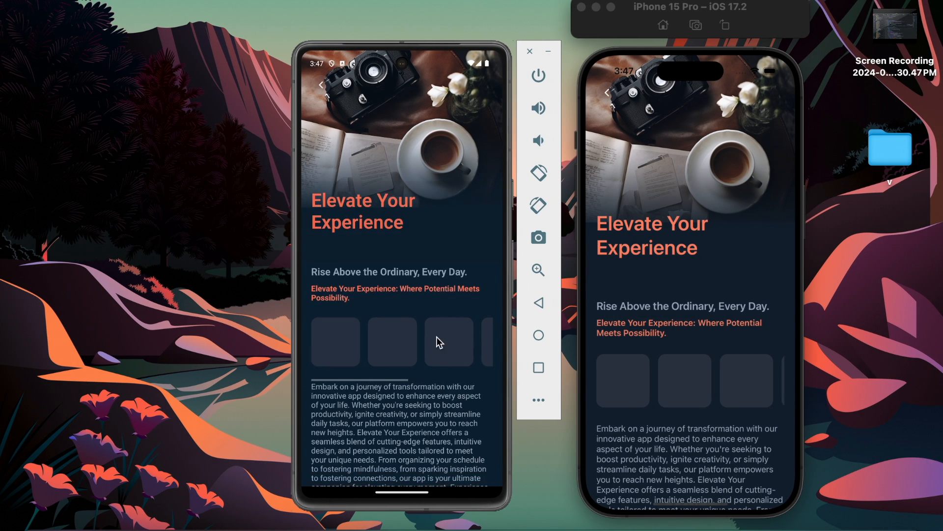
Swipe up in the Android Emulator and iOS Simulator to check the three-stage title cross-fade
{"action": "scroll", "scroll_direction": "down", "scroll_amount": 3}
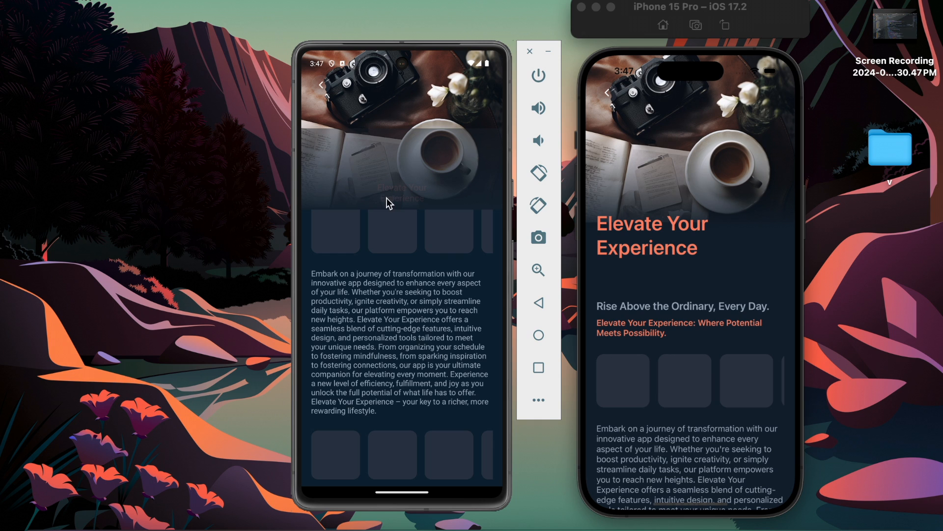
{"action": "mouse_move", "coordinate": [411, 324]}
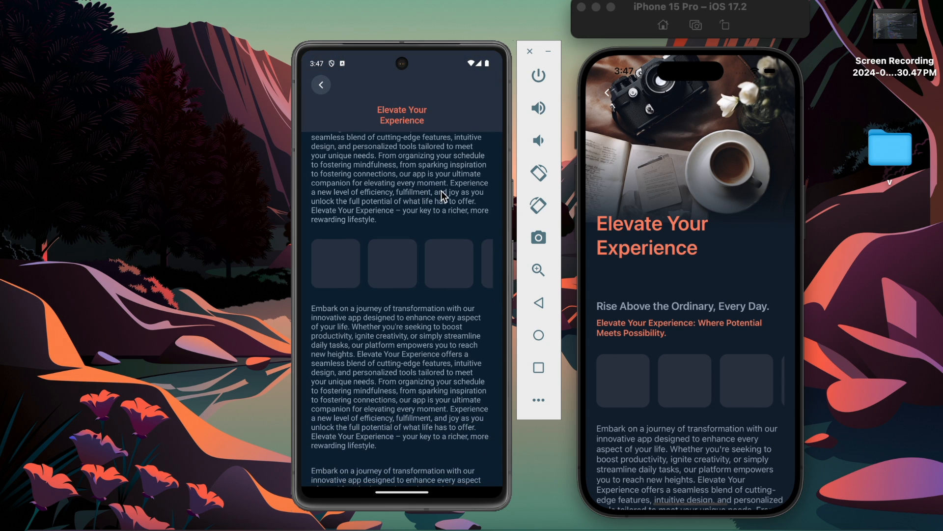
{"action": "scroll", "scroll_direction": "down", "scroll_amount": 3}
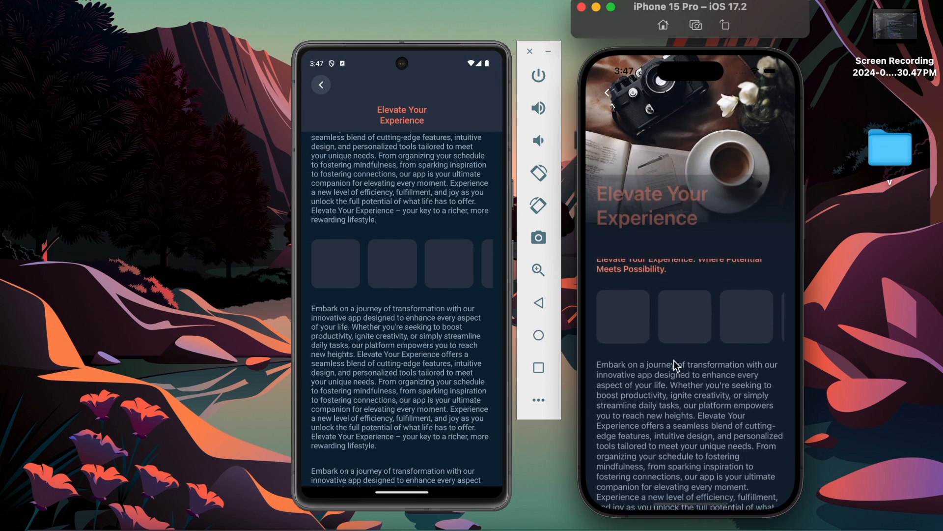
{"action": "scroll", "scroll_direction": "down", "scroll_amount": 3}
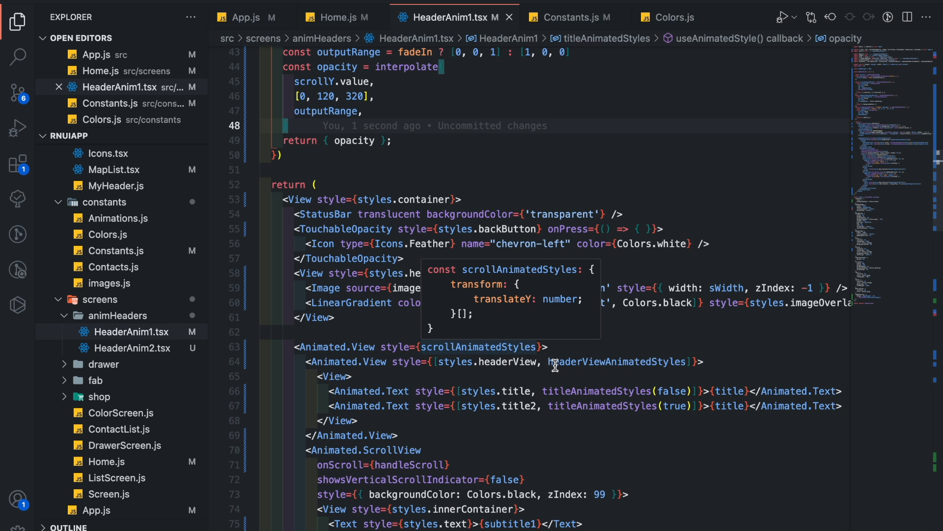
Add position: 'absolute' to the large title style after marginHorizontal
{"action": "scroll", "scroll_direction": "down", "scroll_amount": 3}
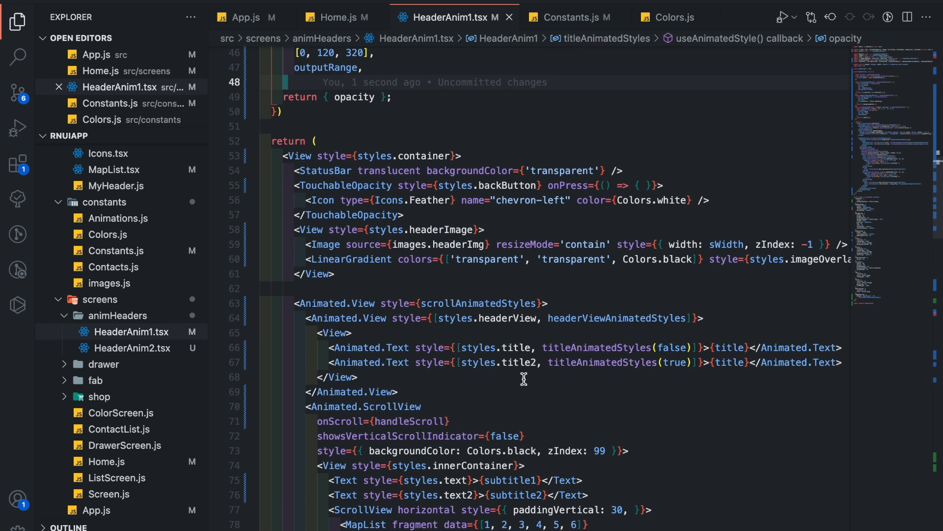
{"action": "mouse_move", "coordinate": [396, 353]}
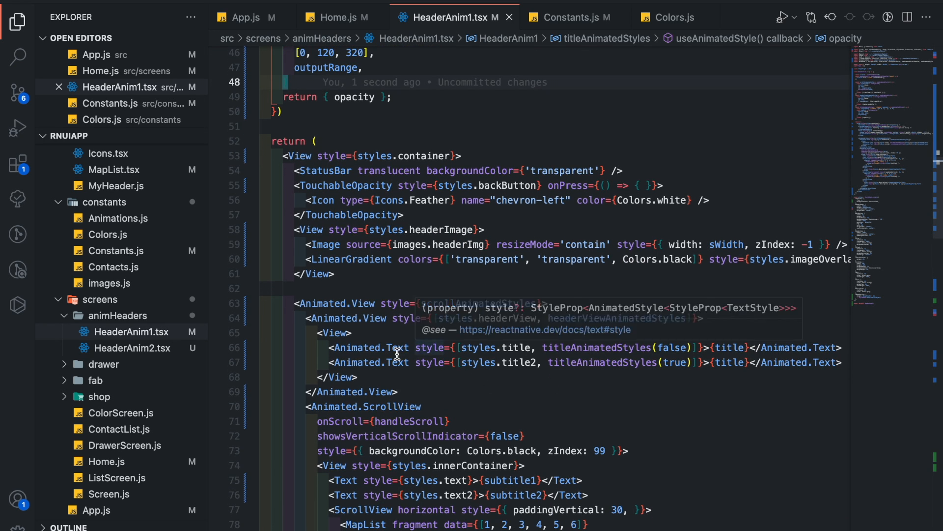
{"action": "mouse_move", "coordinate": [516, 347]}
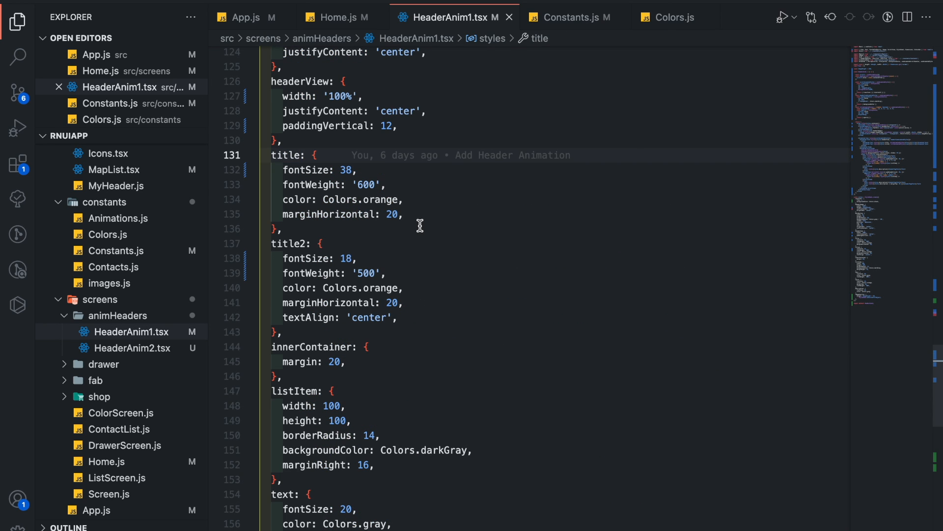
{"action": "left_click", "coordinate": [425, 214]}
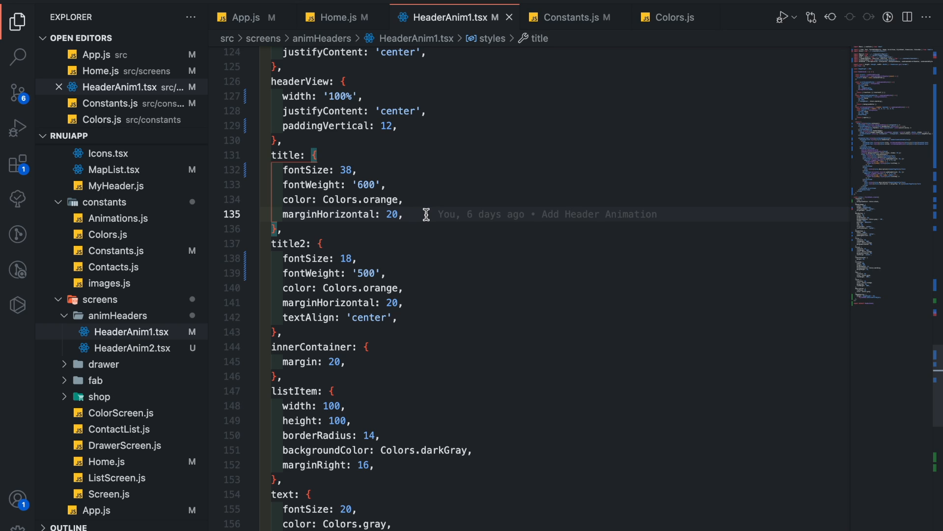
{"action": "type", "text": "position"}
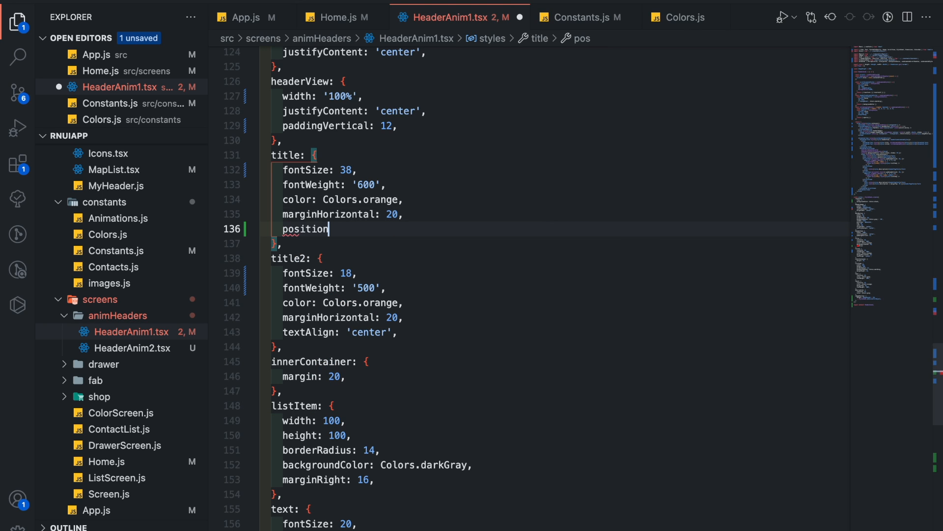
{"action": "type", "text": ": 'absolute',"}
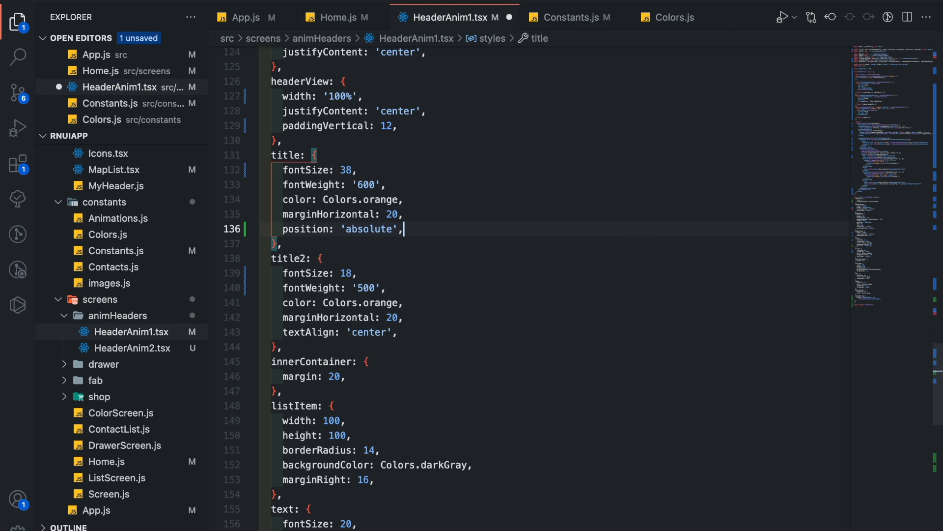
{"action": "mouse_move", "coordinate": [448, 226]}
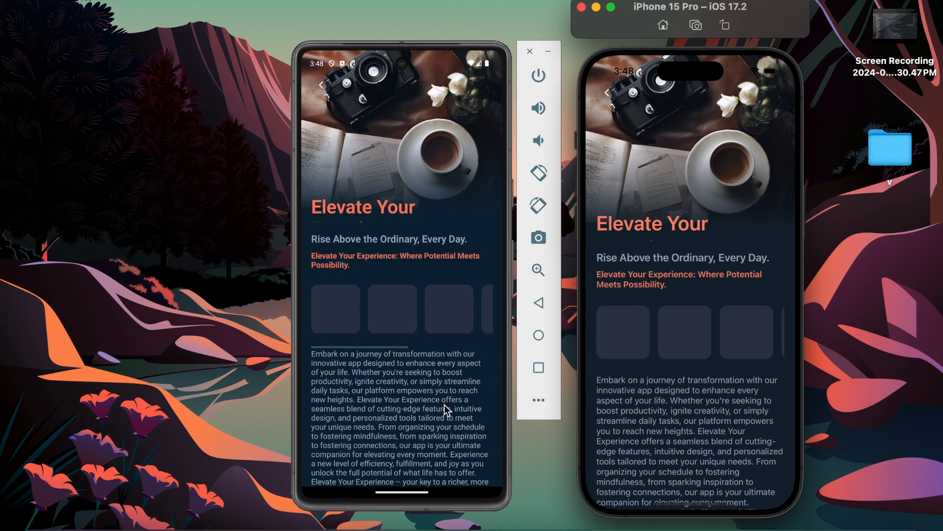
Check the simulators, then add marginTop: 34 to the title2 style
{"action": "scroll", "scroll_direction": "down", "scroll_amount": 3}
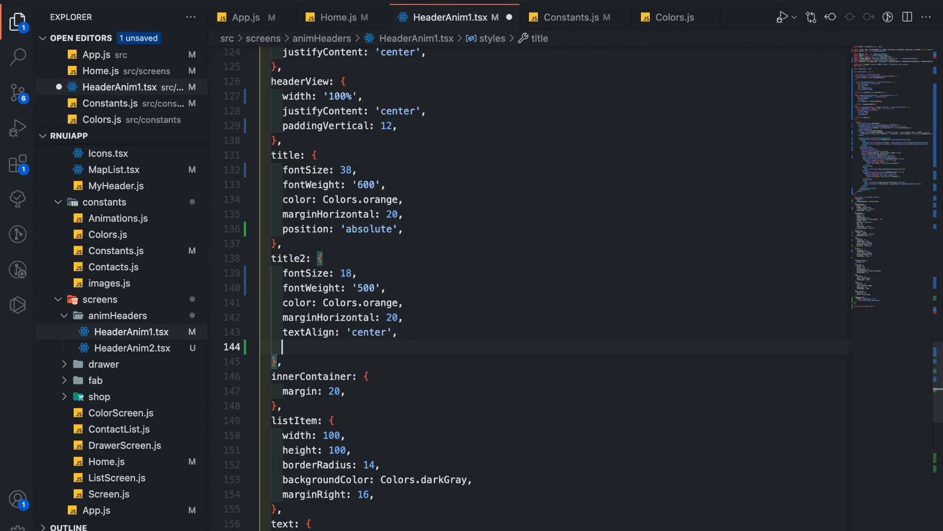
{"action": "type", "text": "marginTop"}
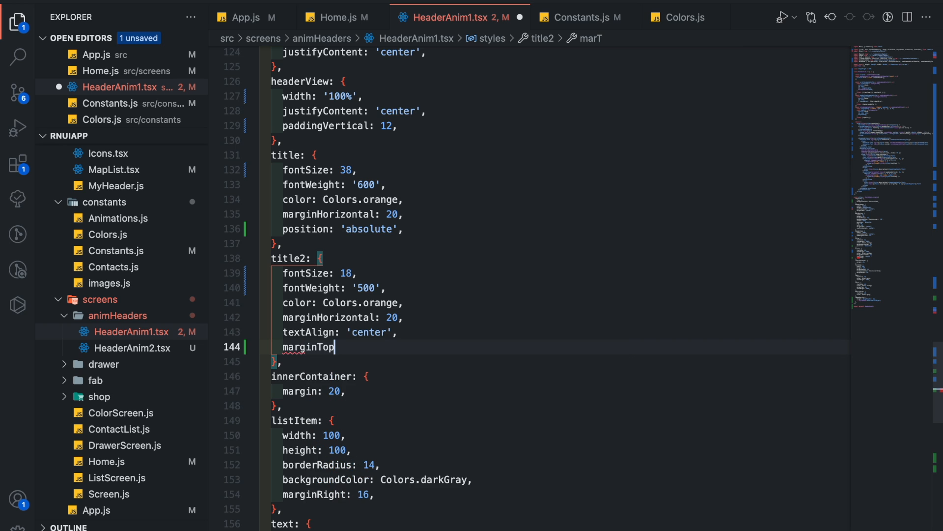
{"action": "type", "text": ": 34"}
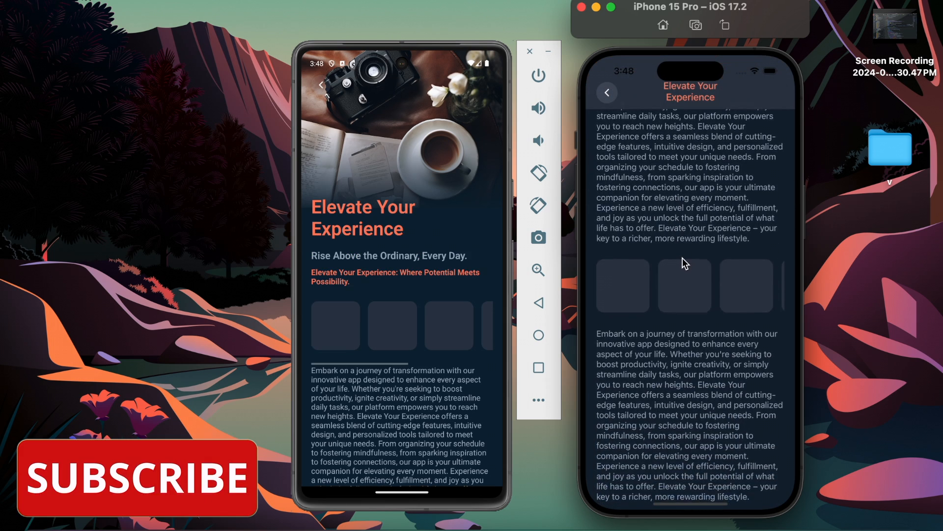
{"action": "scroll", "scroll_direction": "down", "scroll_amount": 3}
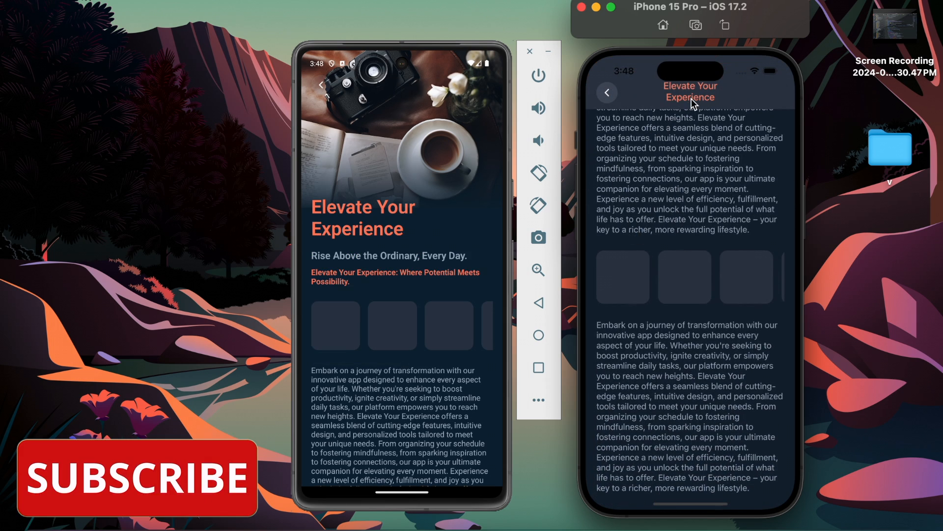
{"action": "scroll", "scroll_direction": "down", "scroll_amount": 3}
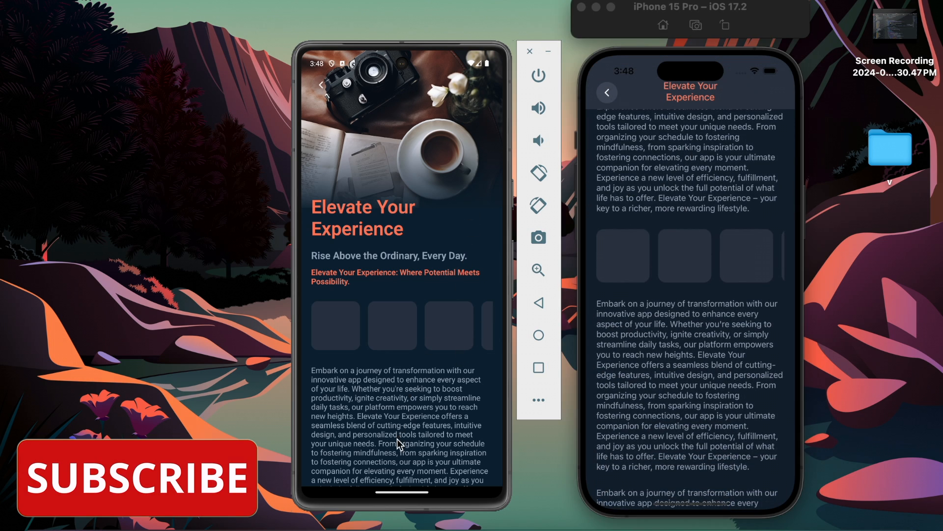
{"action": "scroll", "scroll_direction": "down", "scroll_amount": 3}
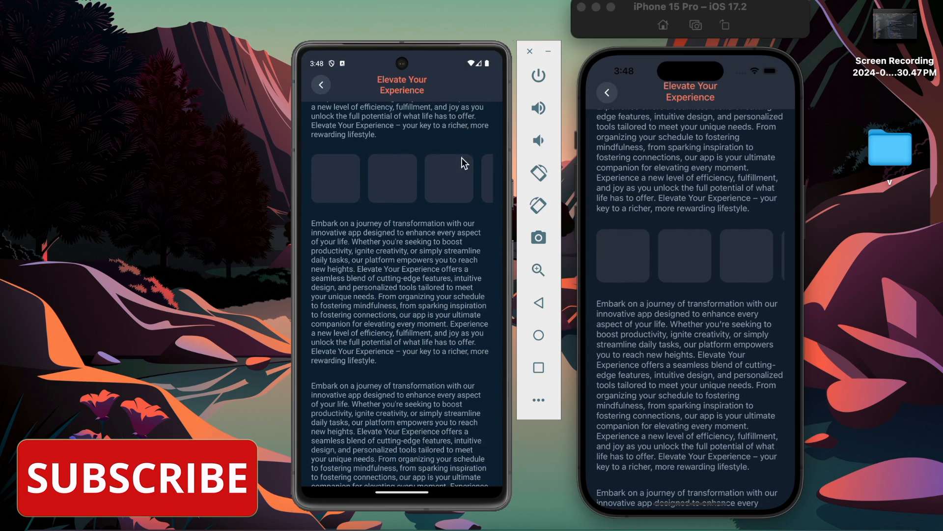
{"action": "scroll", "scroll_direction": "down", "scroll_amount": 3}
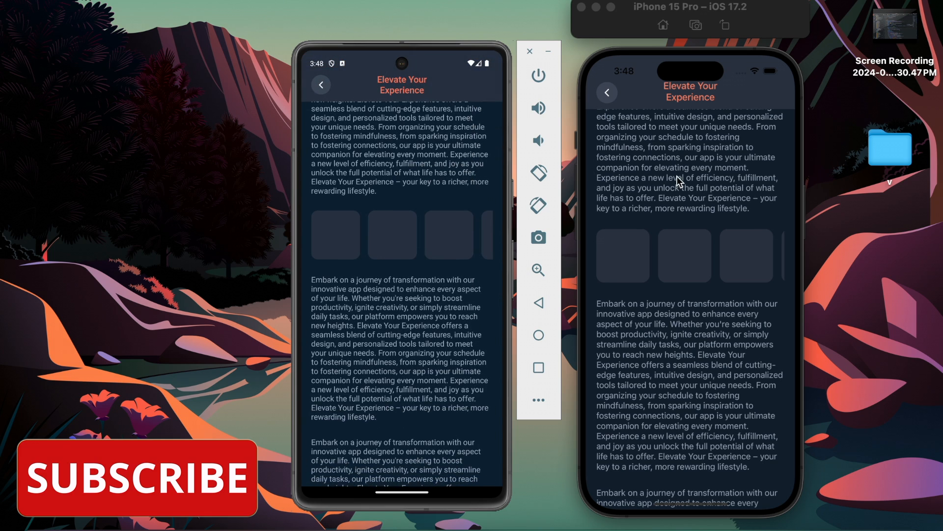
{"action": "scroll", "scroll_direction": "down", "scroll_amount": 3}
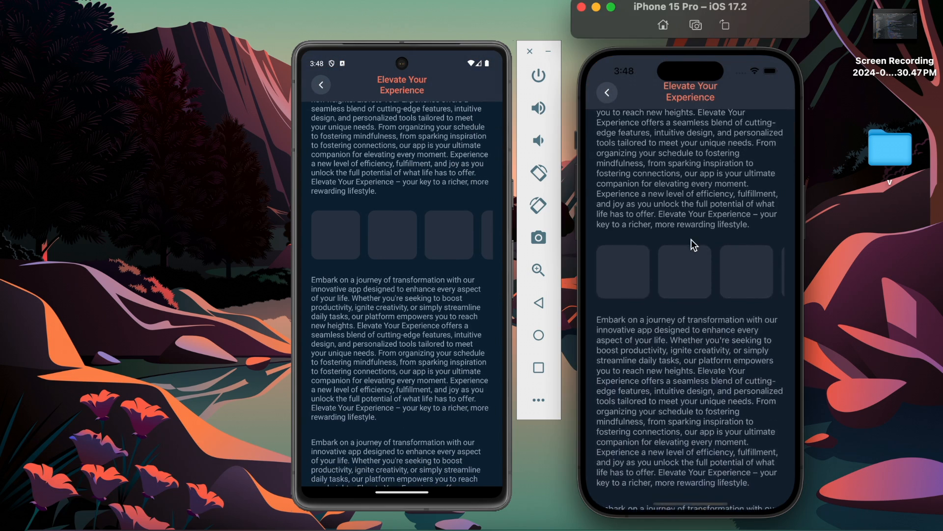
{"action": "scroll", "scroll_direction": "down", "scroll_amount": 3}
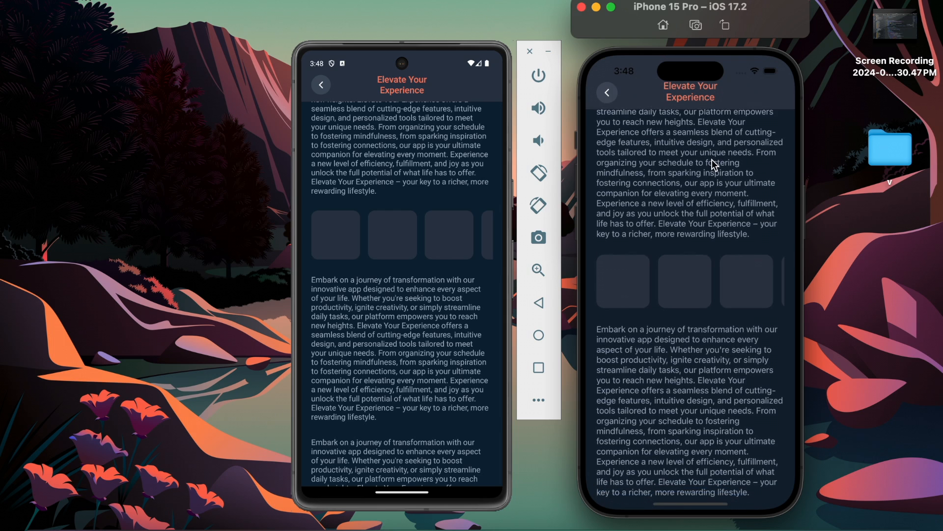
{"action": "scroll", "scroll_direction": "down", "scroll_amount": 3}
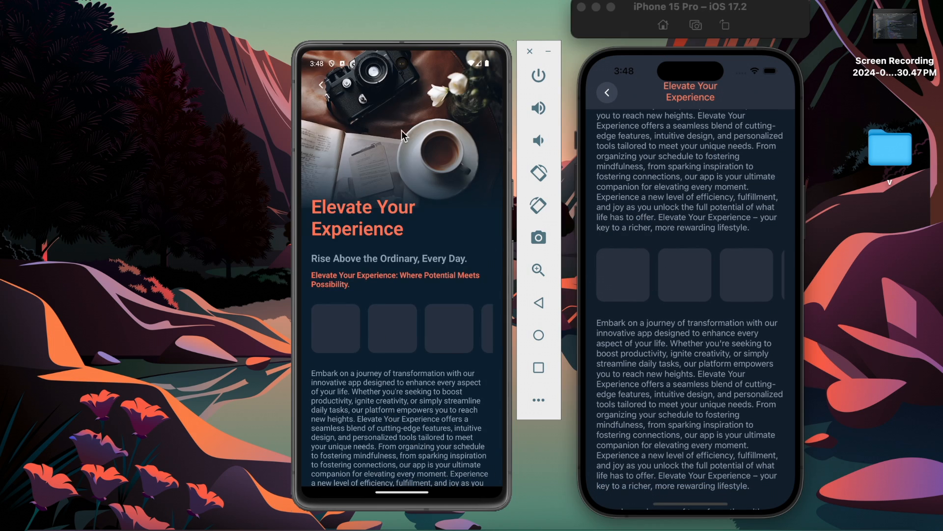
{"action": "scroll", "scroll_direction": "up", "scroll_amount": 3}
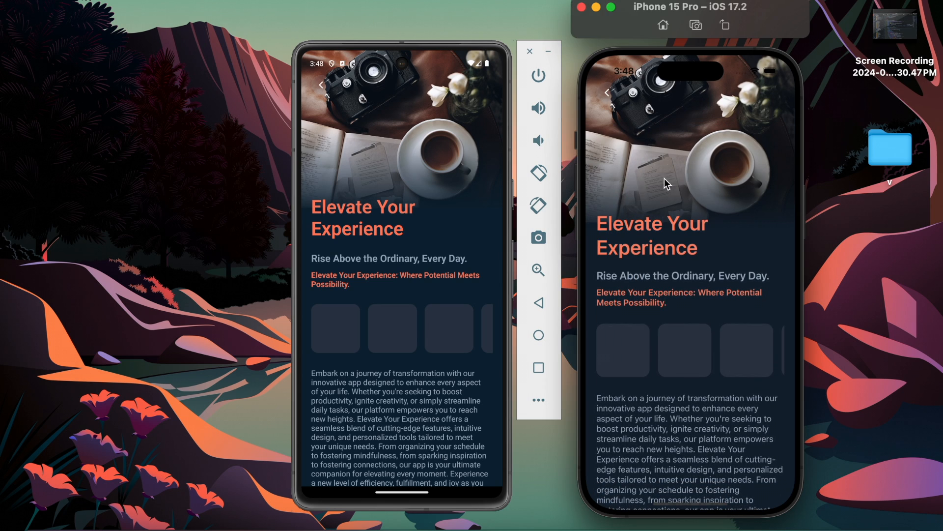
{"action": "mouse_move", "coordinate": [412, 165]}
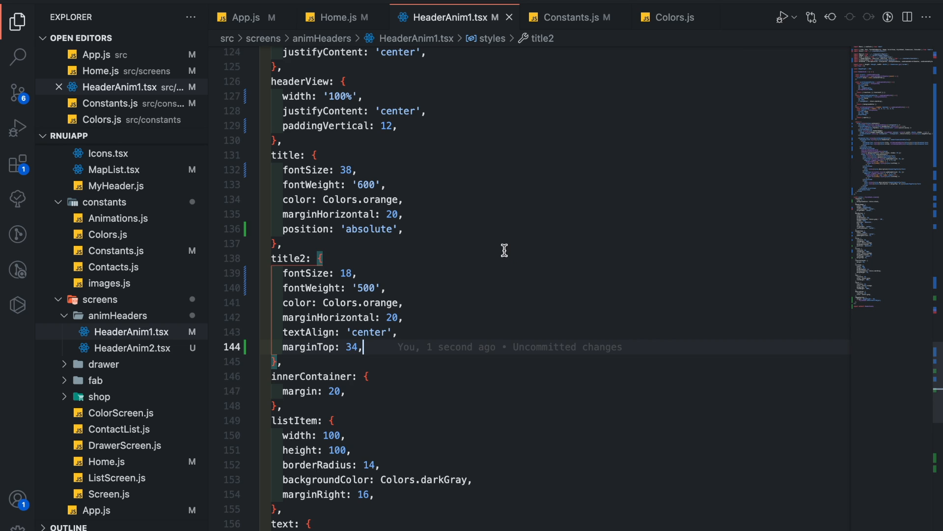
Duplicate the hook as animatedImageStyles, interpolating scroll [0, 320] to scale [1.4, 1] returned as a transform
{"action": "scroll", "scroll_direction": "up", "scroll_amount": 3}
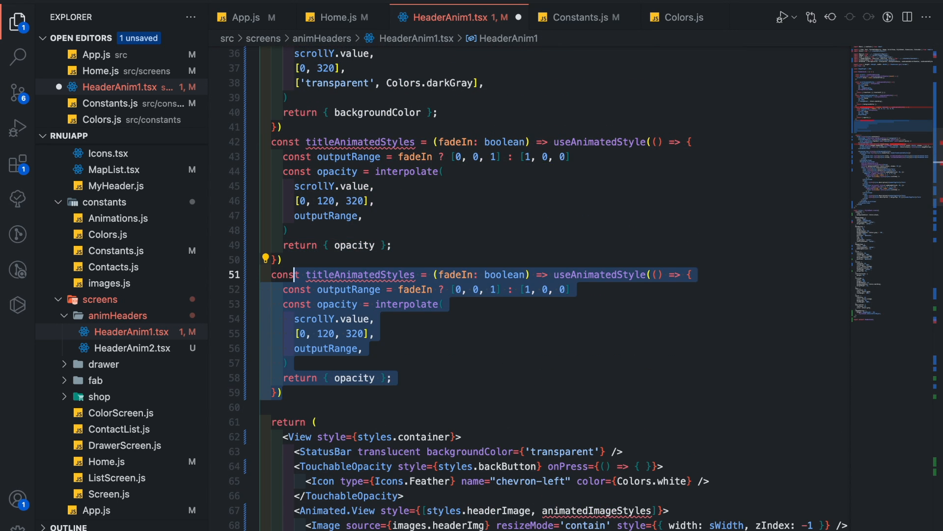
{"action": "type", "text": "animatedImageStyles"}
{"action": "left_click", "coordinate": [362, 304]}
{"action": "type", "text": "scale"}
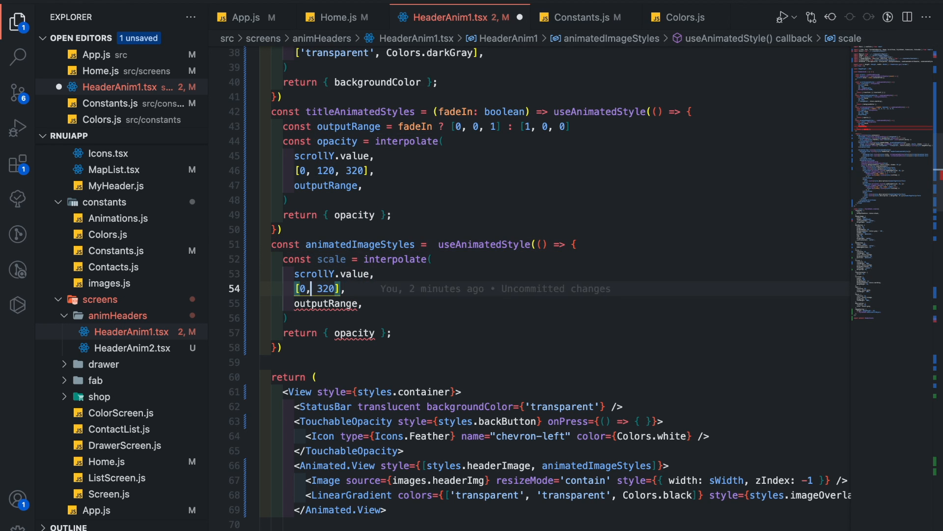
{"action": "type", "text": "[0, 0],"}
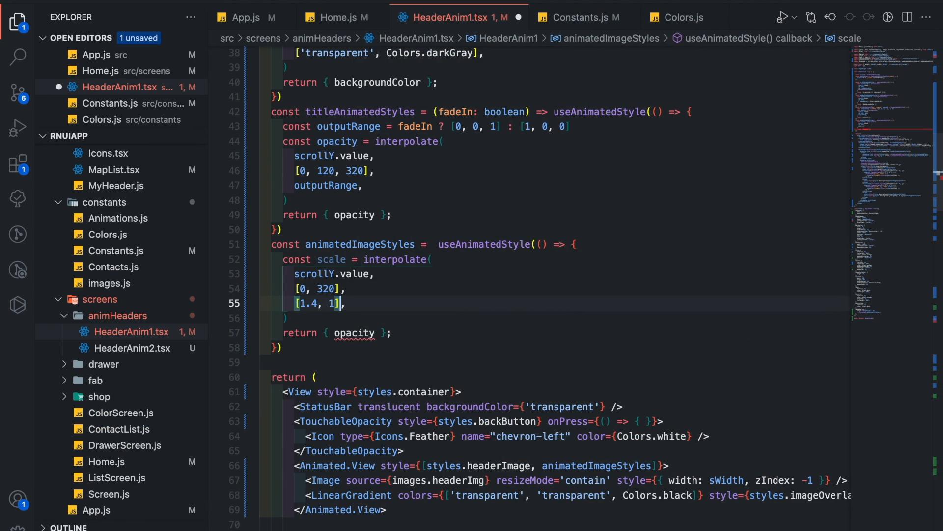
{"action": "type", "text": "tra"}
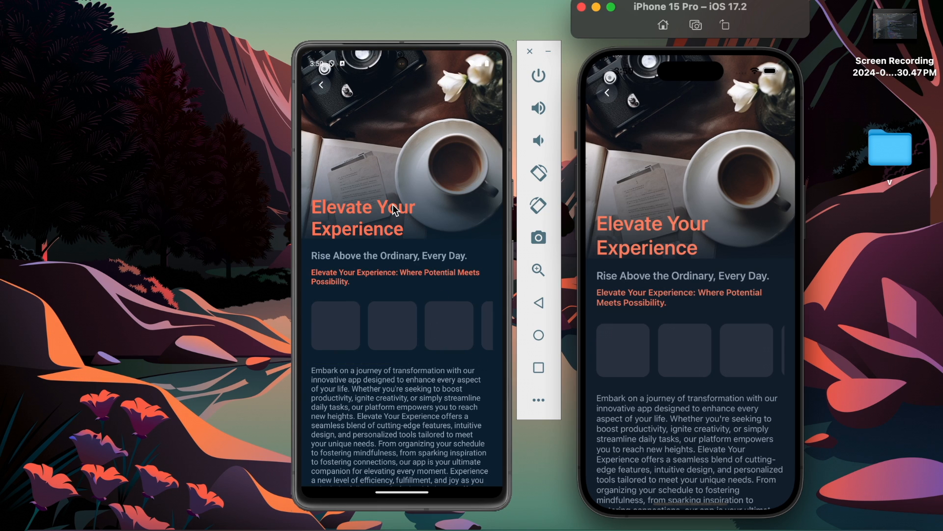
{"action": "scroll", "scroll_direction": "down", "scroll_amount": 3}
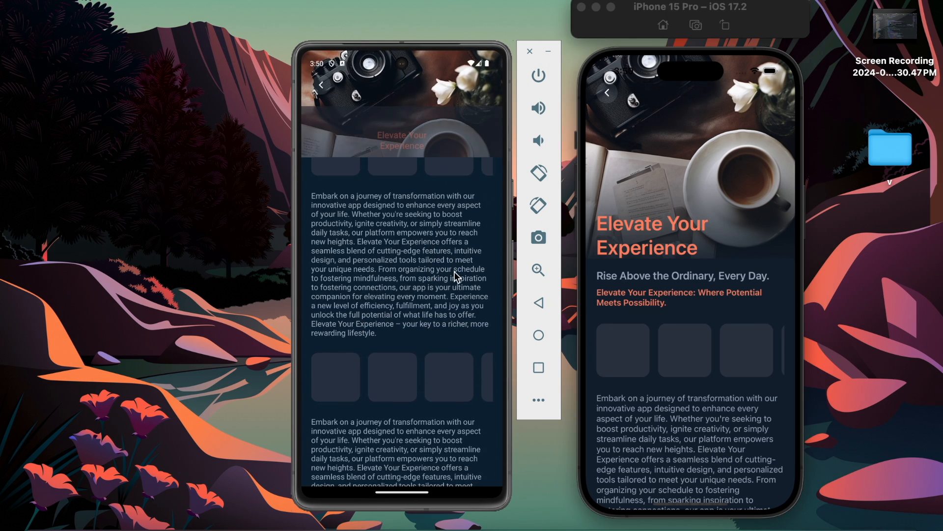
{"action": "scroll", "scroll_direction": "down", "scroll_amount": 3}
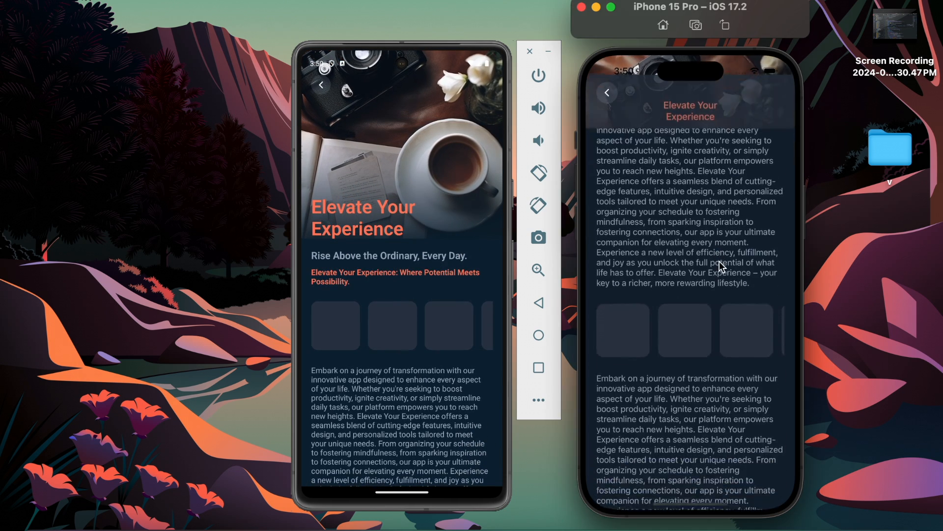
{"action": "scroll", "scroll_direction": "up", "scroll_amount": 3}
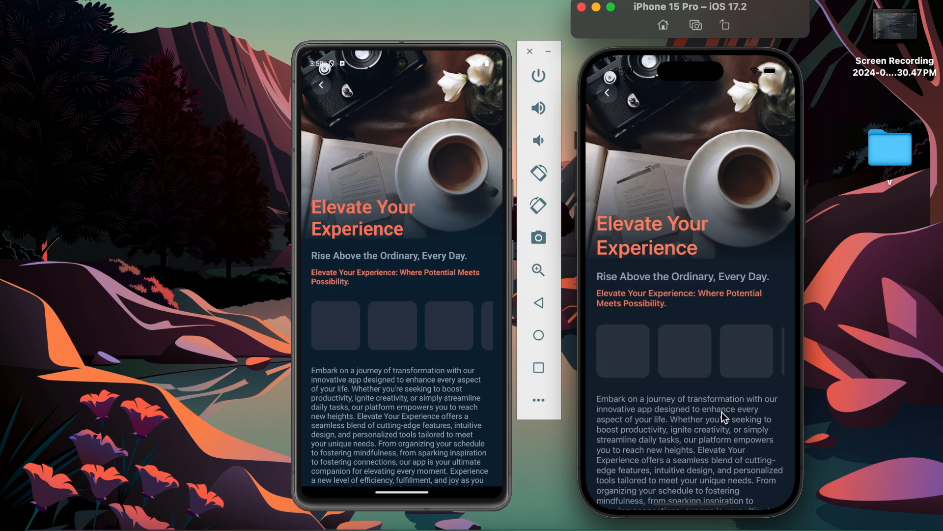
{"action": "scroll", "scroll_direction": "down", "scroll_amount": 3}
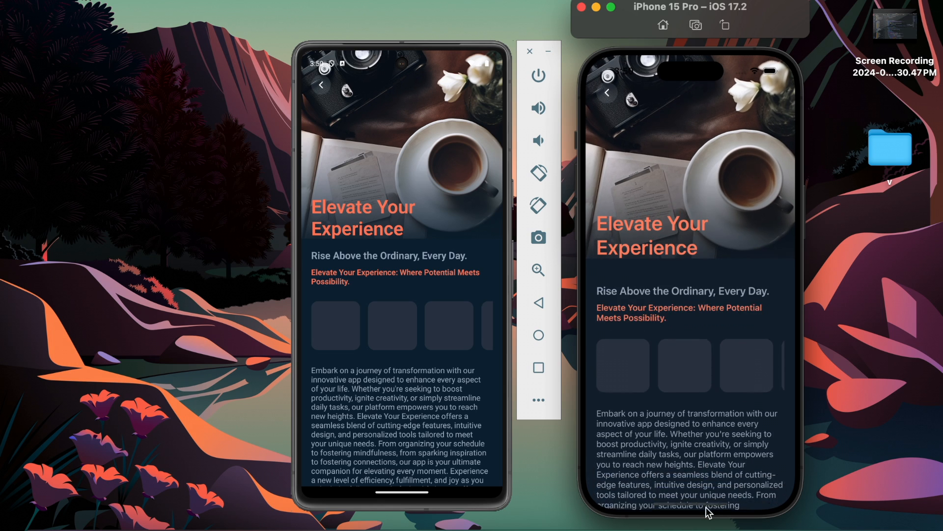
{"action": "scroll", "scroll_direction": "down", "scroll_amount": 3}
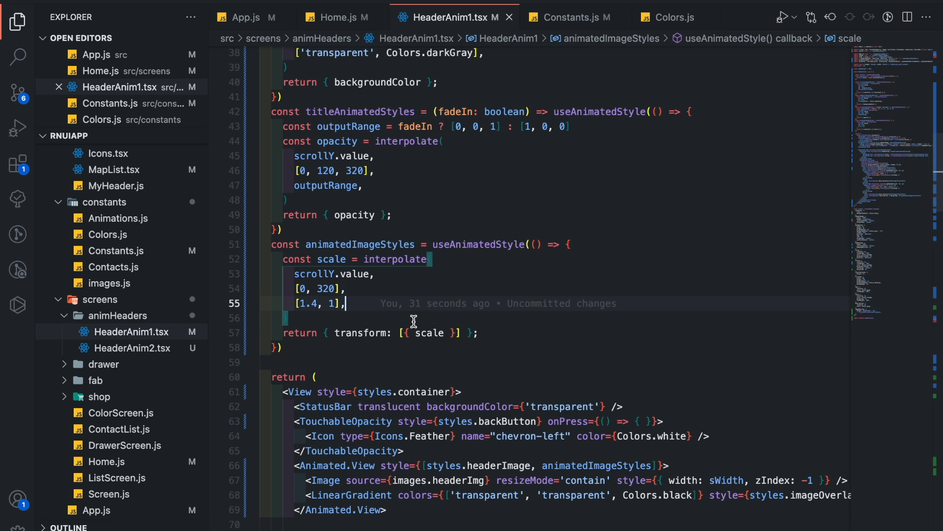
Add {extrapolateRight: Extrapolation.CLAMP} as the fourth argument of the scale interpolate call
{"action": "type", "text": "{}"}
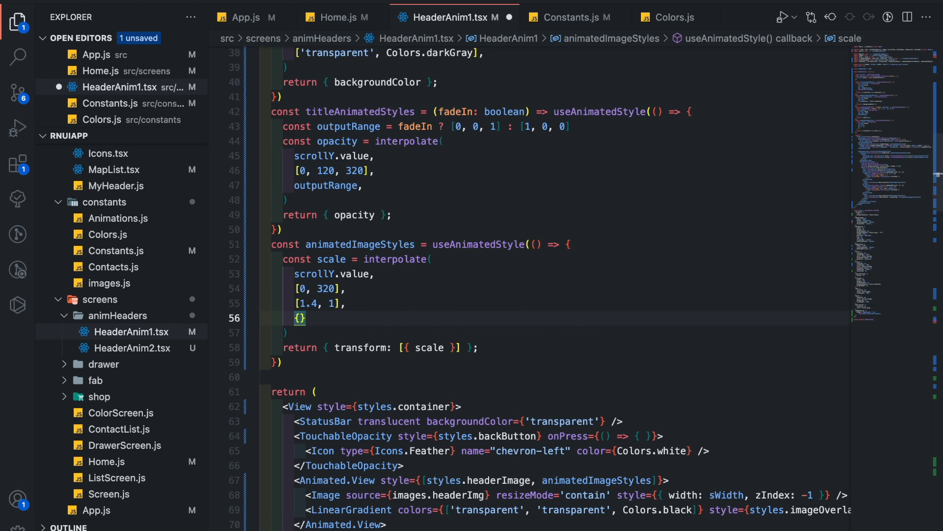
{"action": "type", "text": "e"}
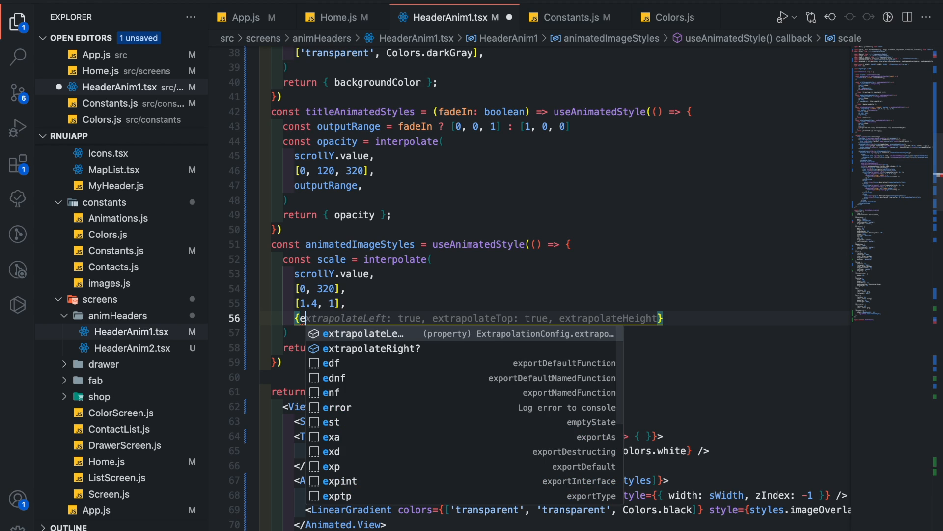
{"action": "left_click", "coordinate": [372, 347]}
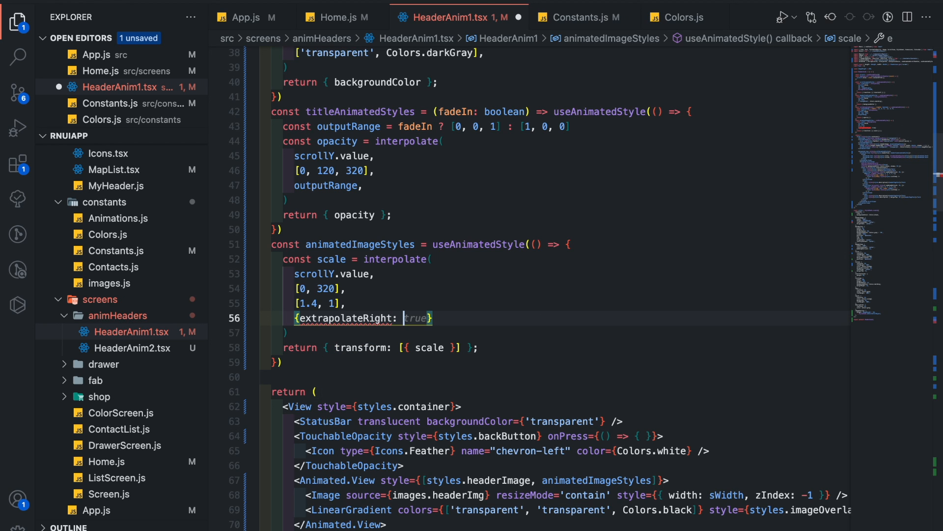
{"action": "type", "text": "Et"}
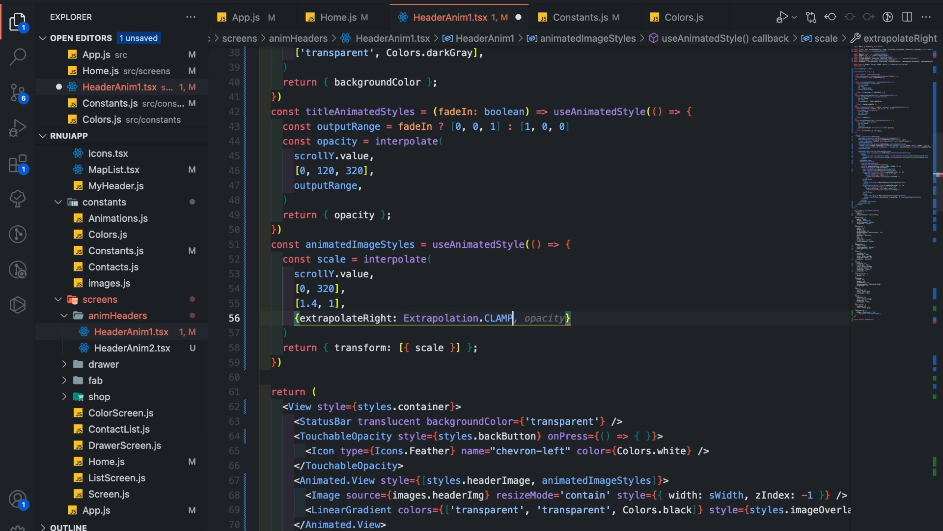
{"action": "key", "text": "Backspace"}
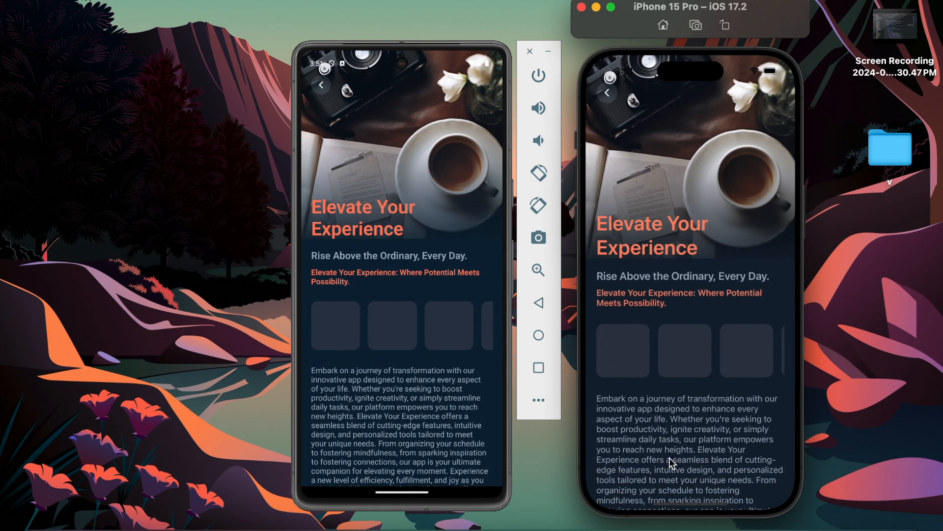
{"action": "scroll", "scroll_direction": "down", "scroll_amount": 3}
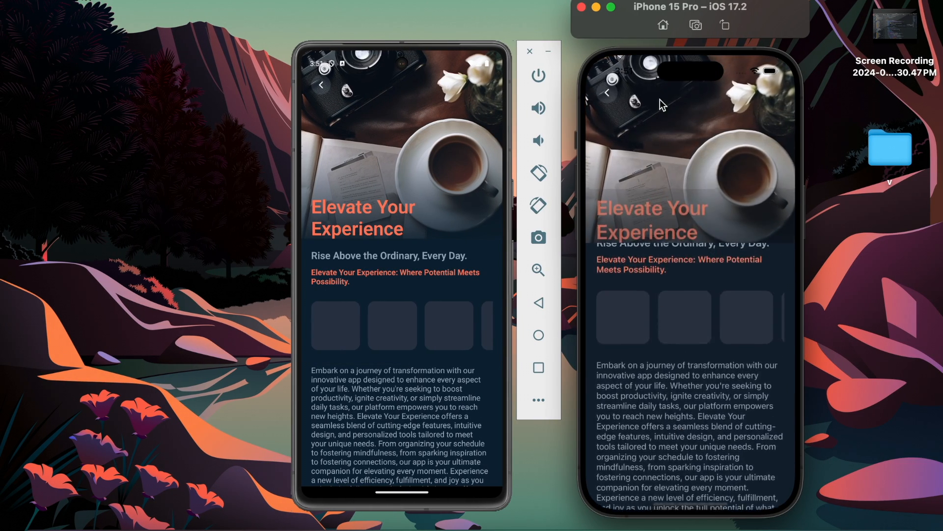
{"action": "scroll", "scroll_direction": "down", "scroll_amount": 3}
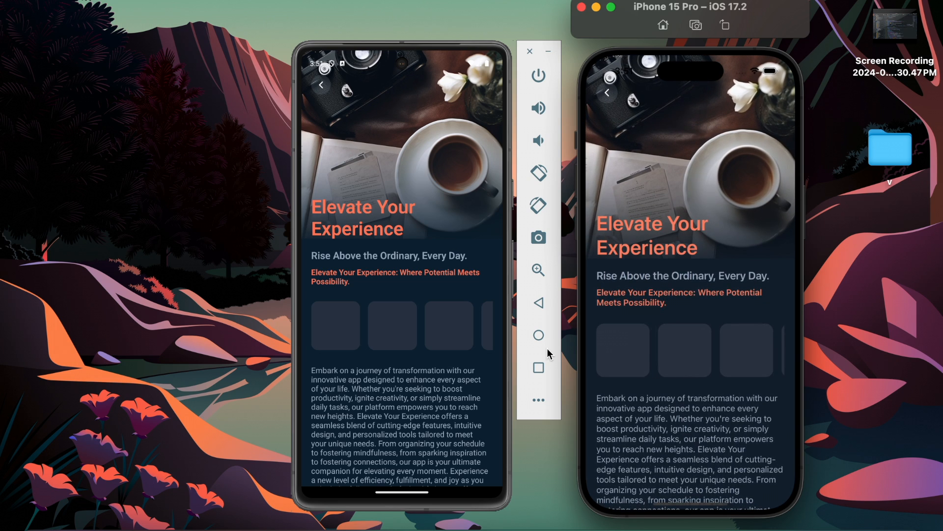
{"action": "mouse_move", "coordinate": [489, 390]}
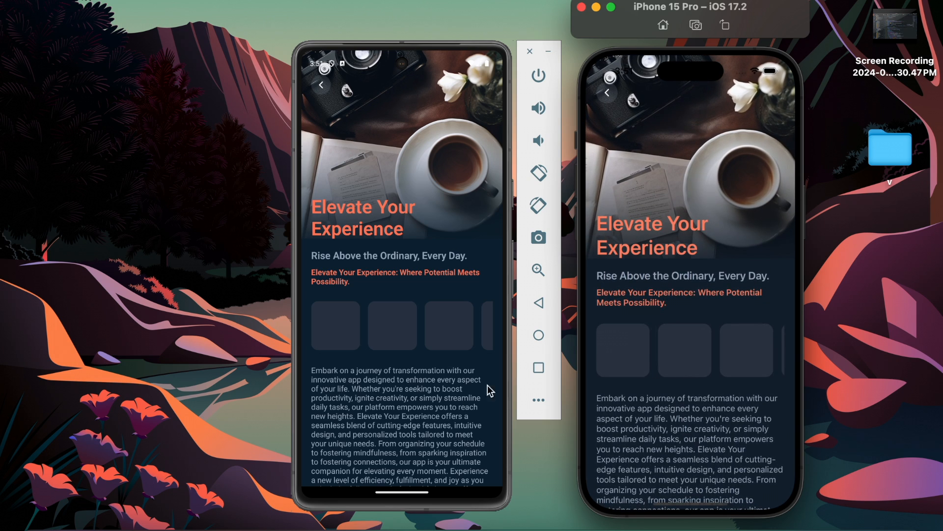
{"action": "scroll", "scroll_direction": "down", "scroll_amount": 3}
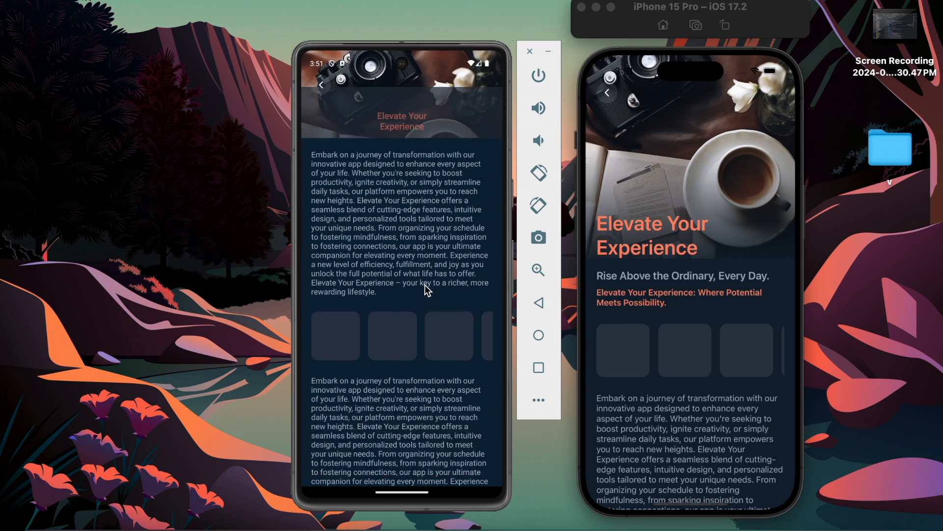
{"action": "scroll", "scroll_direction": "down", "scroll_amount": 3}
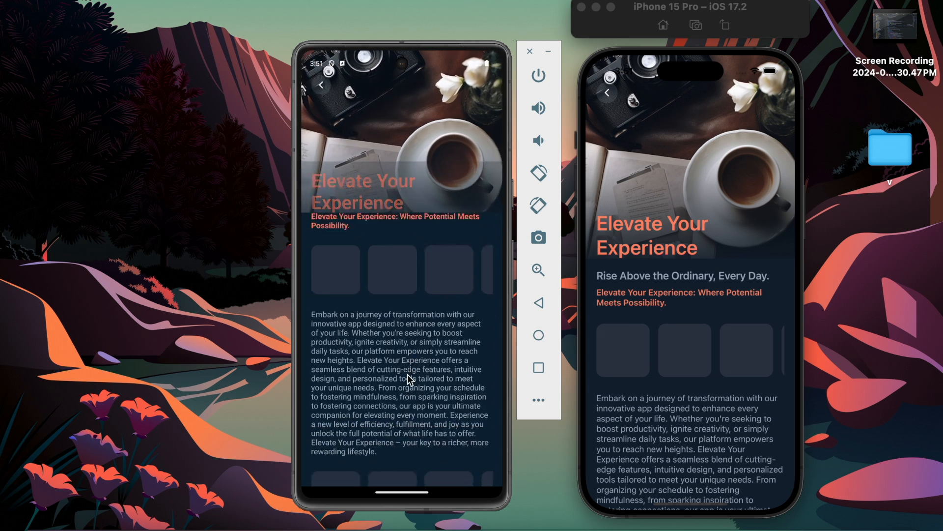
{"action": "scroll", "scroll_direction": "down", "scroll_amount": 3}
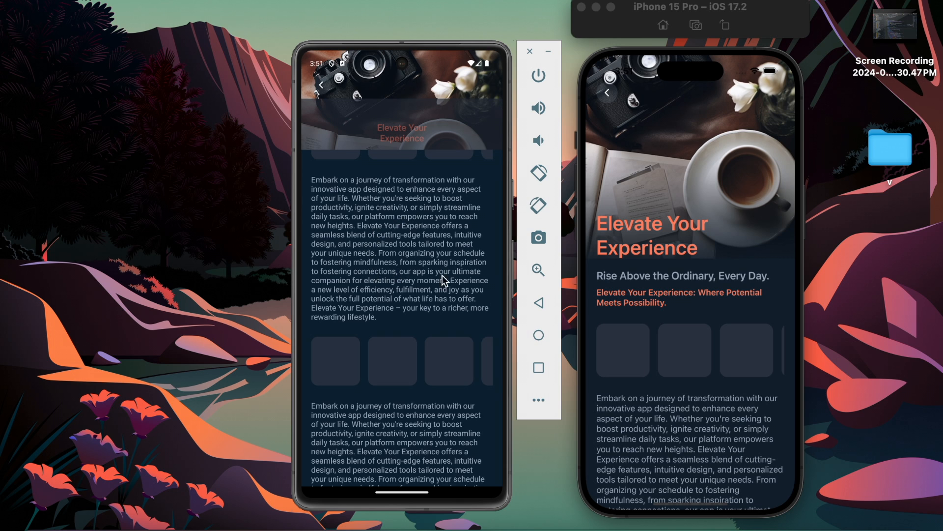
{"action": "scroll", "scroll_direction": "down", "scroll_amount": 3}
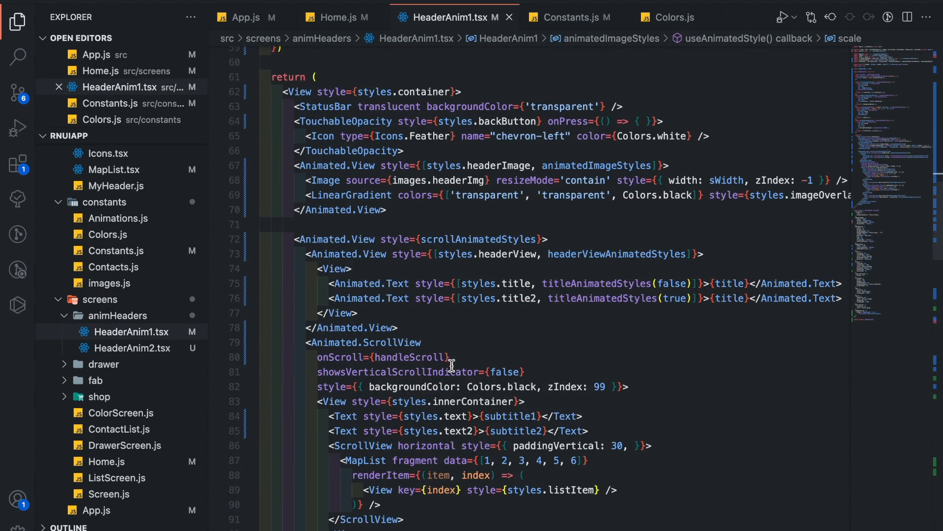
Turn the first list's items into Animated.View entering with FadeIn.duration(400).delay(index * 300)
{"action": "scroll", "scroll_direction": "down", "scroll_amount": 3}
{"action": "type", "text": "Animated."}
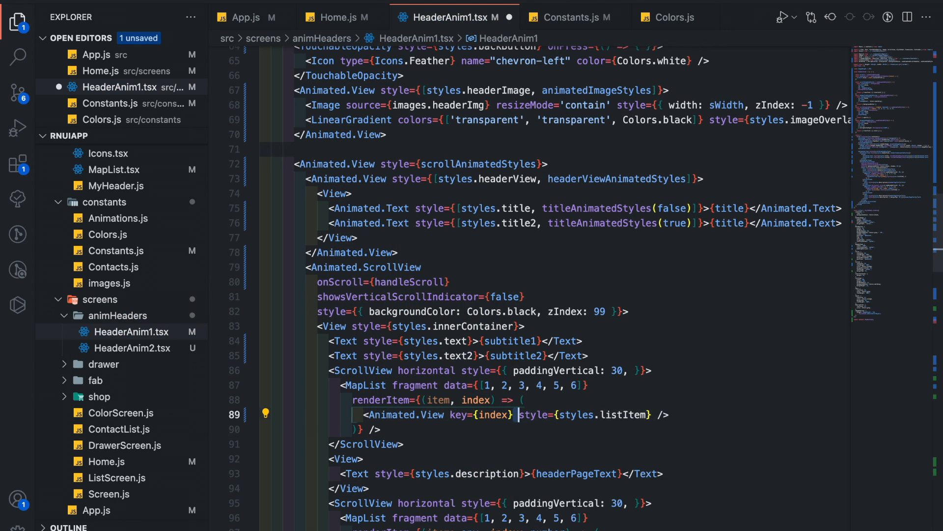
{"action": "type", "text": "entering={"}
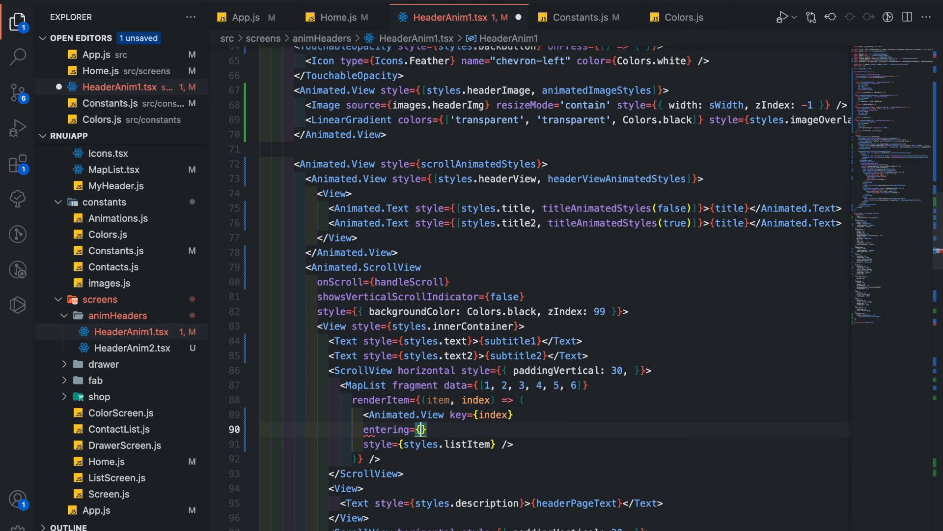
{"action": "type", "text": "FadeInEnter"}
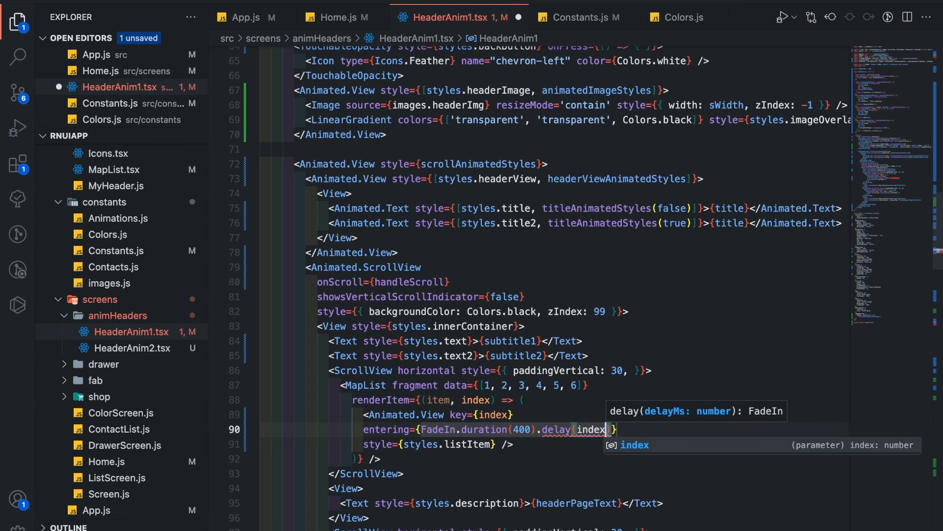
{"action": "type", "text": "*300"}
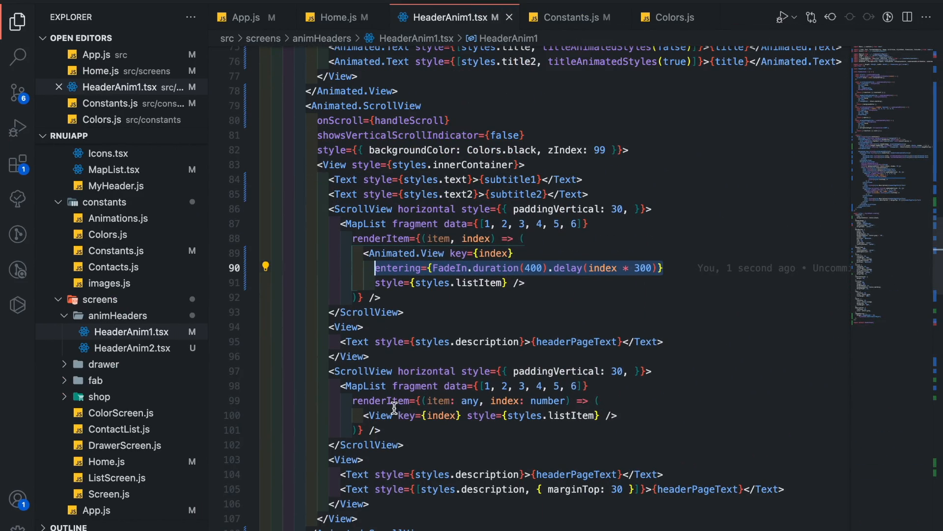
Apply the same Animated.View staggered FadeIn to the second MapList renderItem and review the result
{"action": "scroll", "scroll_direction": "down", "scroll_amount": 3}
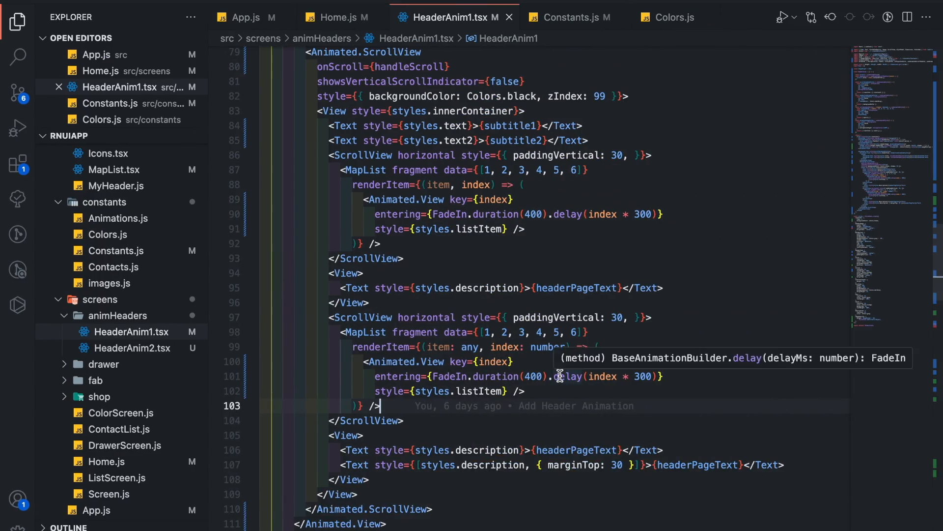
{"action": "scroll", "scroll_direction": "down", "scroll_amount": 3}
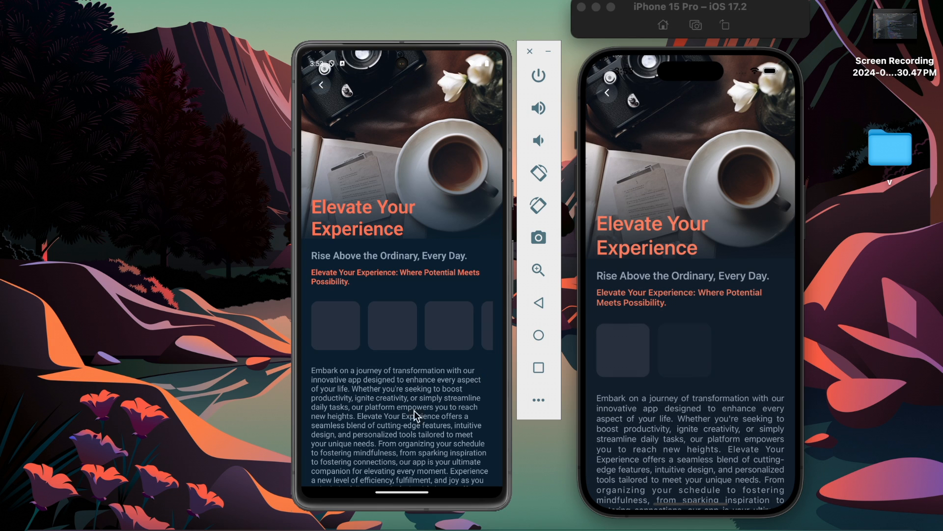
{"action": "scroll", "scroll_direction": "down", "scroll_amount": 3}
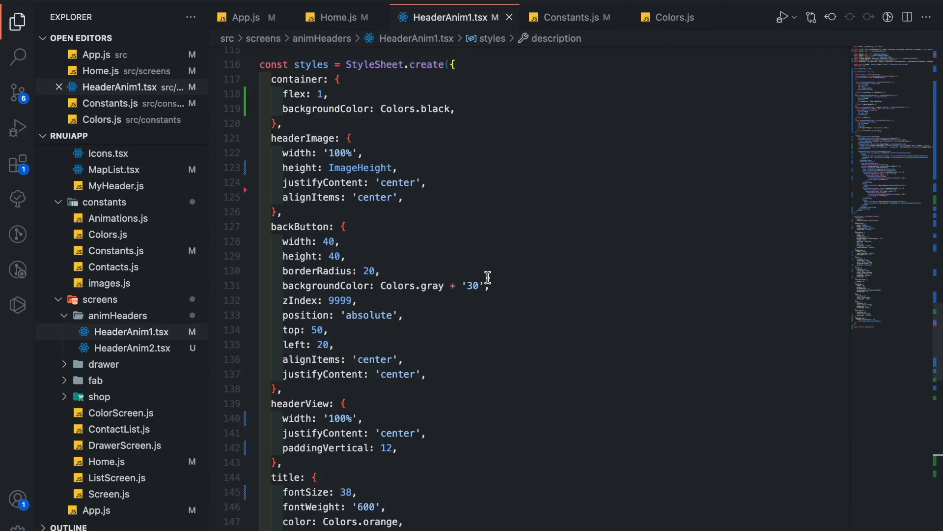
Set Animated.ScrollView contentContainerStyle={[styles.content]} and define content with paddingBottom
{"action": "scroll", "scroll_direction": "up", "scroll_amount": 3}
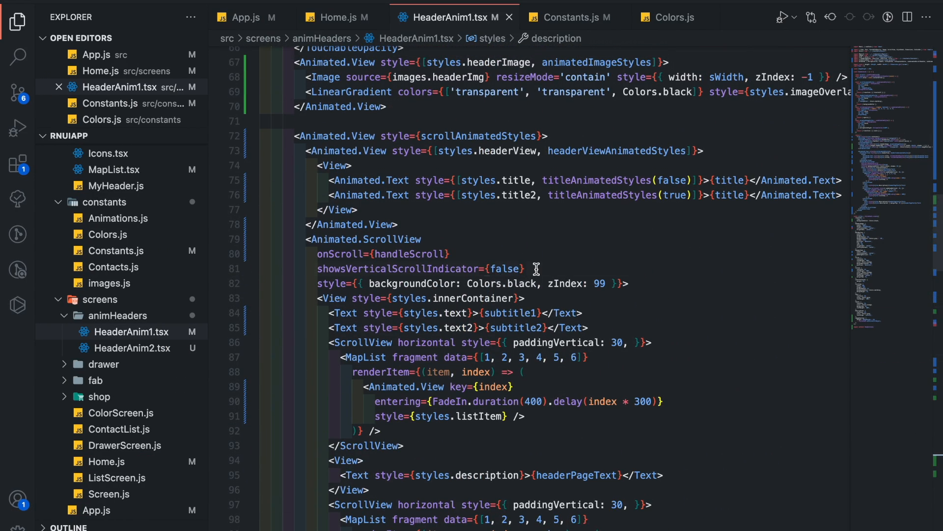
{"action": "type", "text": "contentContainerStyle={[styles.content"}
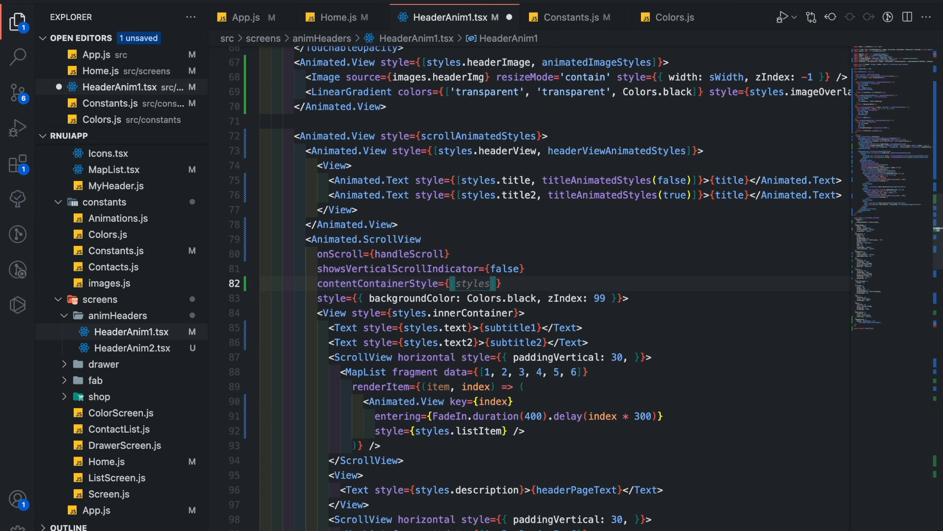
{"action": "type", "text": "paddingBottom: 1"}
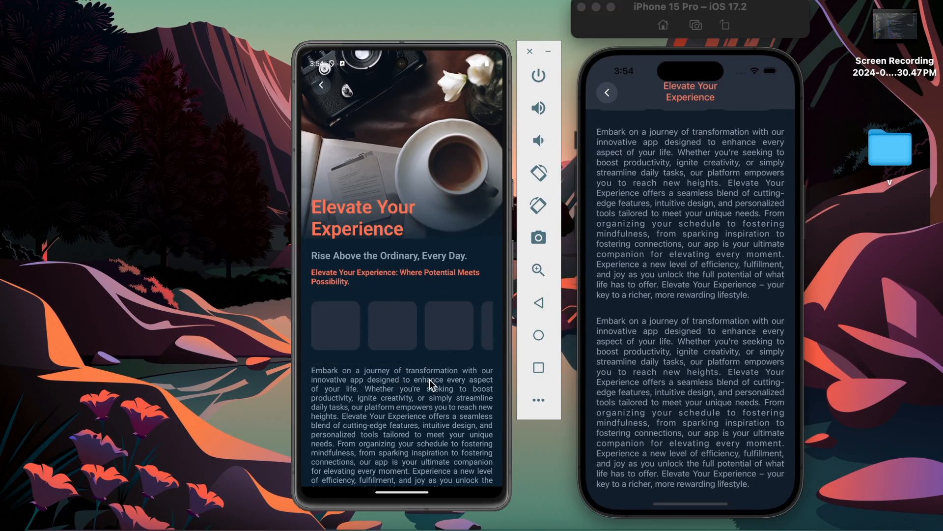
{"action": "mouse_move", "coordinate": [419, 377]}
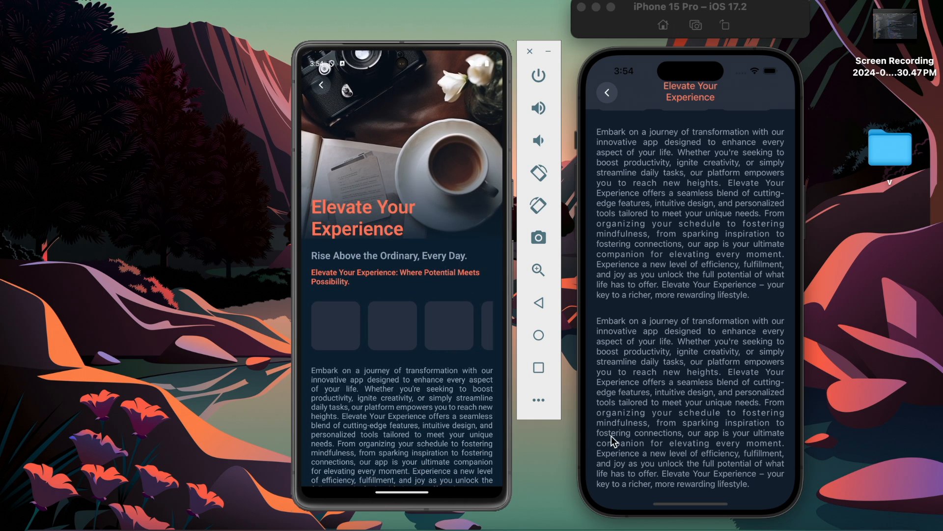
{"action": "scroll", "scroll_direction": "up", "scroll_amount": 3}
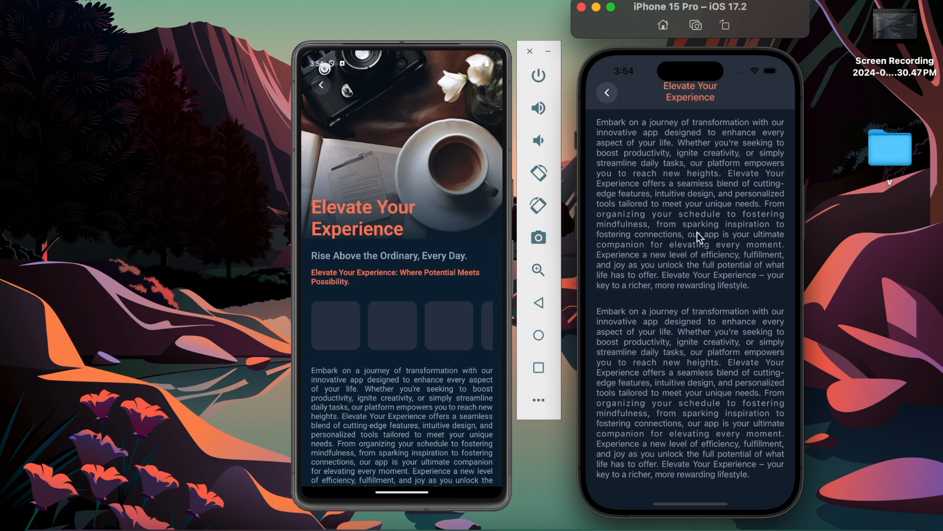
{"action": "scroll", "scroll_direction": "up", "scroll_amount": 3}
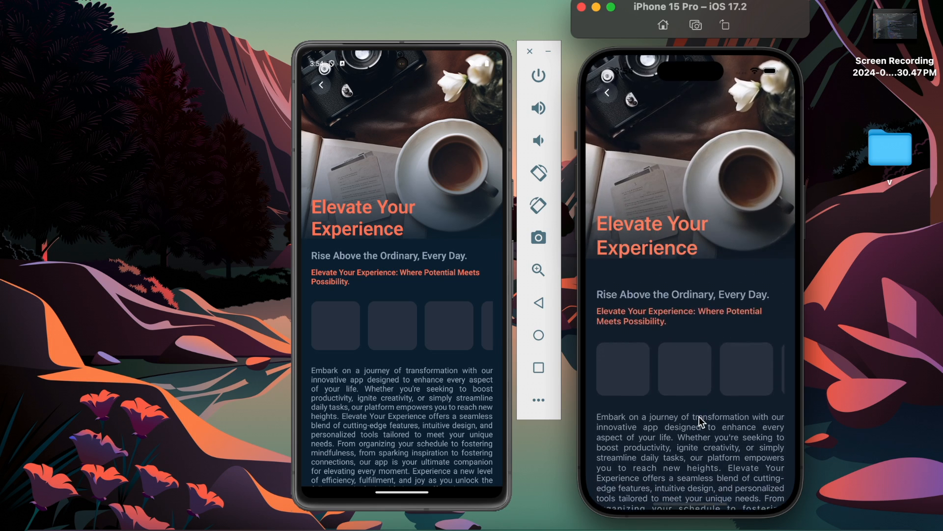
{"action": "scroll", "scroll_direction": "down", "scroll_amount": 3}
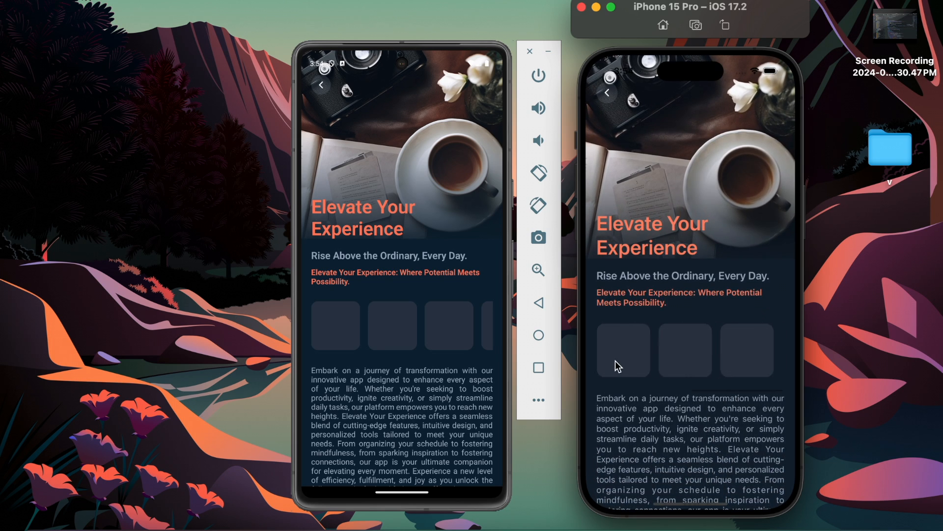
{"action": "mouse_move", "coordinate": [391, 182]}
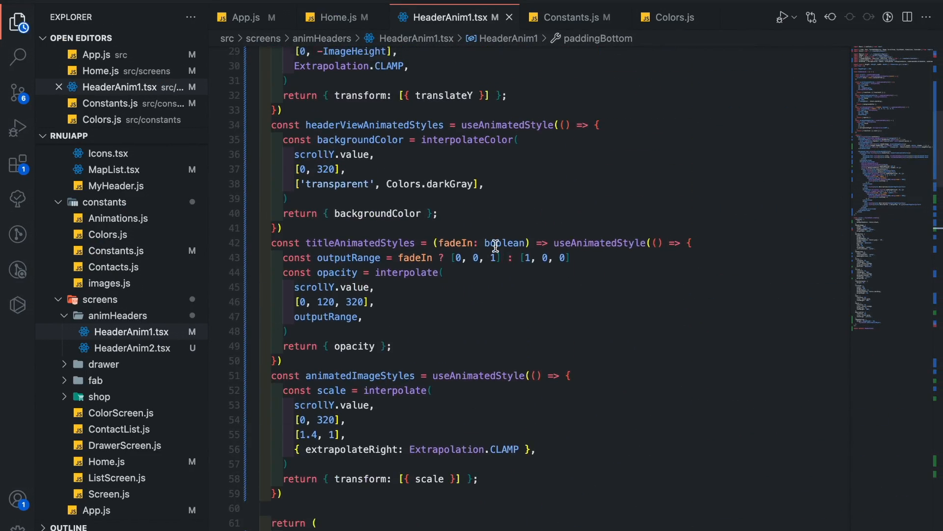
Create const navigation = useNavigation() and wire the back TouchableOpacity onPress to navigation.goBack()
{"action": "type", "text": "const navigation = useNavigation("}
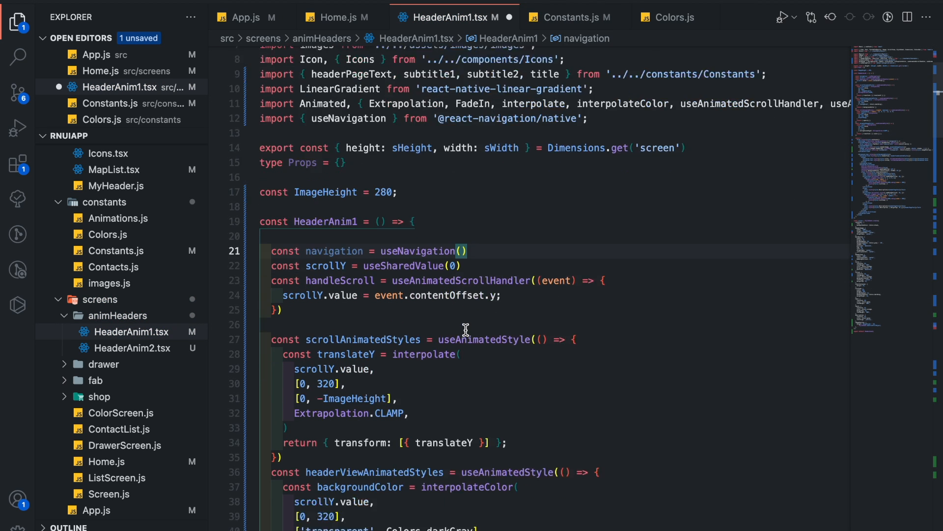
{"action": "type", "text": "{navi"}
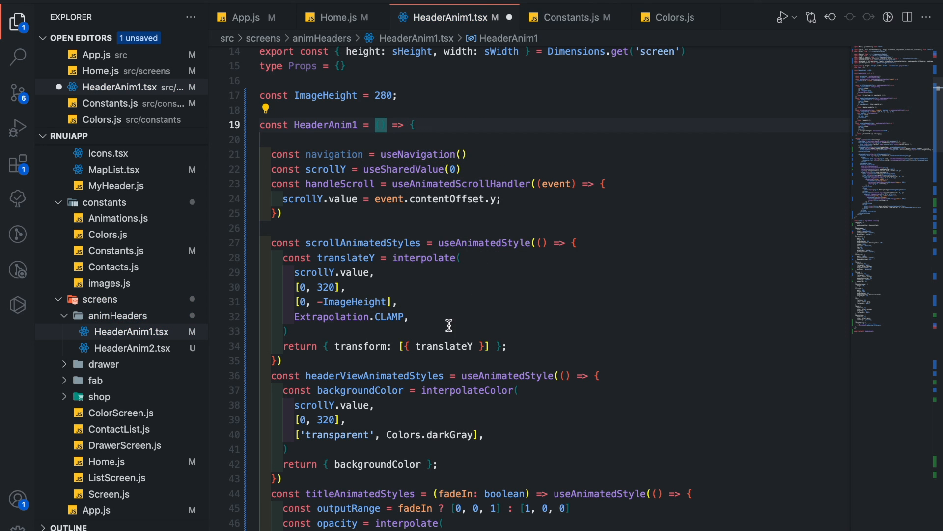
{"action": "scroll", "scroll_direction": "down", "scroll_amount": 3}
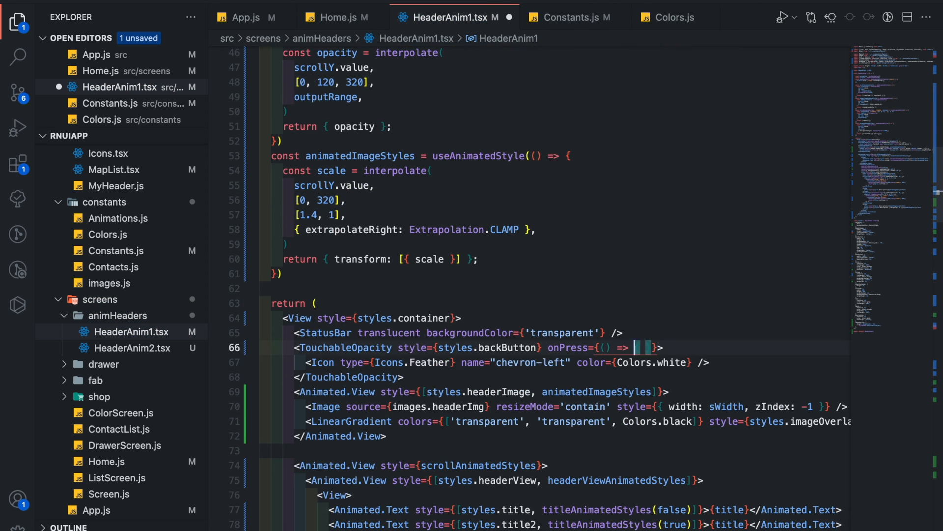
{"action": "type", "text": "navigation."}
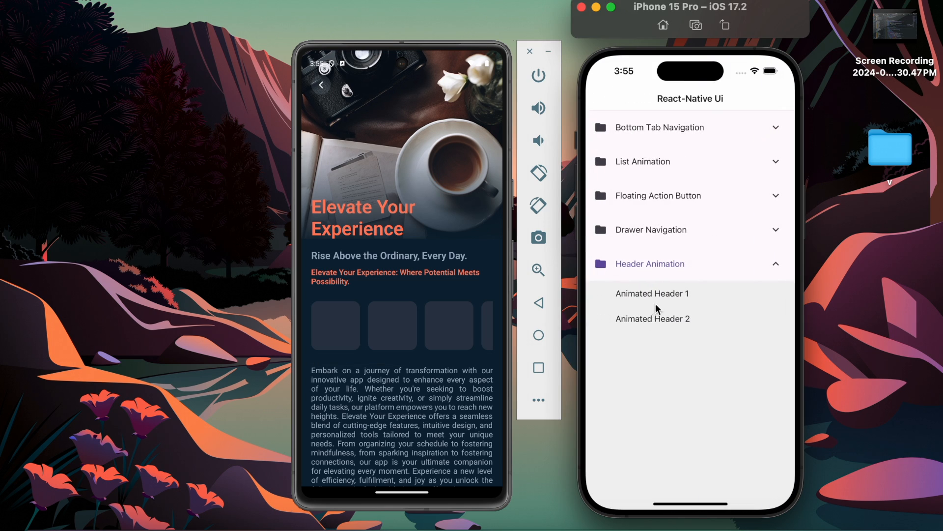
{"action": "left_click", "coordinate": [652, 294]}
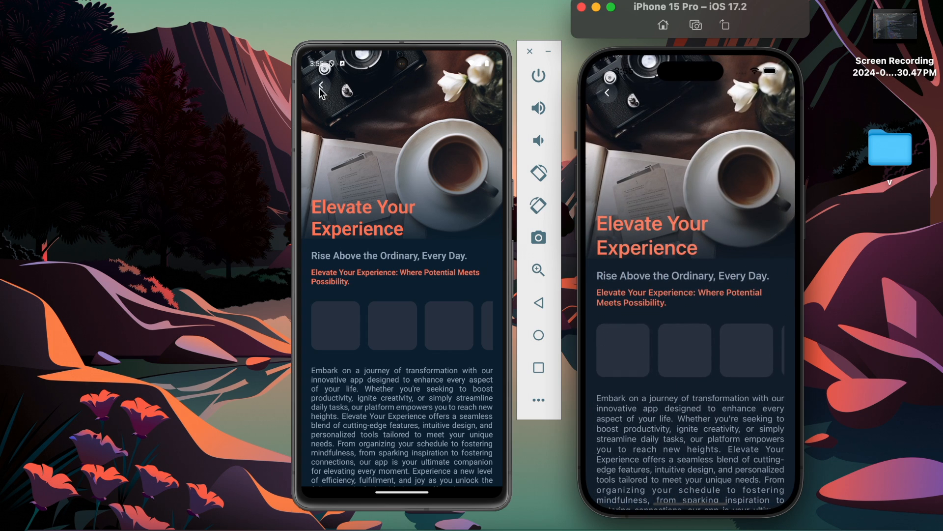
{"action": "left_click", "coordinate": [320, 86]}
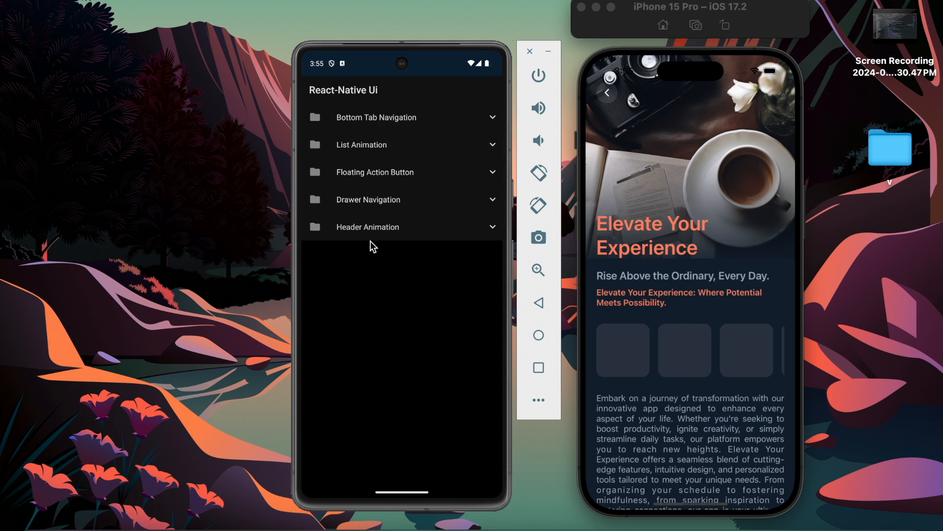
{"action": "left_click", "coordinate": [367, 227]}
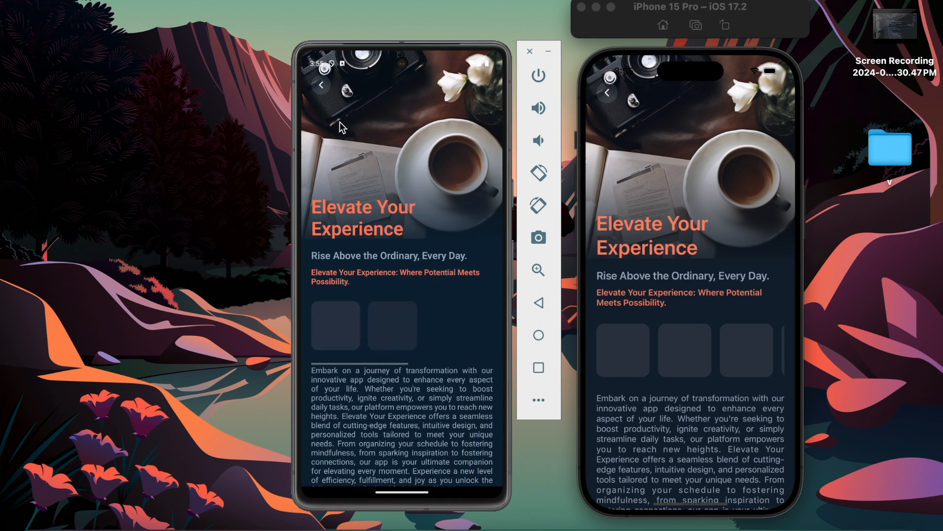
{"action": "left_click", "coordinate": [322, 85]}
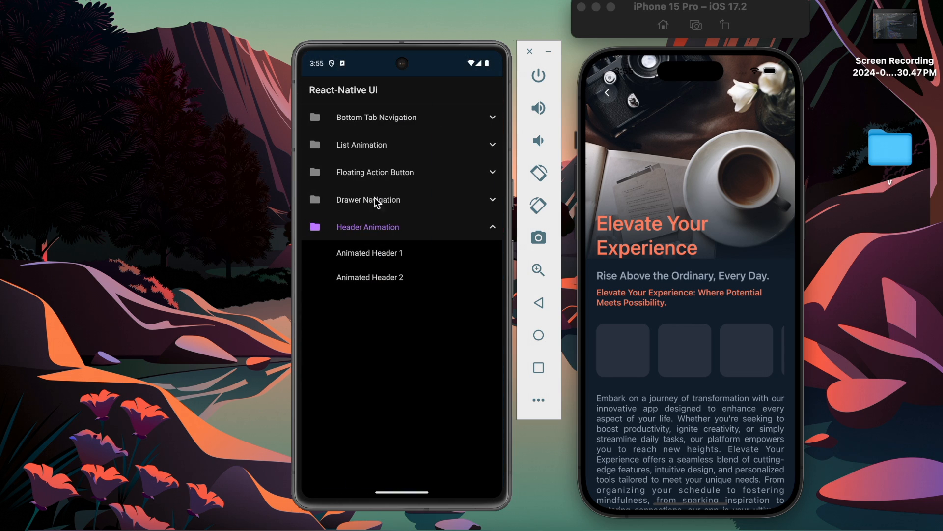
{"action": "left_click", "coordinate": [371, 253]}
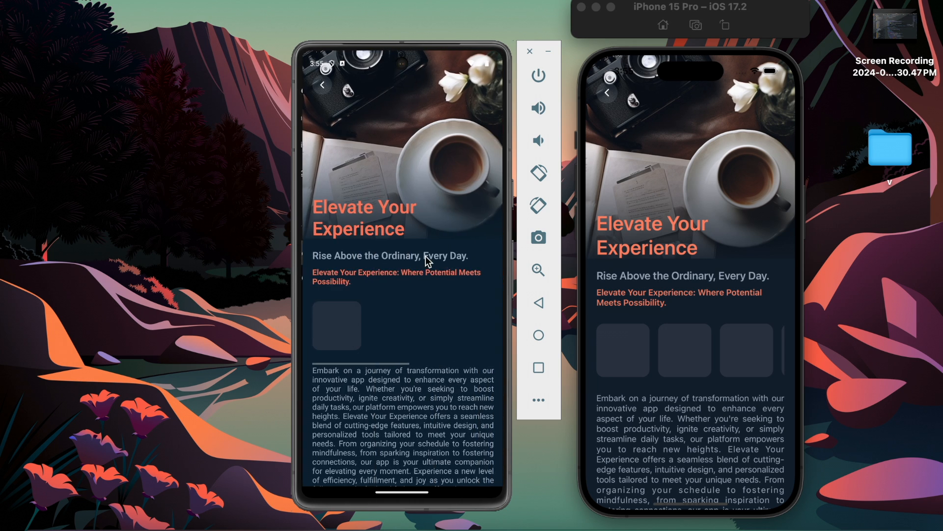
{"action": "scroll", "scroll_direction": "down", "scroll_amount": 3}
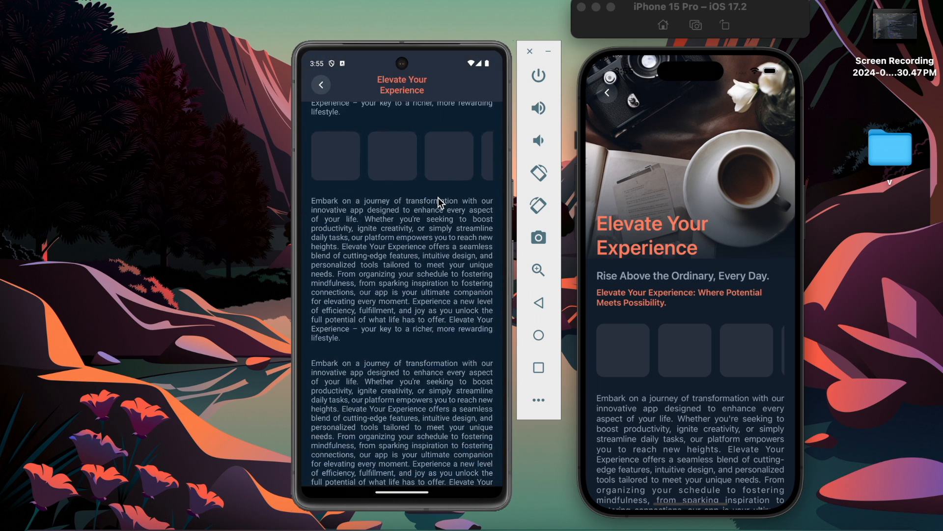